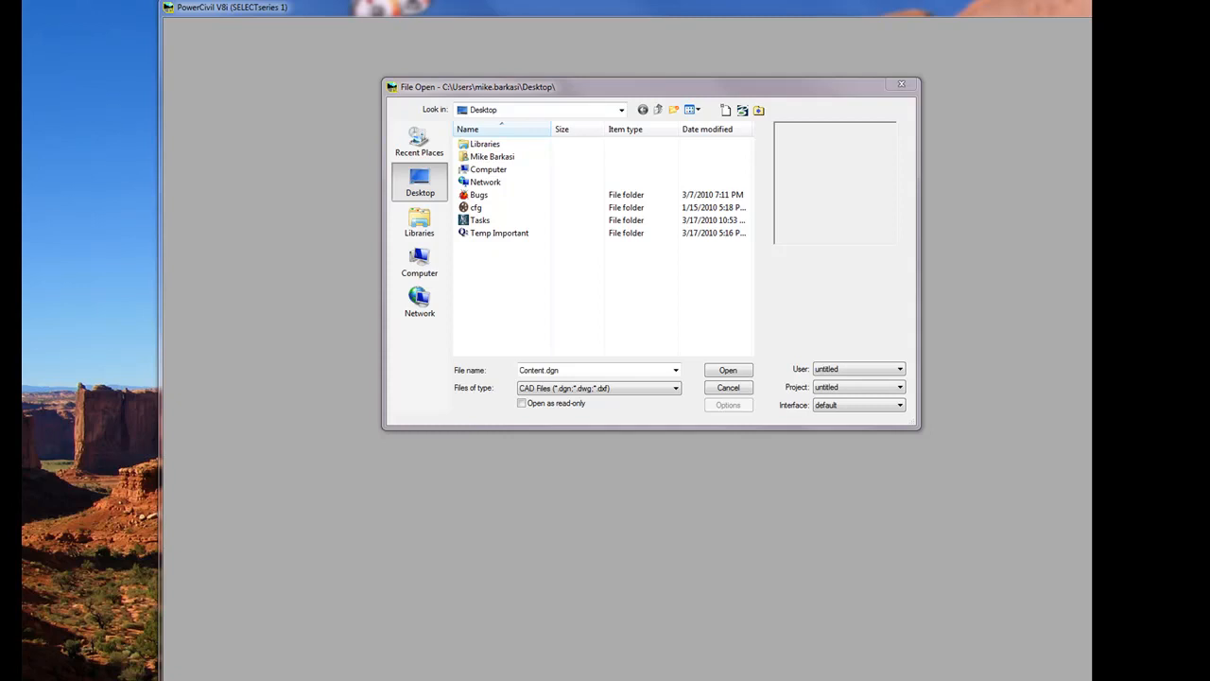
mouse_move(735, 117)
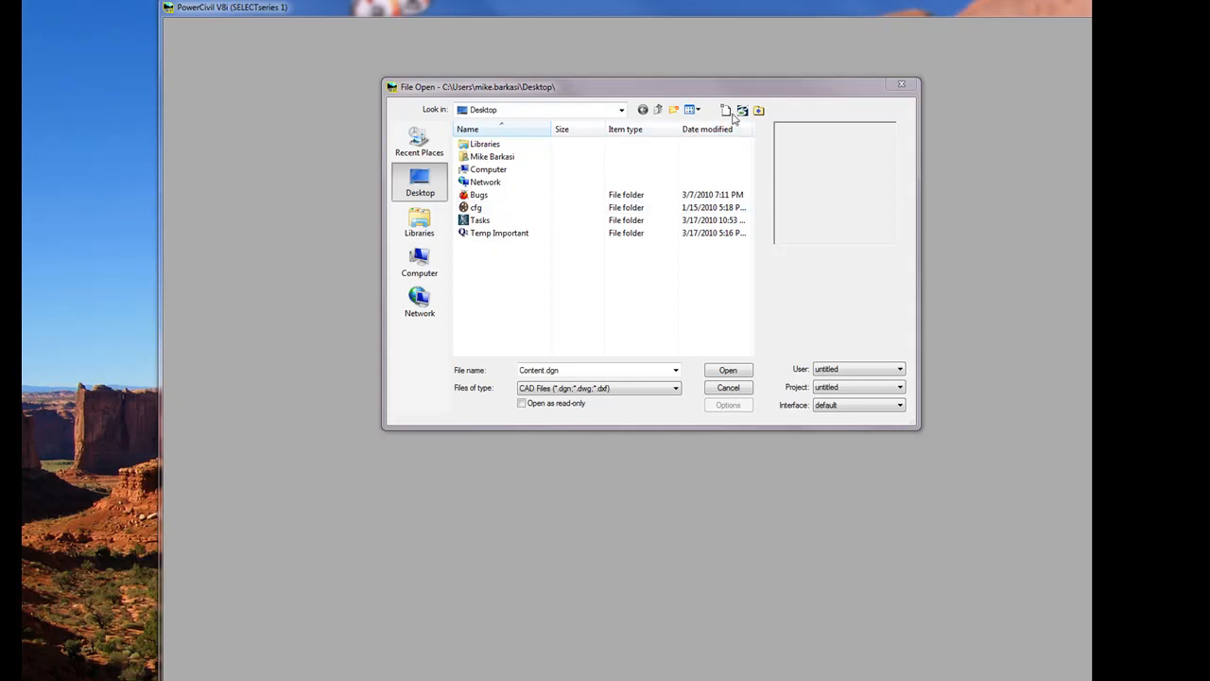
Create a new design file named 'content' on the Desktop and save it
click(726, 110)
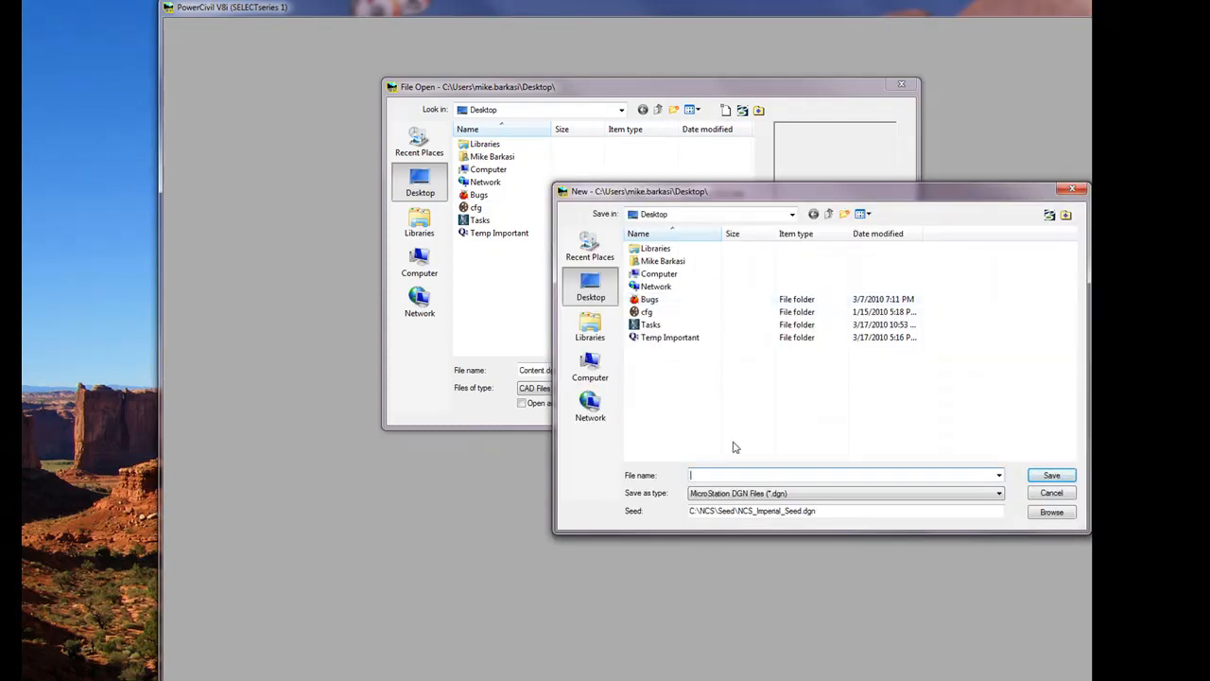
text(cont)
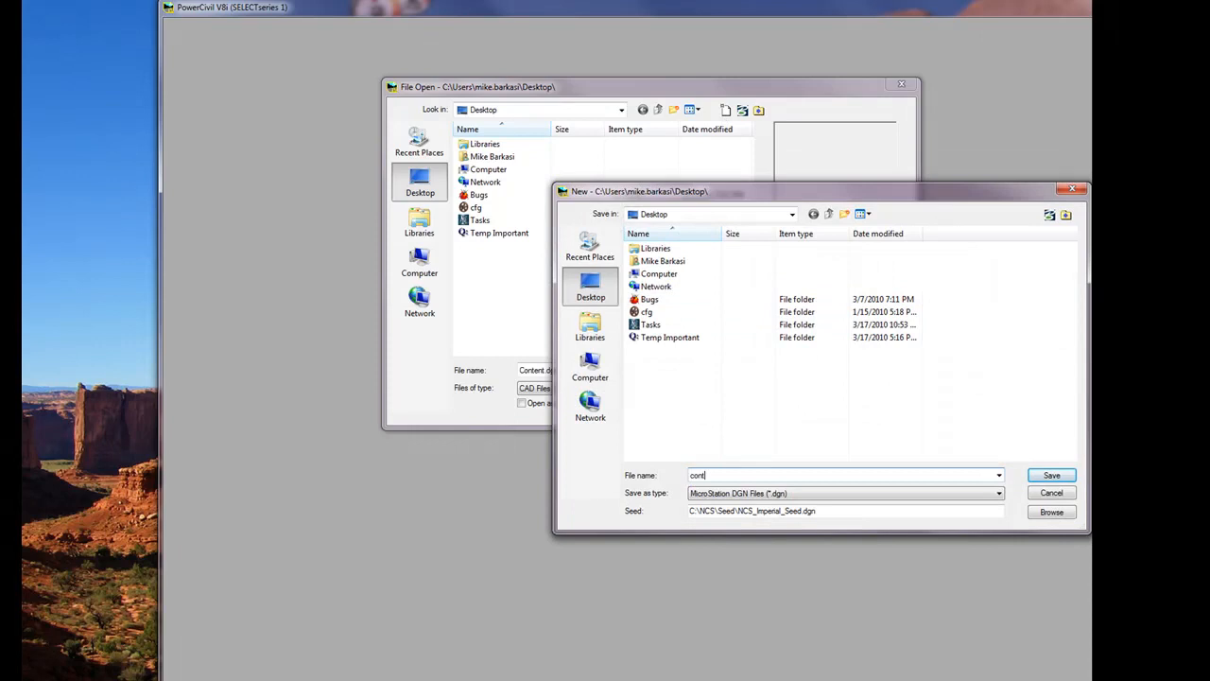
text(ent)
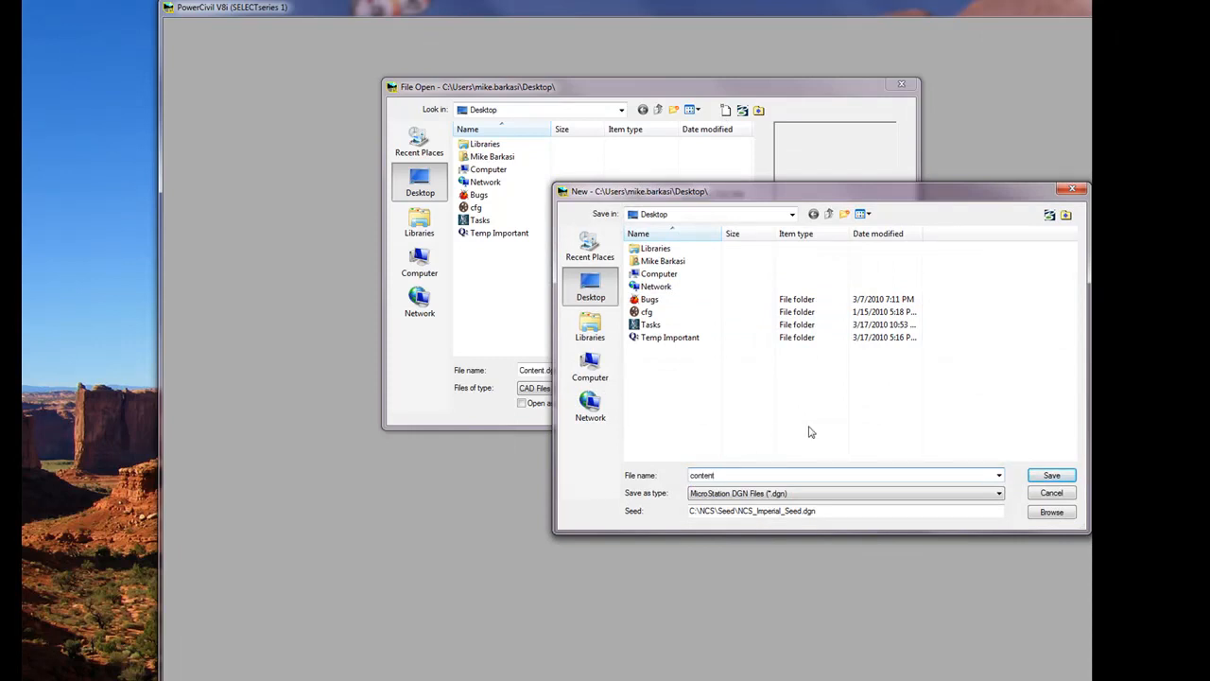
click(1051, 474)
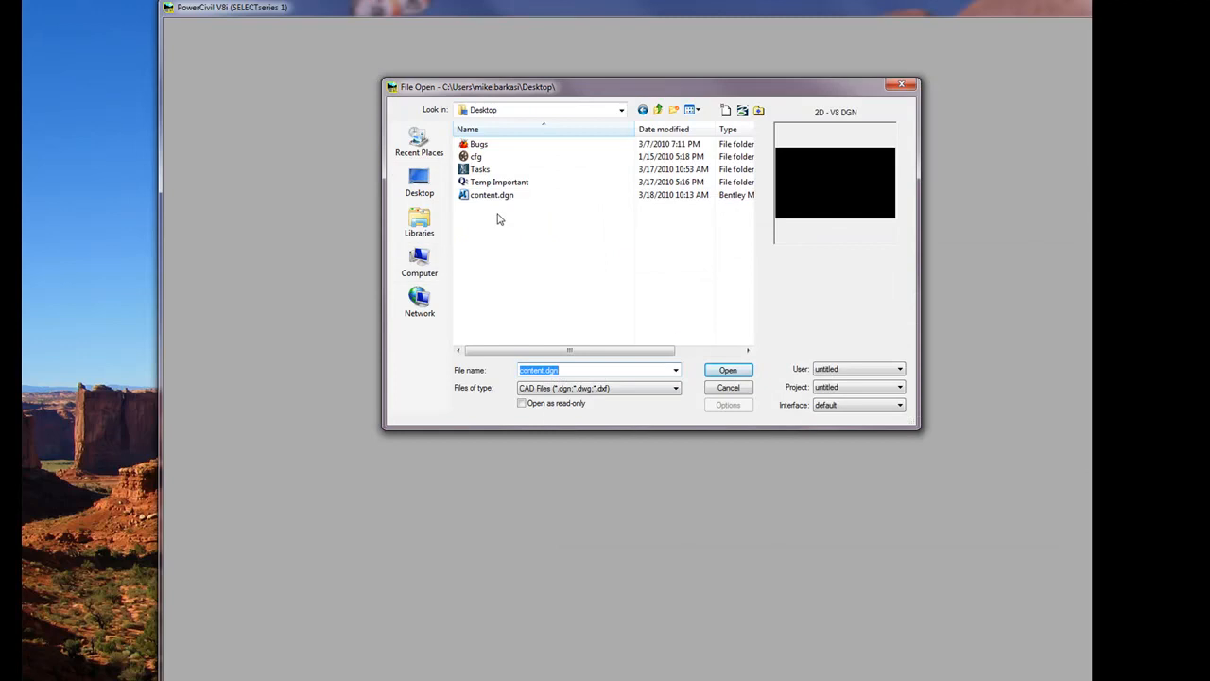
Rename content.dgn to content.dgnlib, confirming the extension change
click(491, 195)
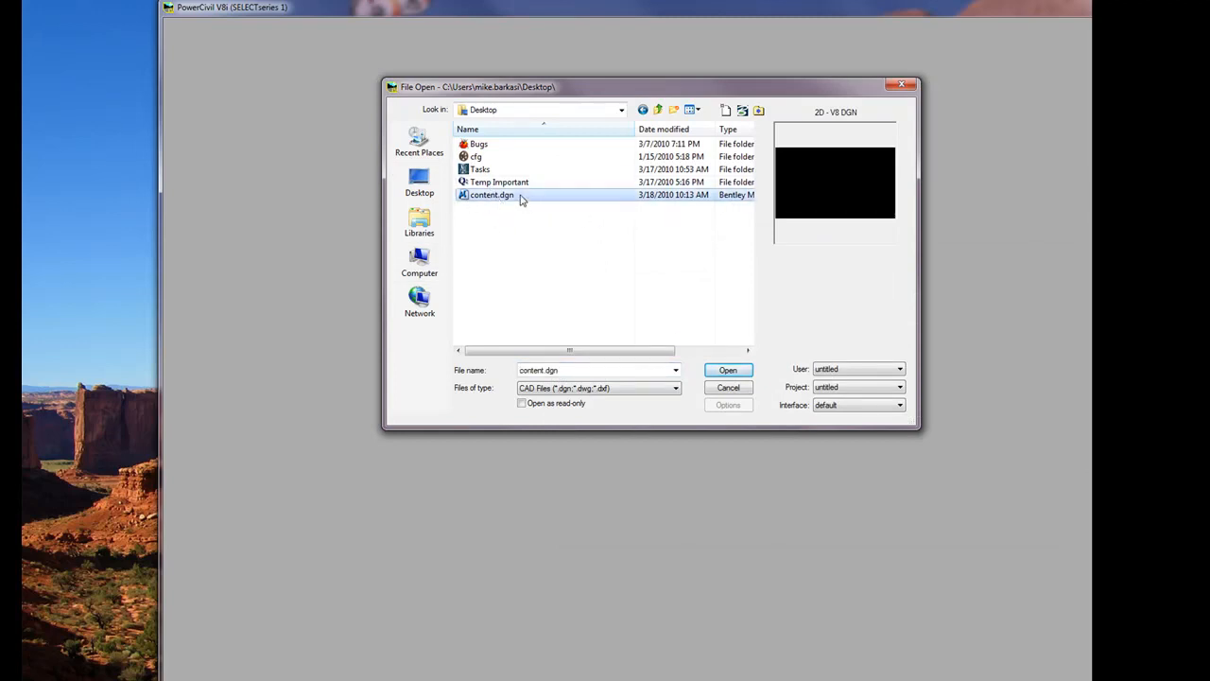
right_click(491, 195)
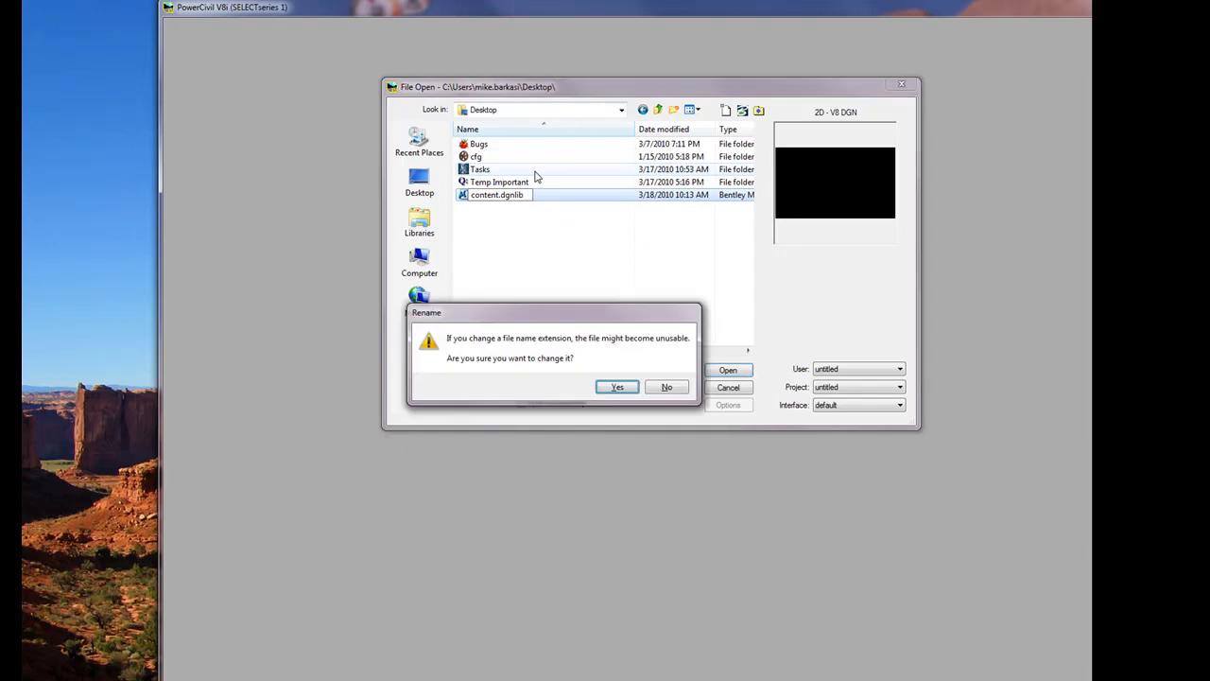
click(616, 386)
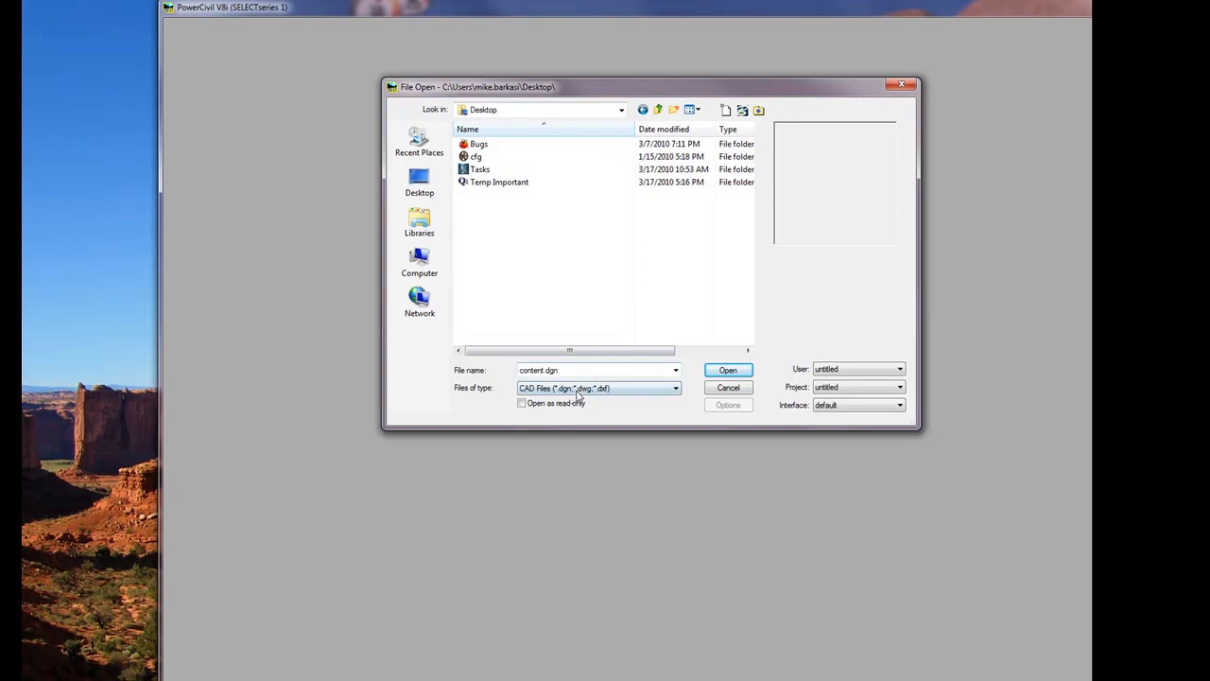
List DGN Library Files (*.dgnlib) and select content.dgnlib
click(675, 387)
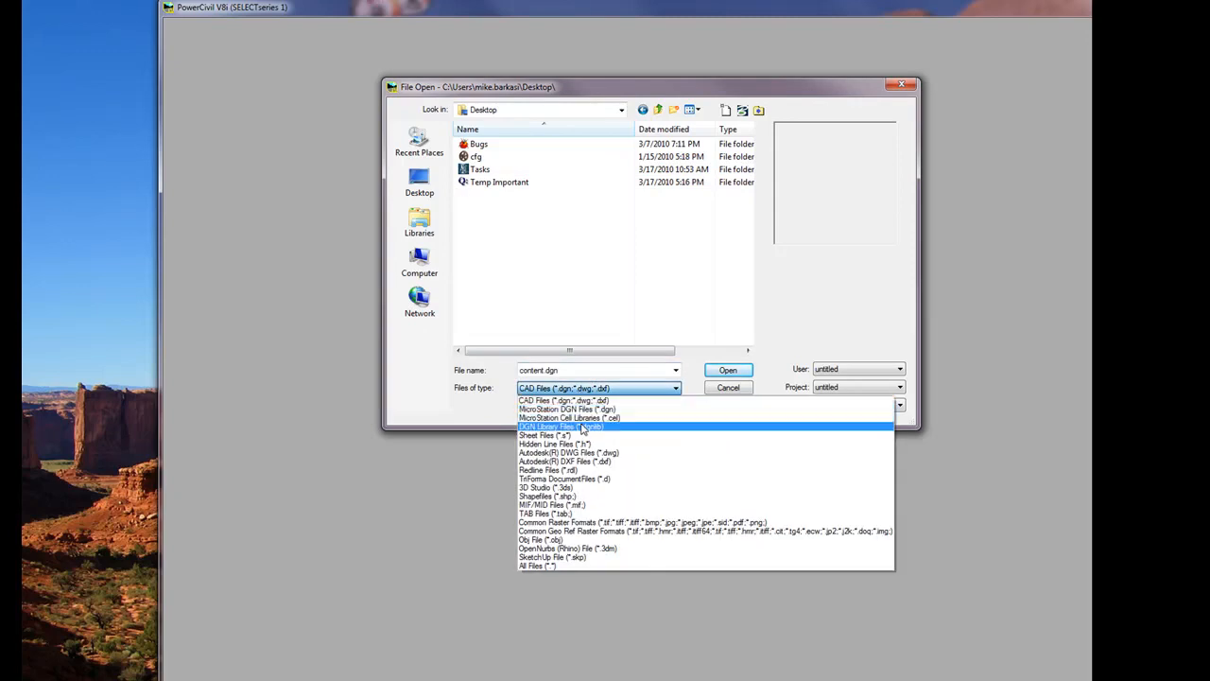
click(560, 428)
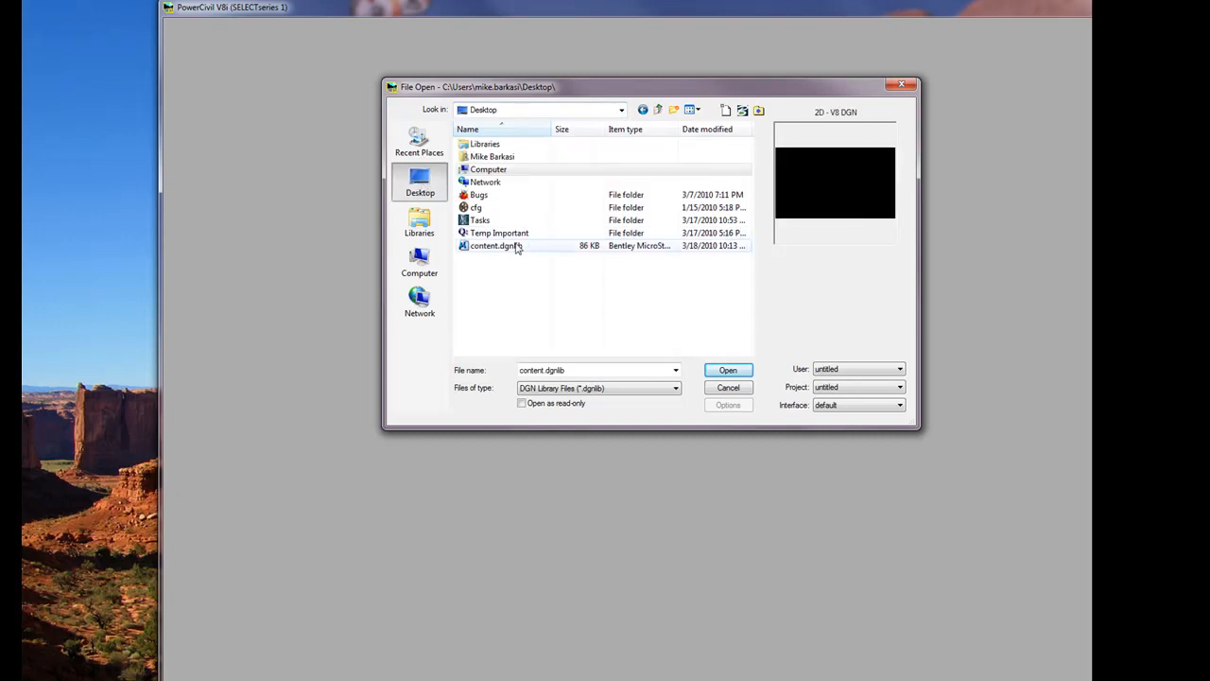
click(495, 246)
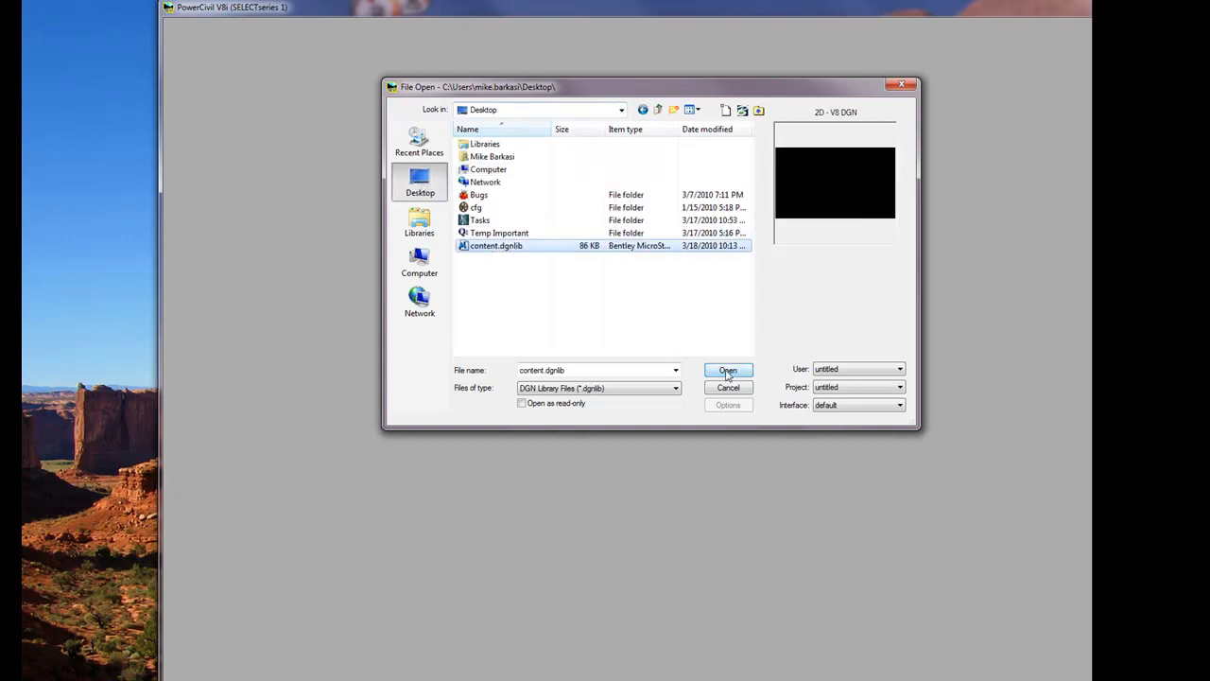
Load content.dgnlib as the working design file
click(728, 369)
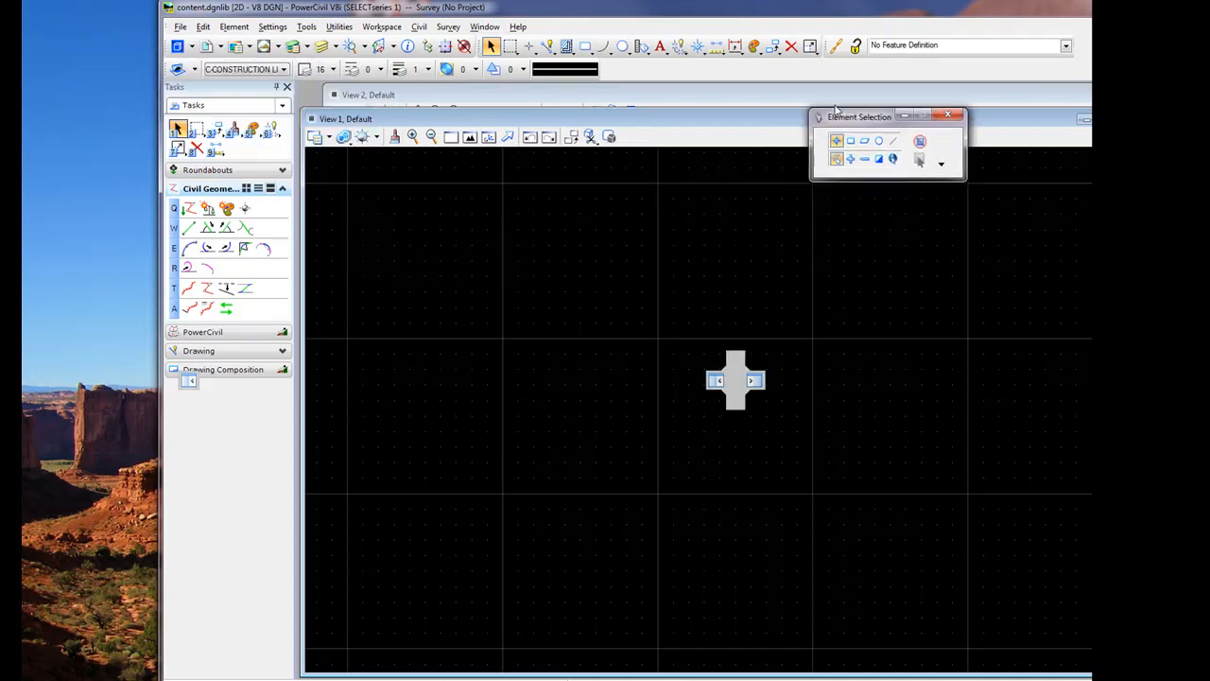
Move the Element Selection palette aside and show the Items explorer from the dialog list
drag(858, 117, 903, 31)
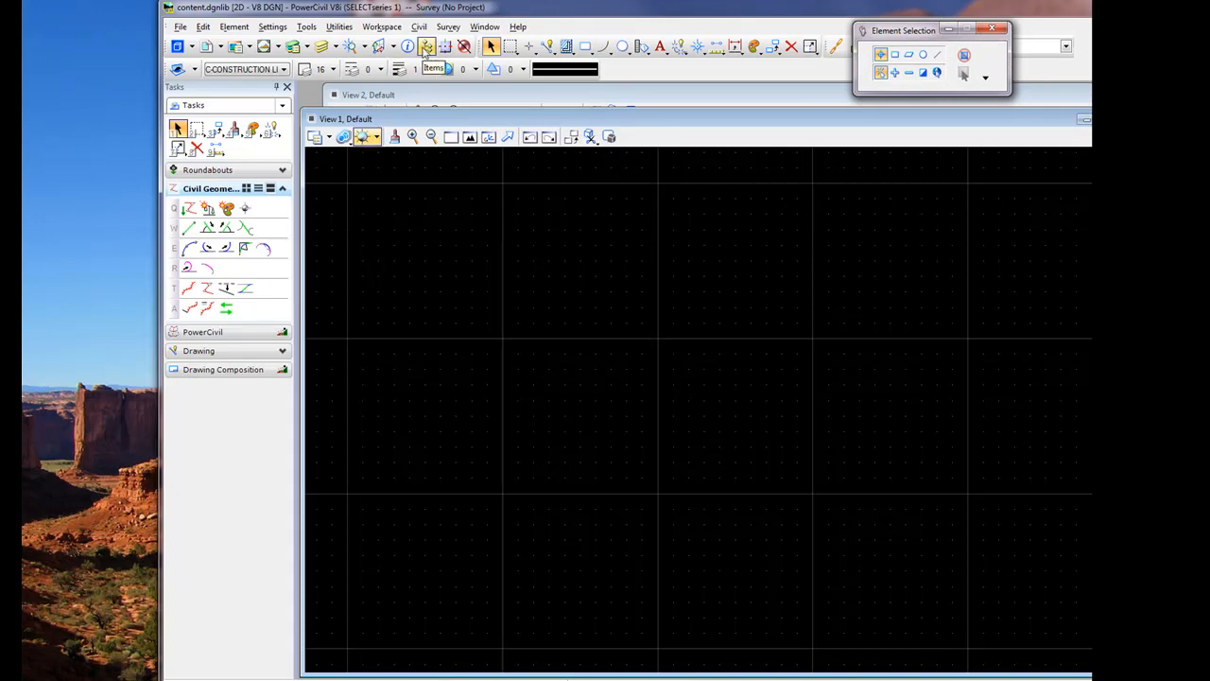
mouse_move(446, 45)
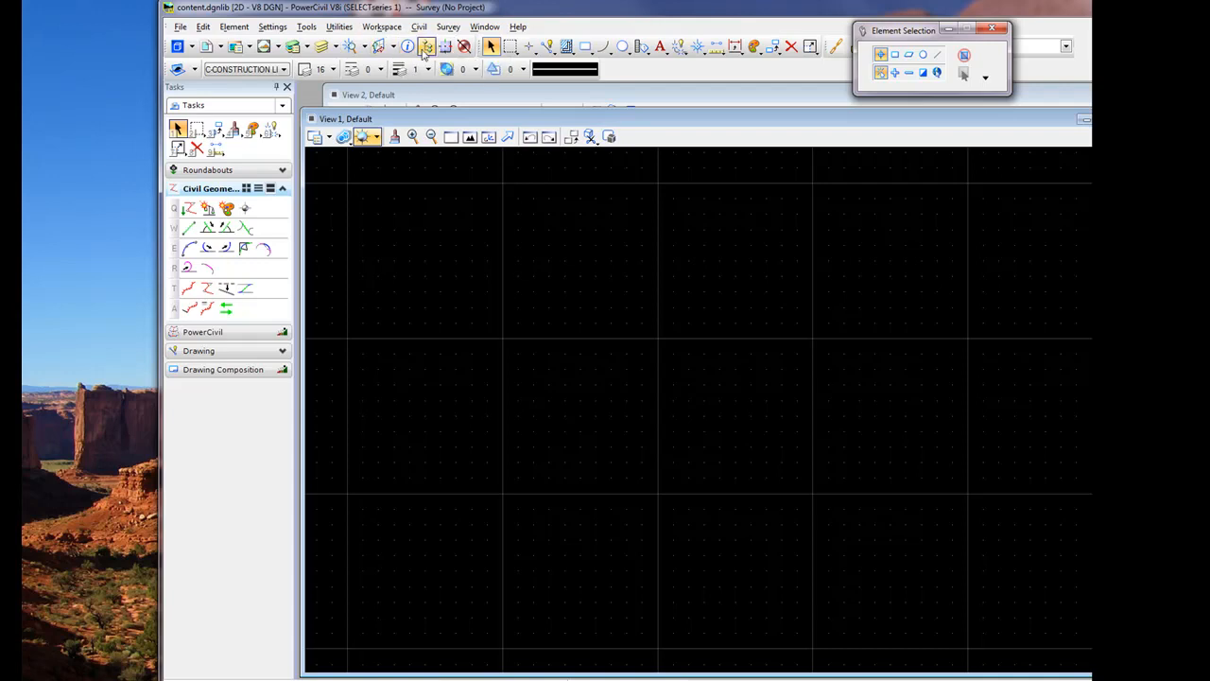
click(406, 46)
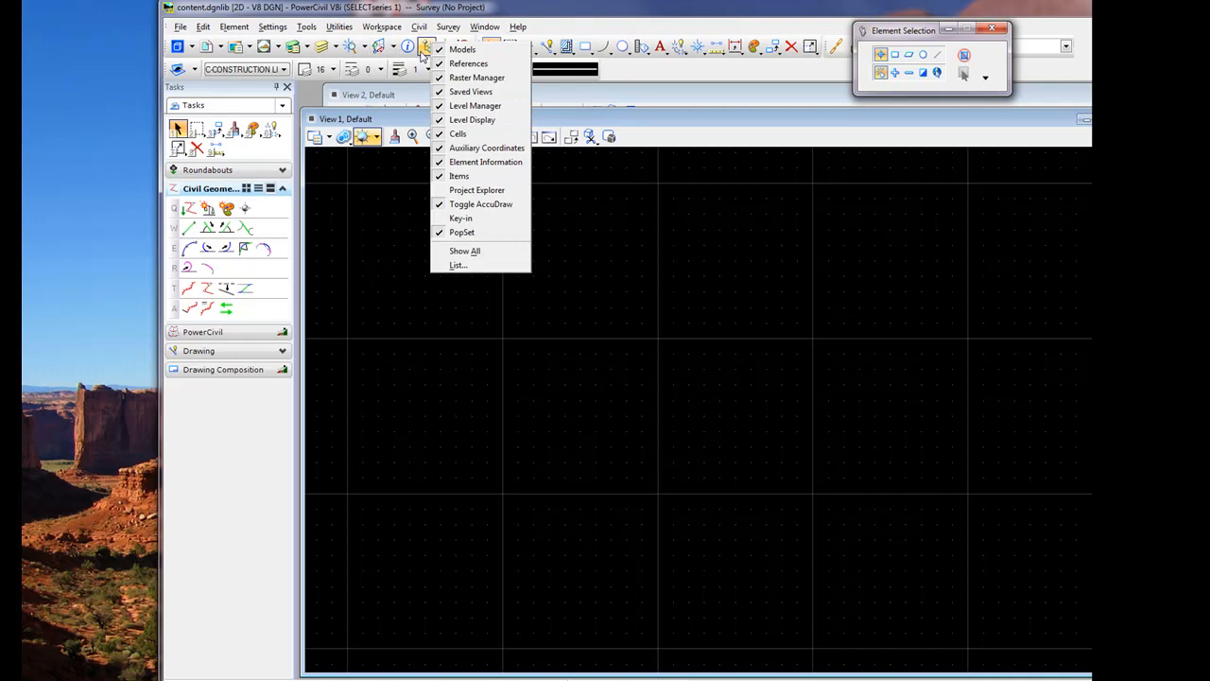
mouse_move(468, 64)
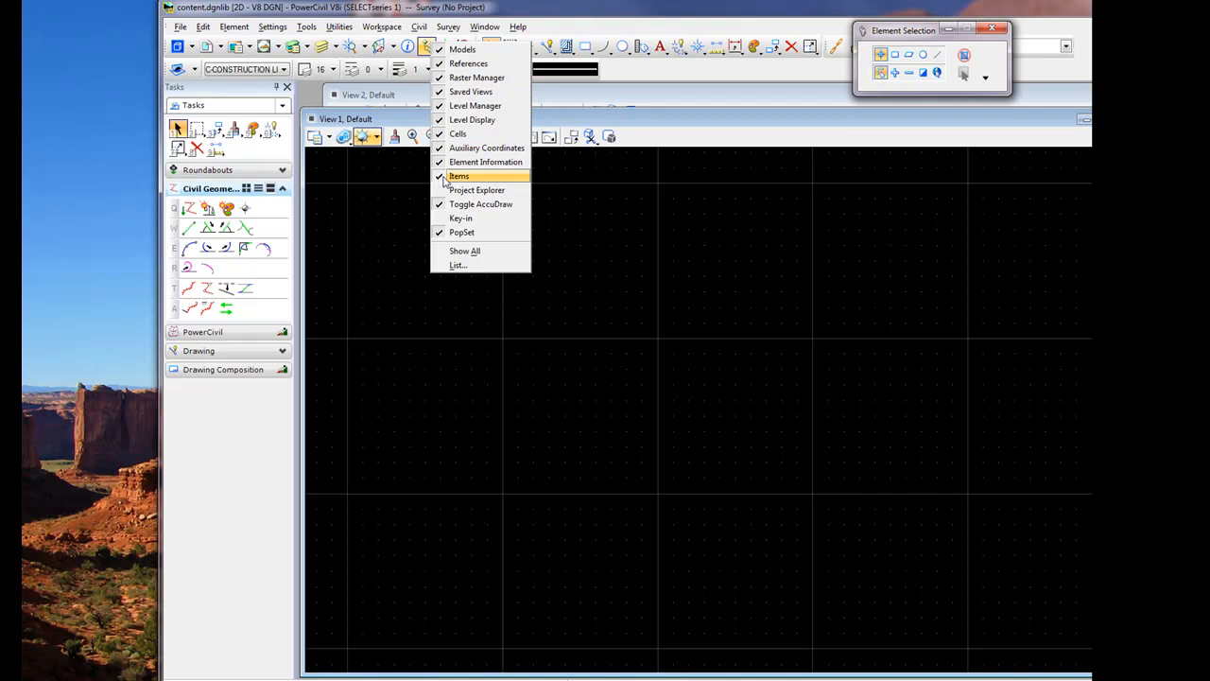
click(457, 176)
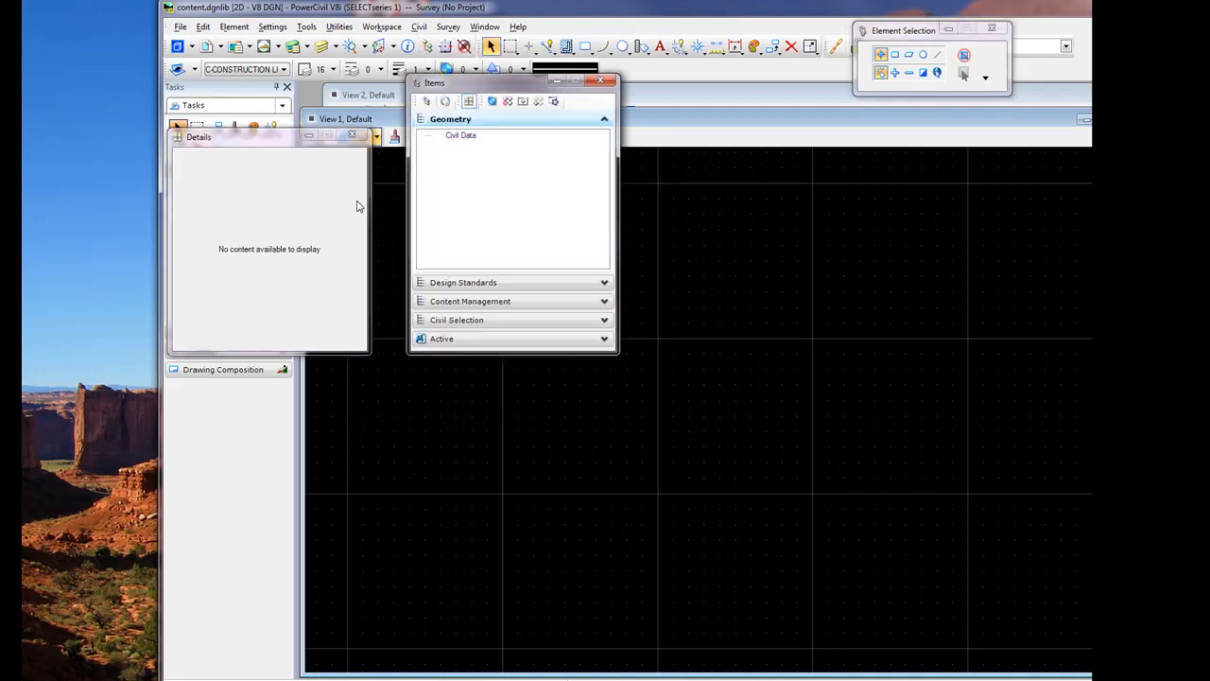
mouse_move(274, 180)
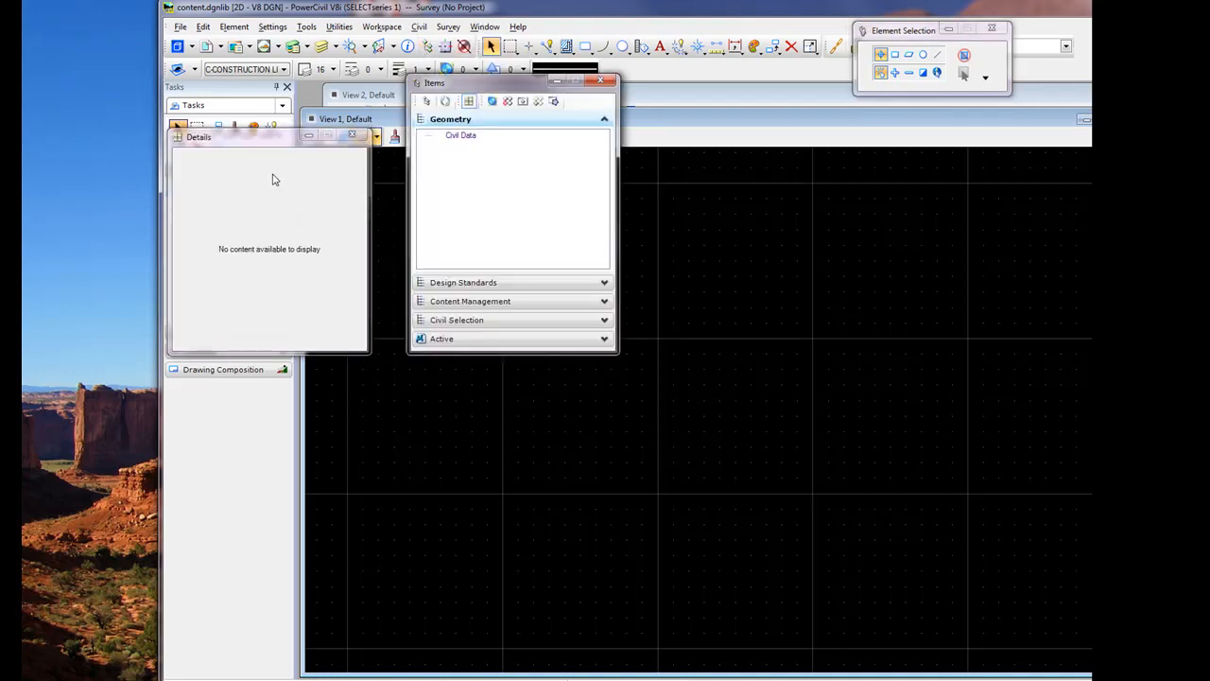
mouse_move(251, 150)
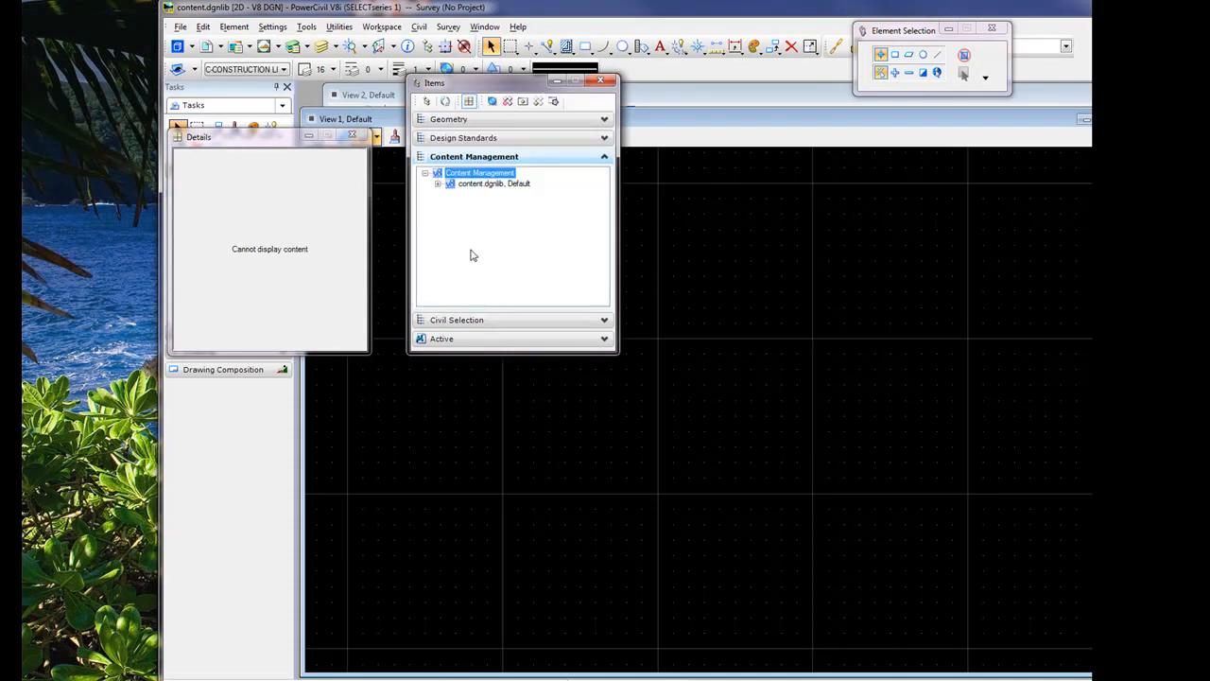
Expand Content Management and bring up the context menu of the content.dgnlib, Default model
click(493, 184)
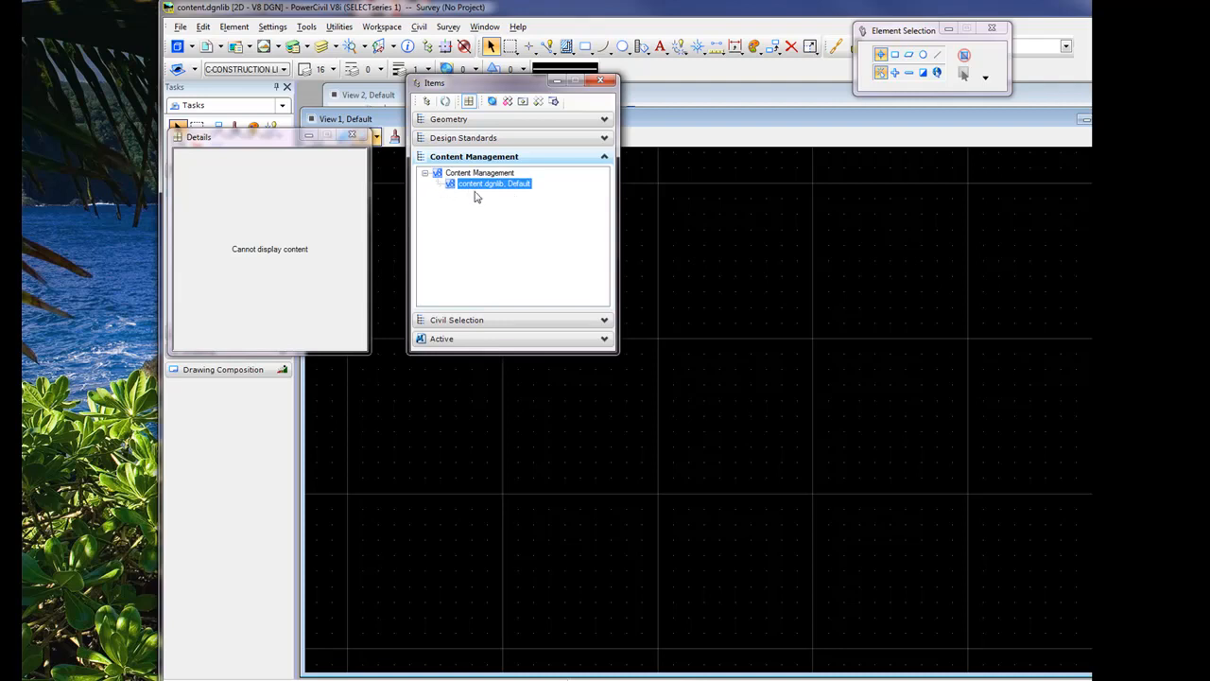
right_click(491, 183)
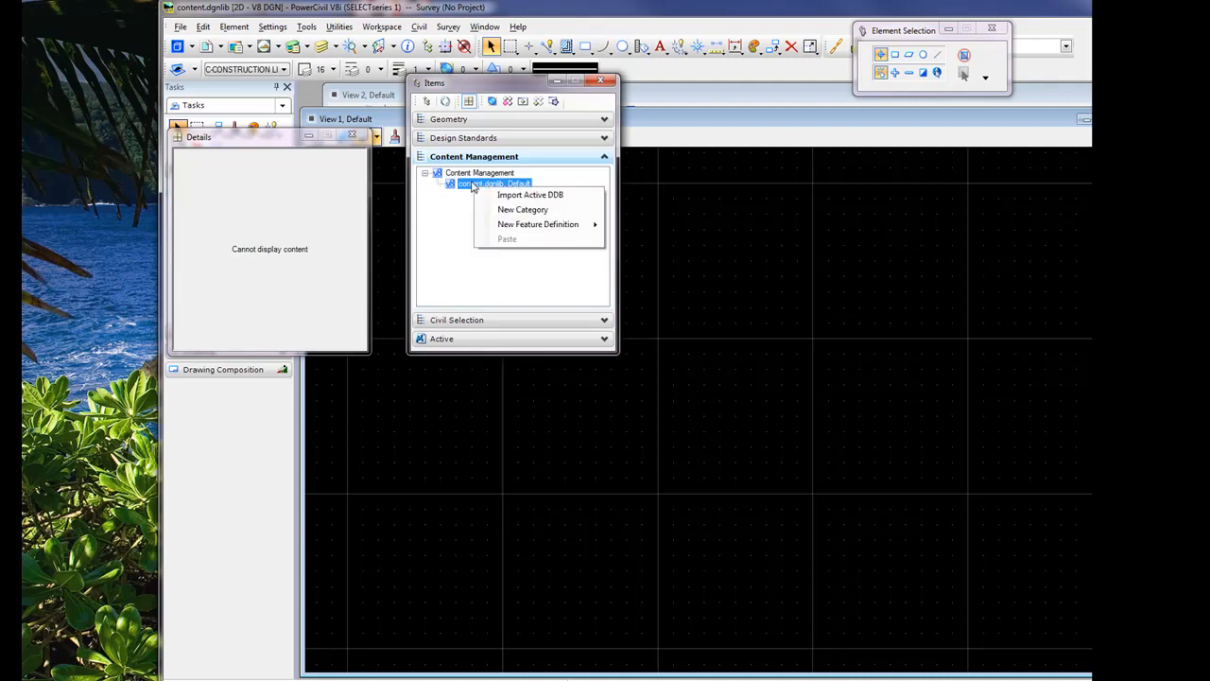
mouse_move(530, 195)
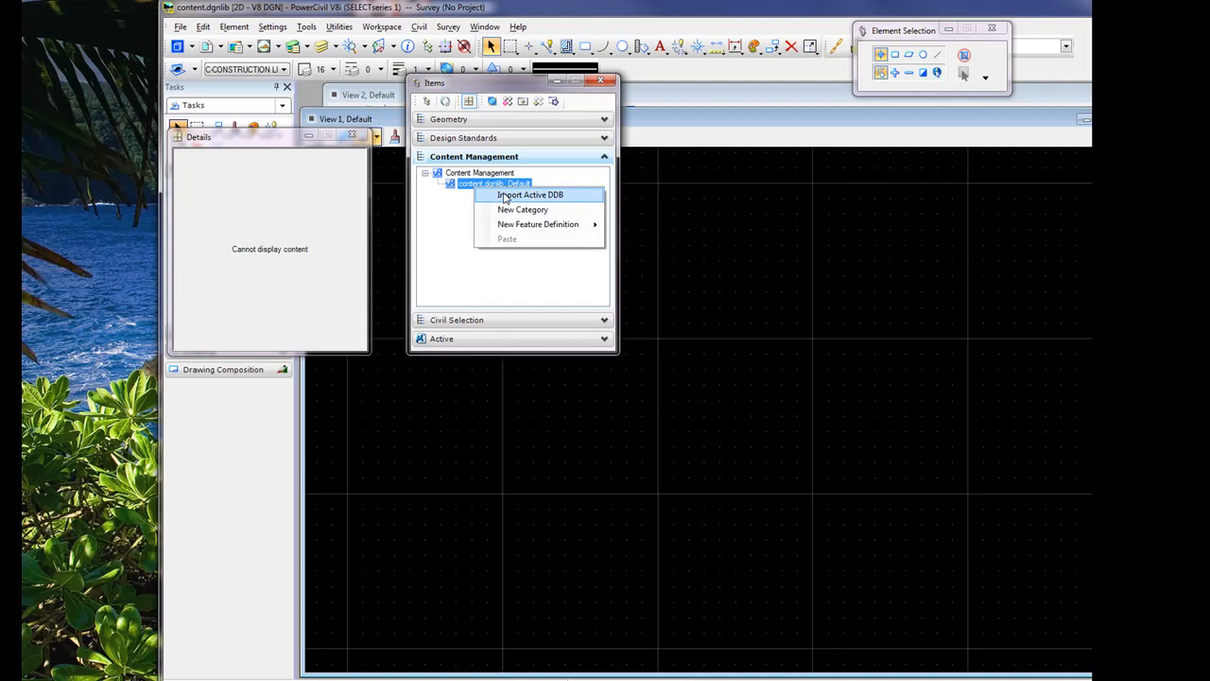
mouse_move(506, 200)
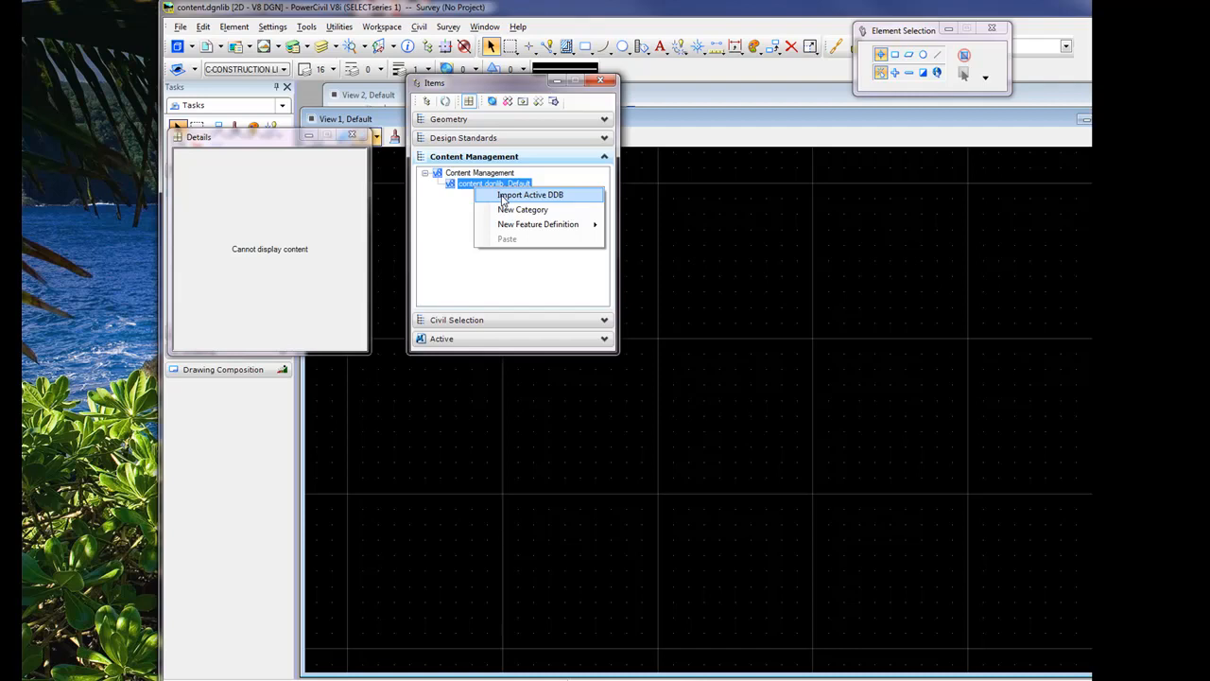
Import the active DDB into the content.dgnlib, Default content management model
click(529, 195)
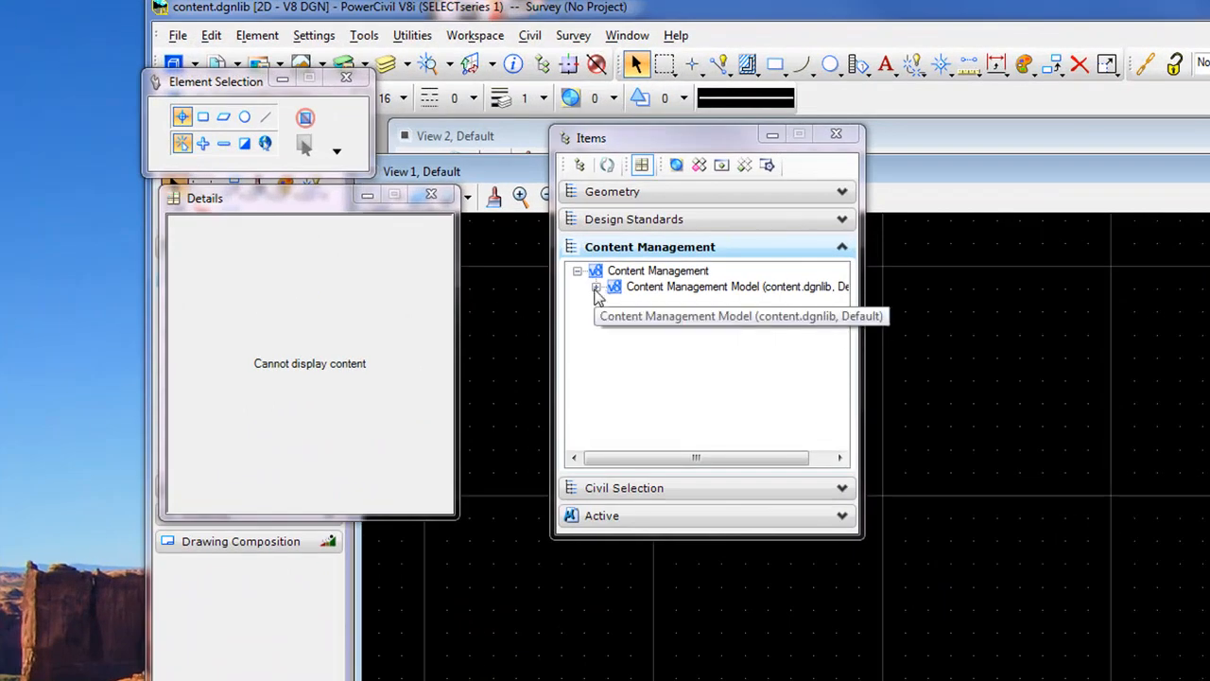
Expand NCS2.ddb > Drafting Standards > Roads > Hz Plan Features and select CL20
click(598, 287)
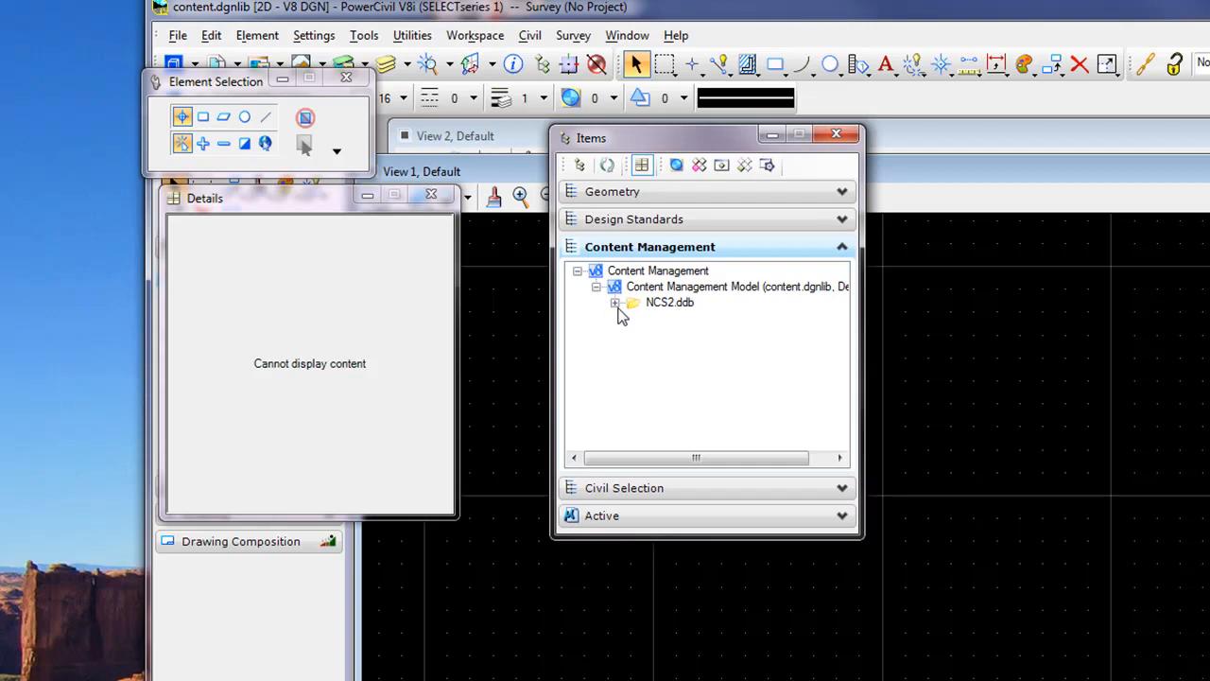
click(612, 302)
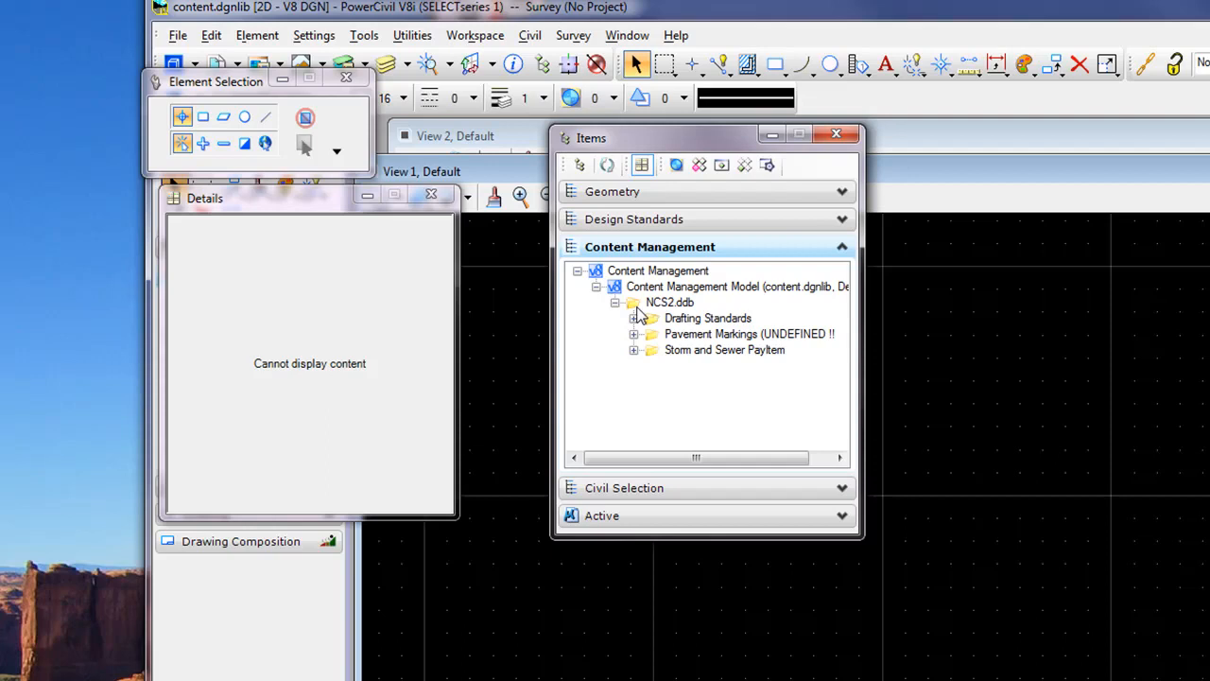
mouse_move(666, 314)
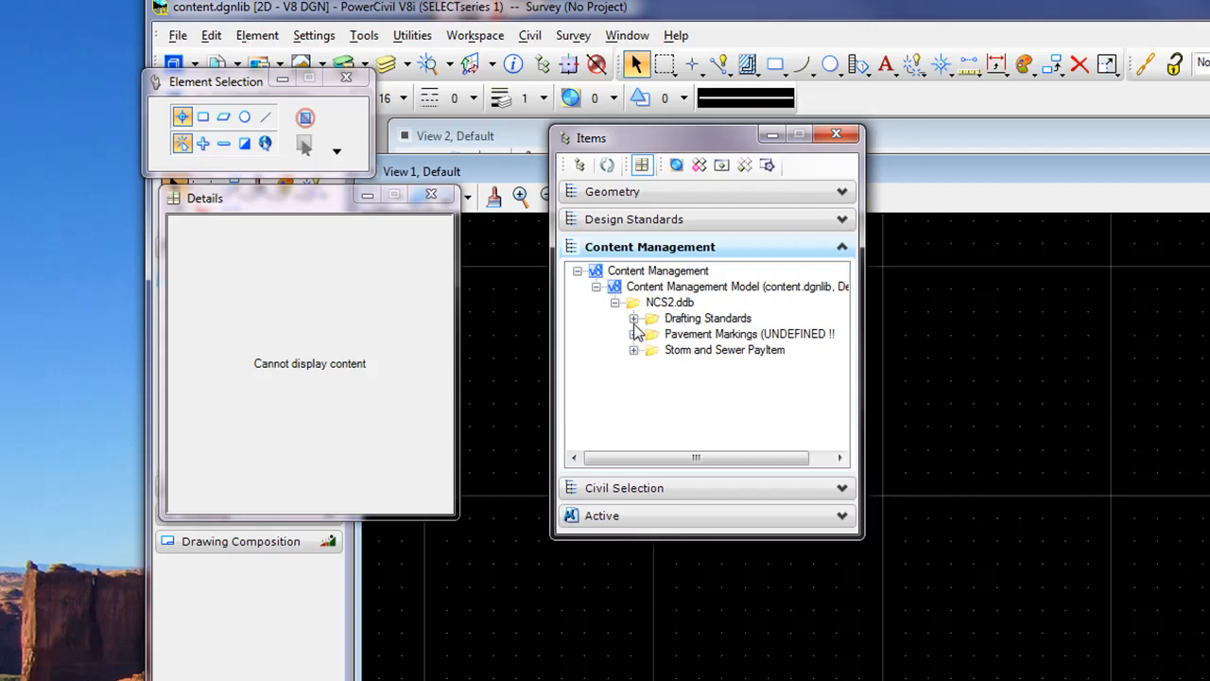
mouse_move(586, 336)
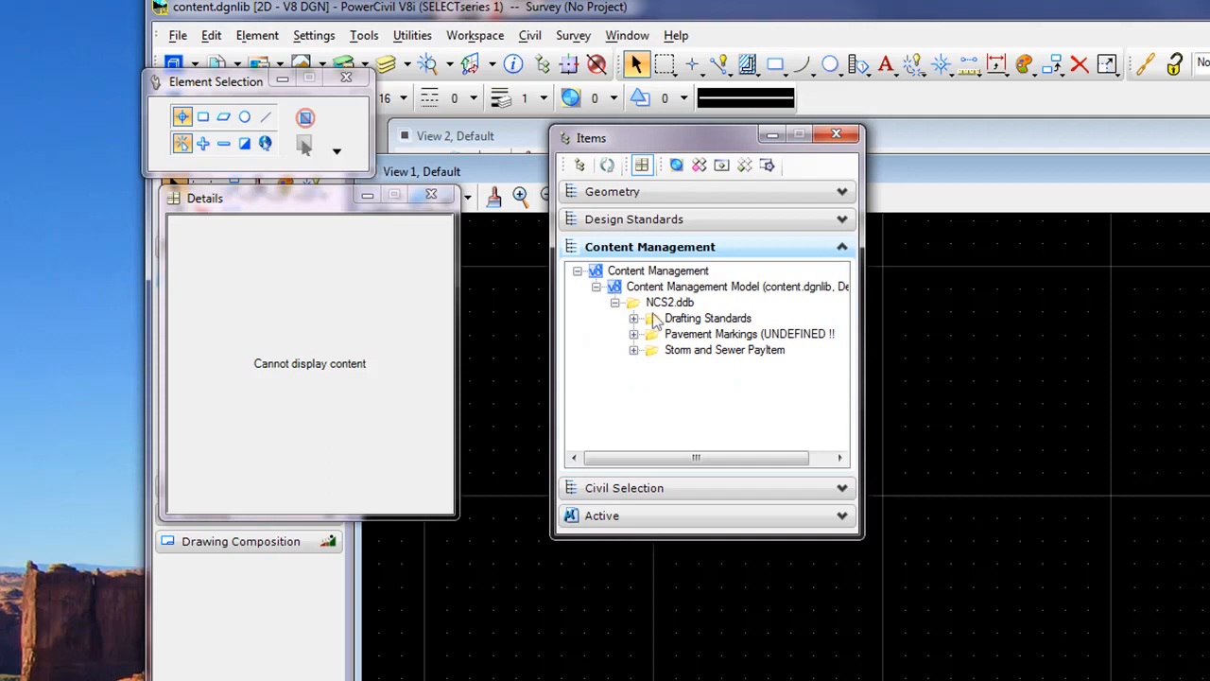
click(633, 318)
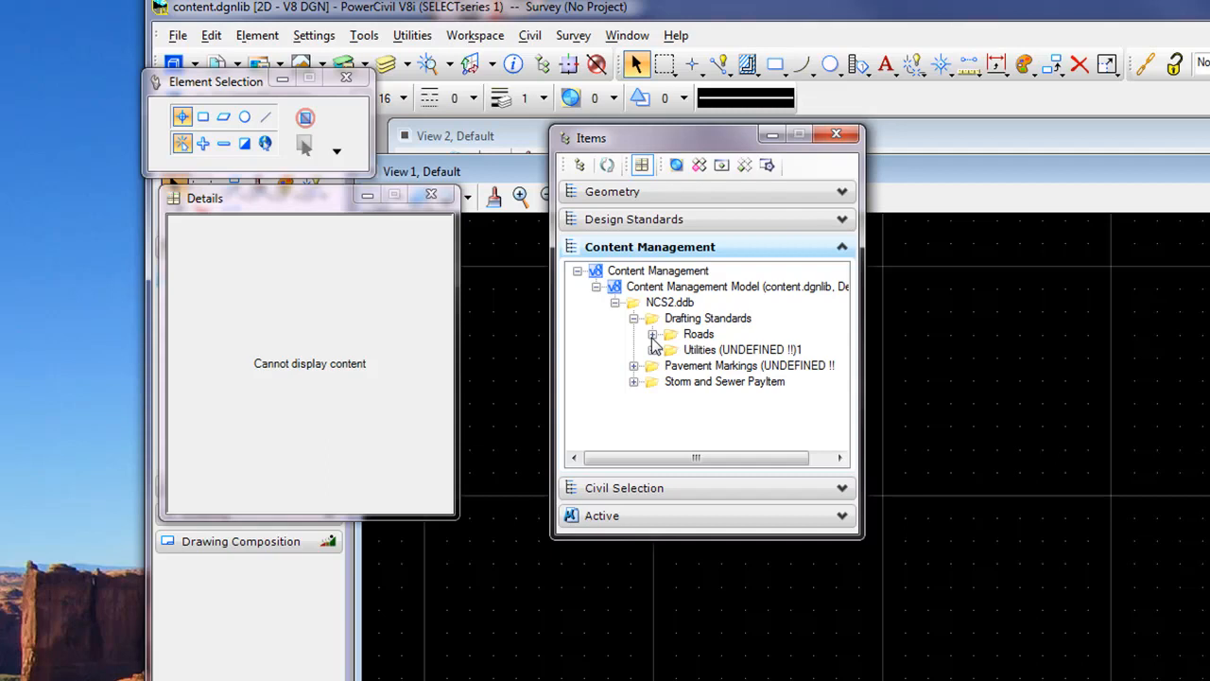
click(653, 333)
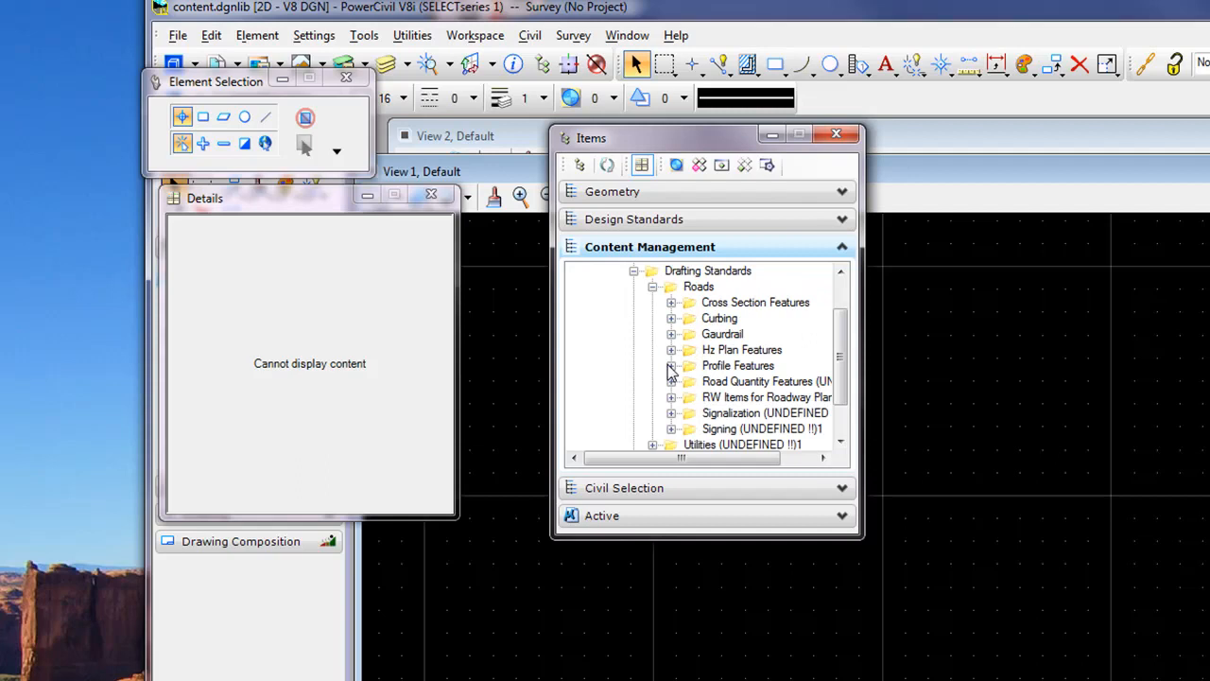
click(669, 348)
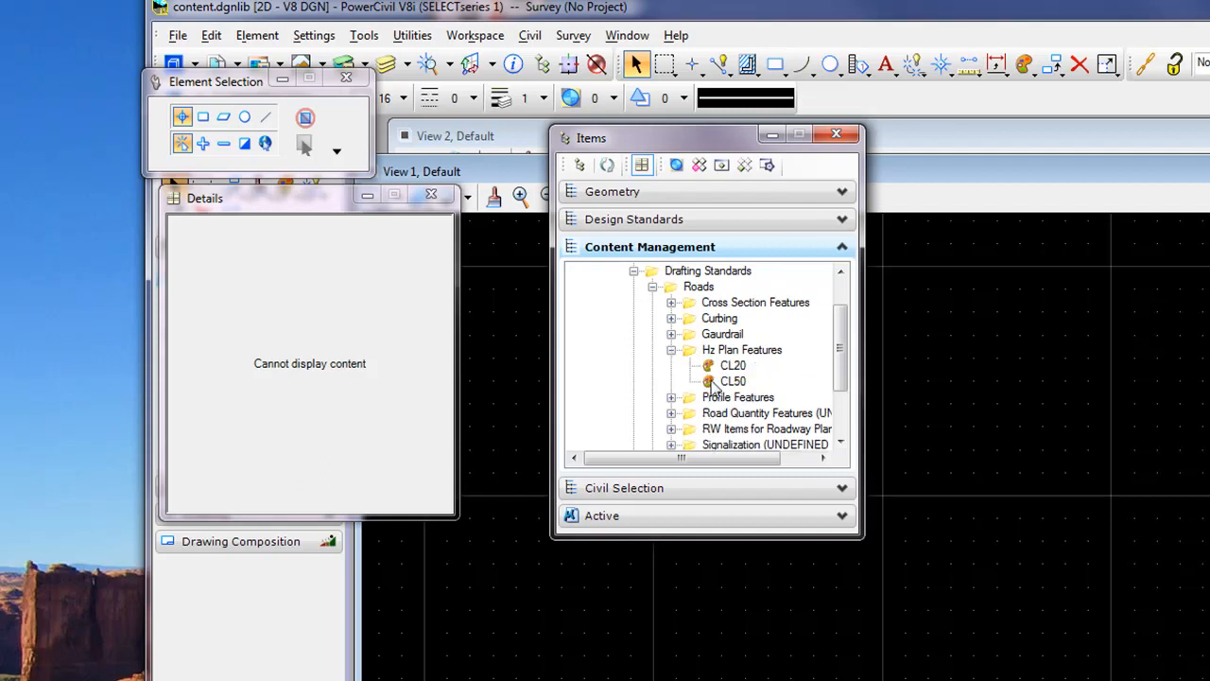
click(733, 365)
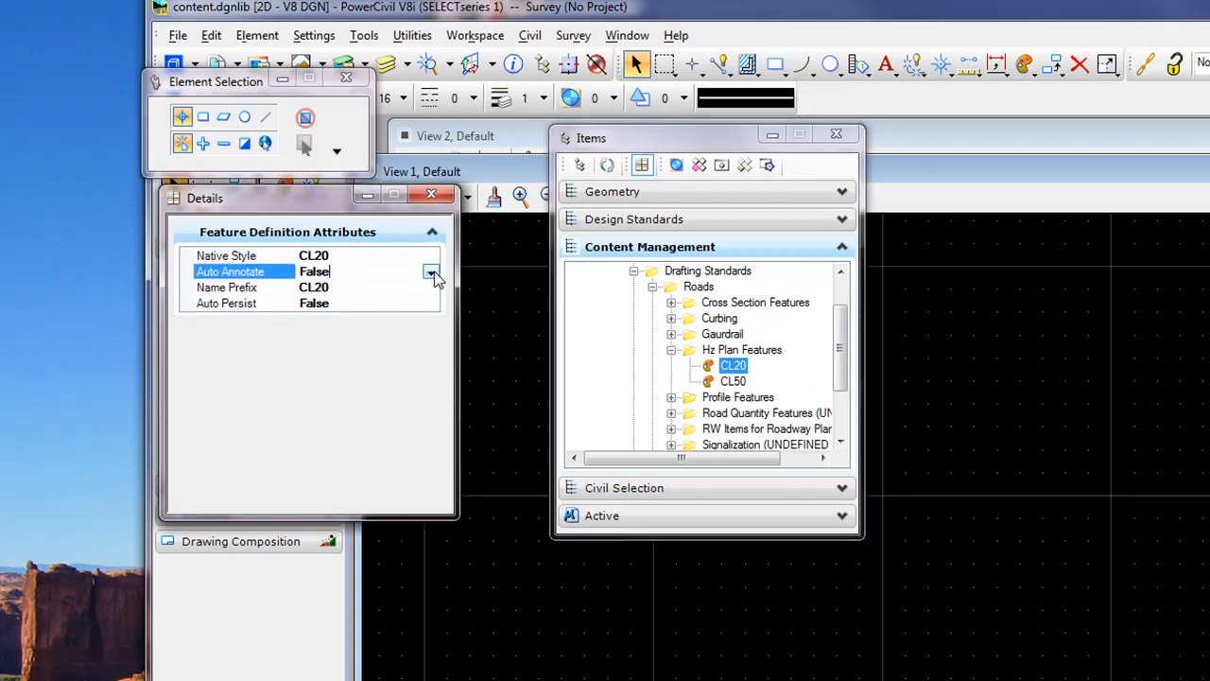
Set CL20's Auto Annotate and Auto Persist attributes to True
click(431, 272)
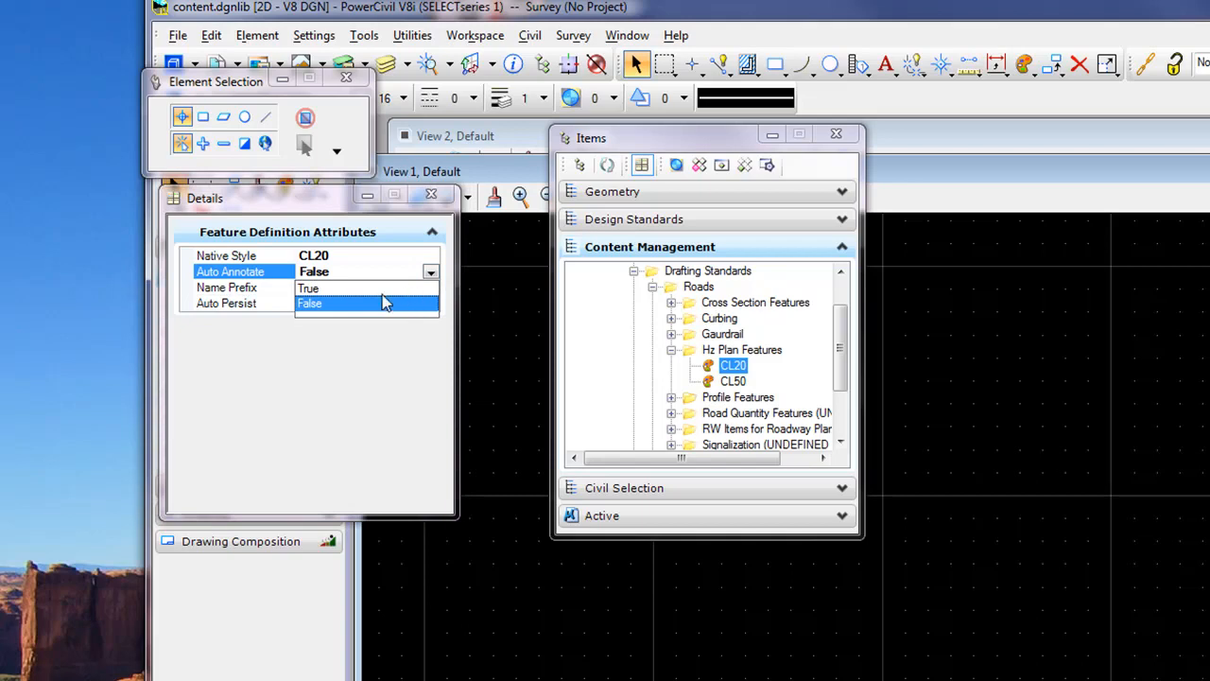
click(341, 272)
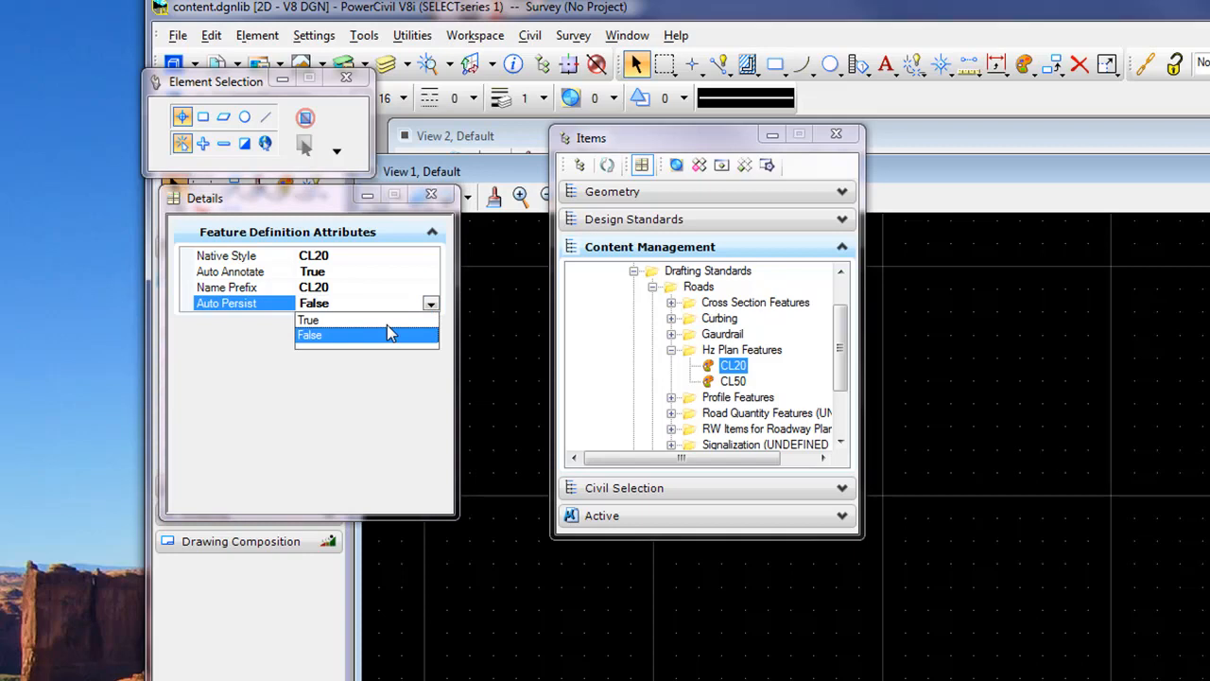
click(306, 319)
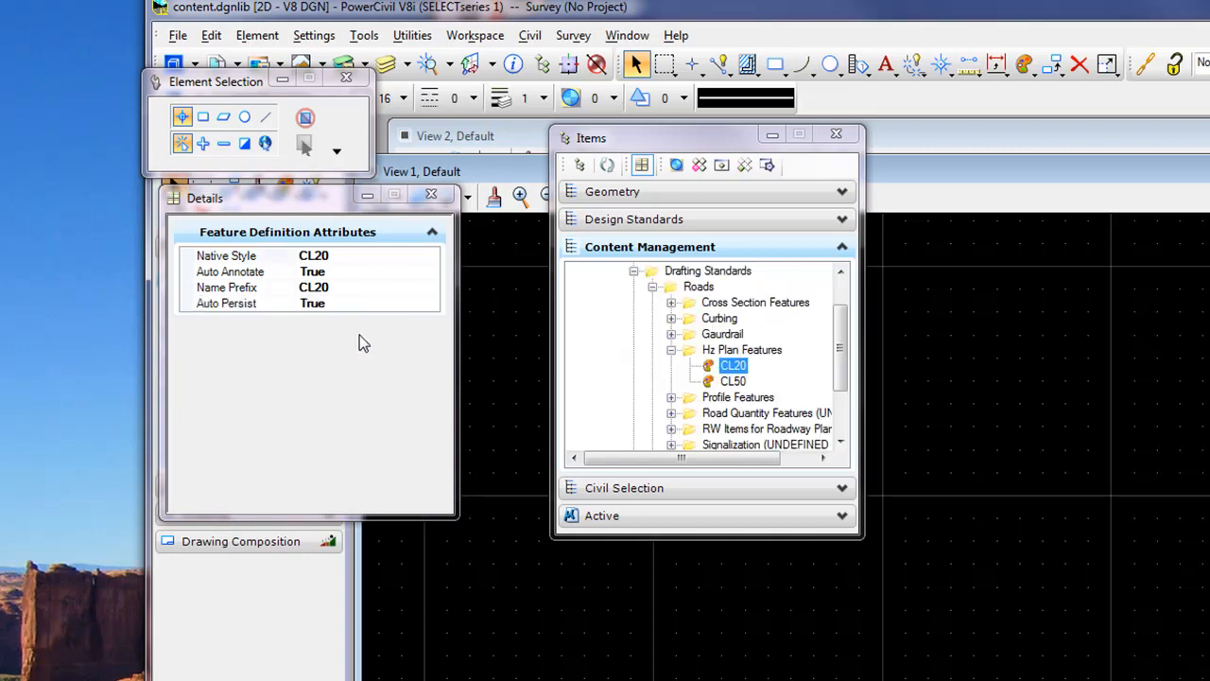
mouse_move(295, 291)
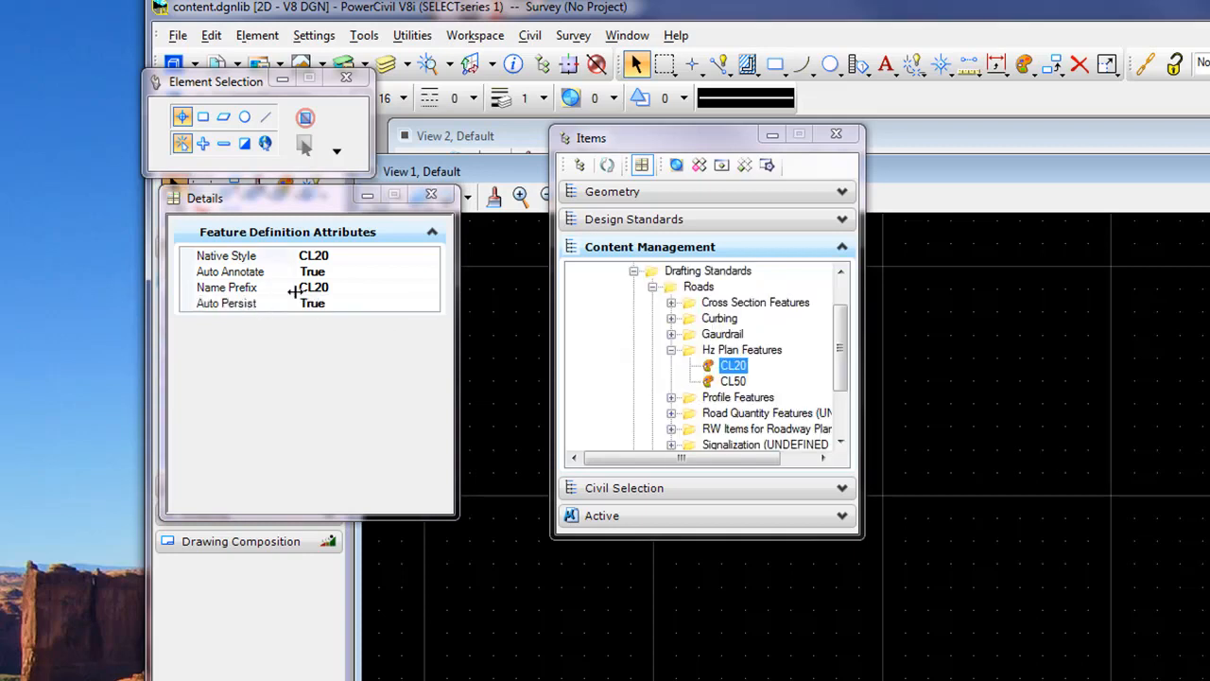
mouse_move(350, 318)
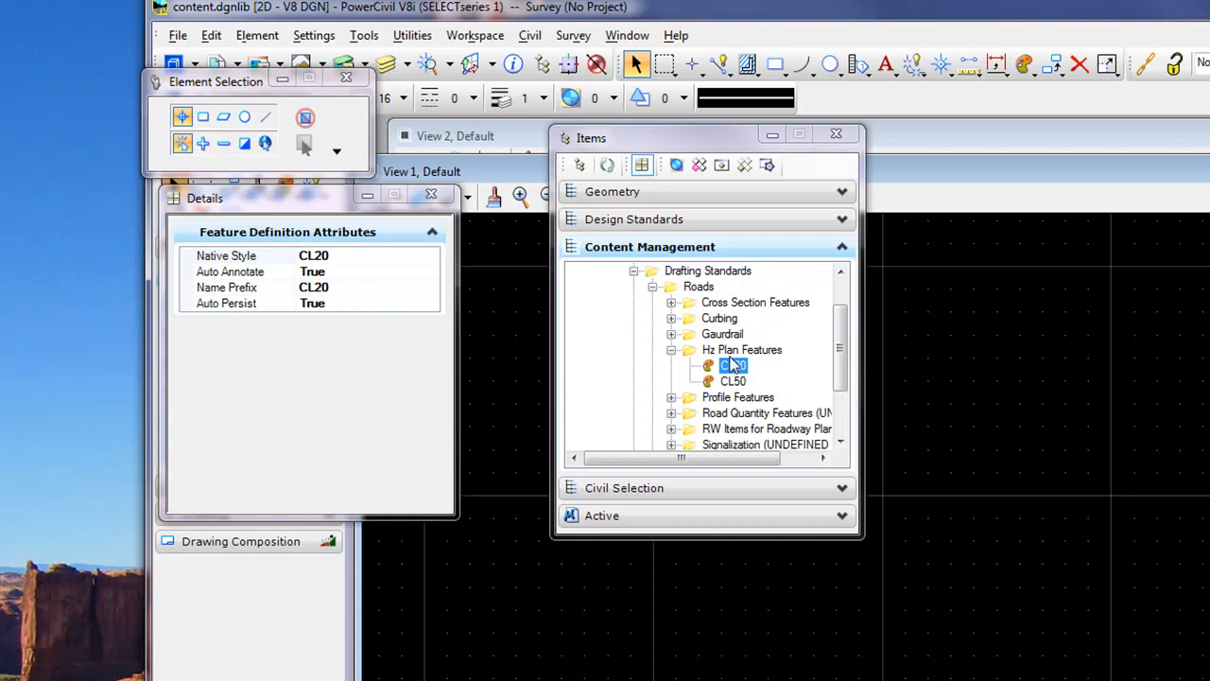
Set CL50's Auto Annotate and Auto Persist to True and close the Details panel
click(734, 365)
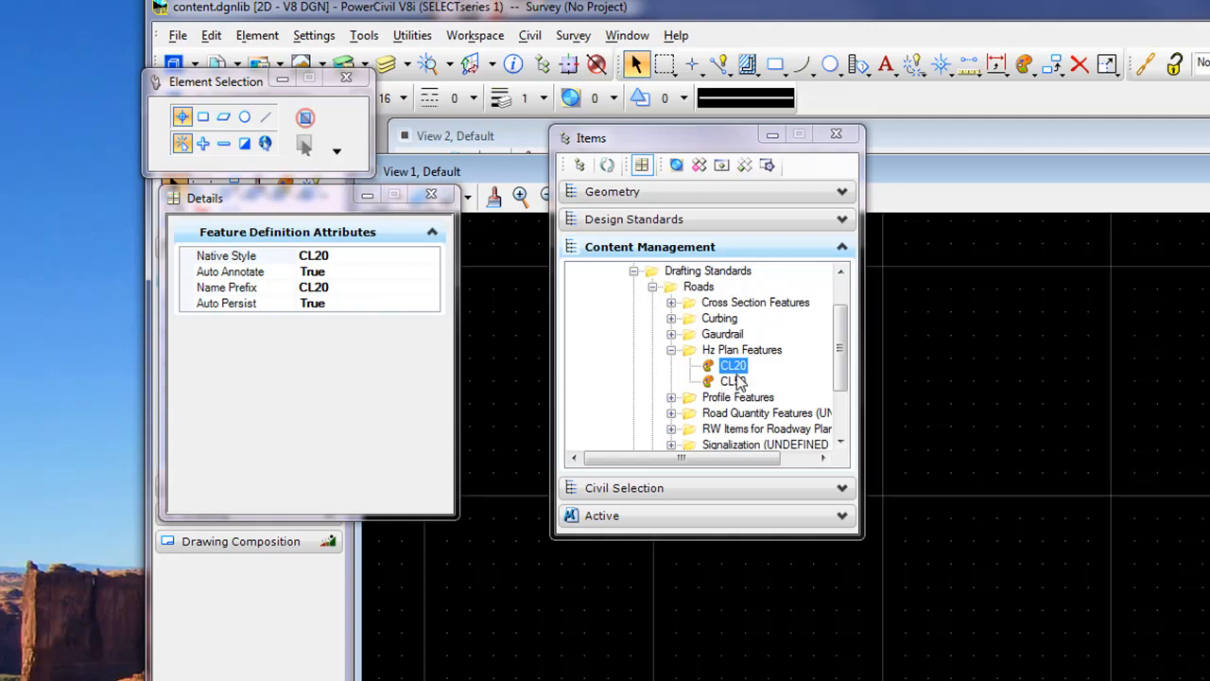
click(733, 382)
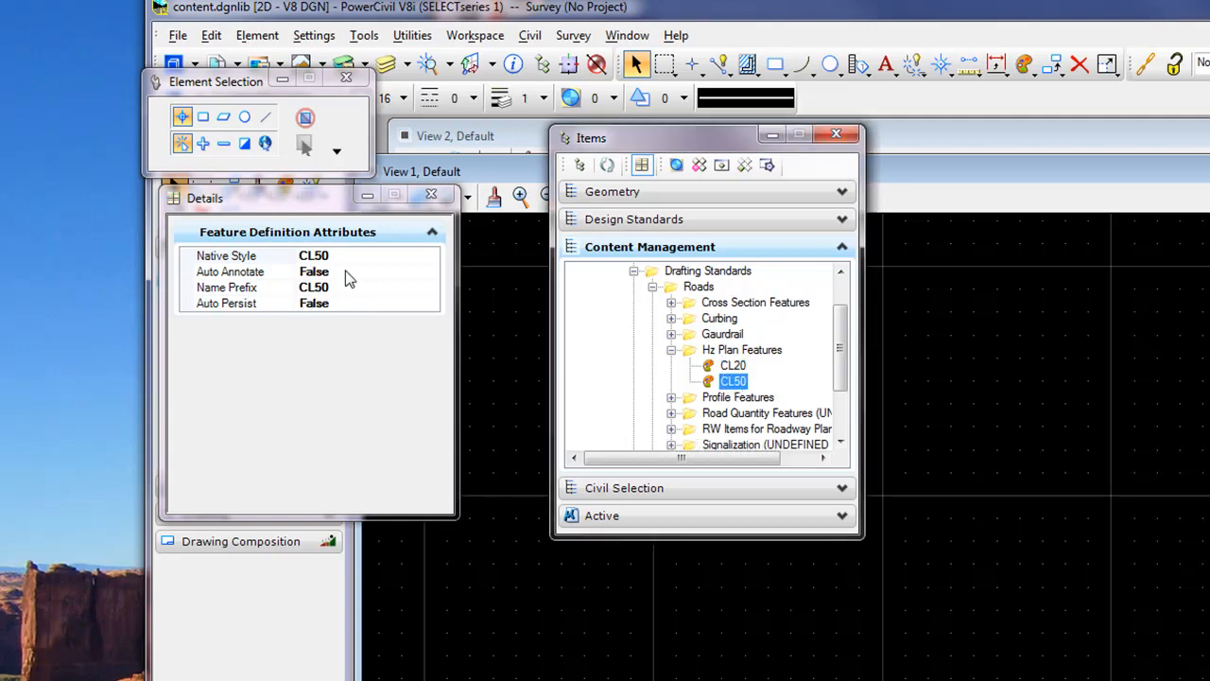
click(230, 272)
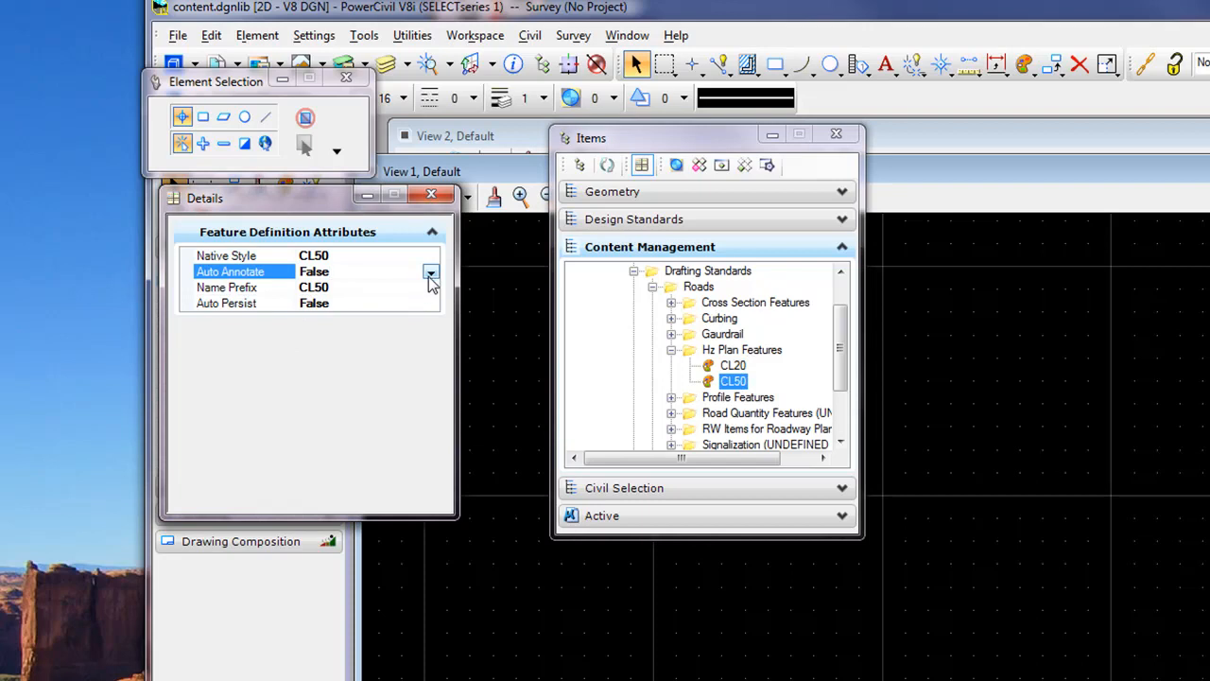
click(431, 272)
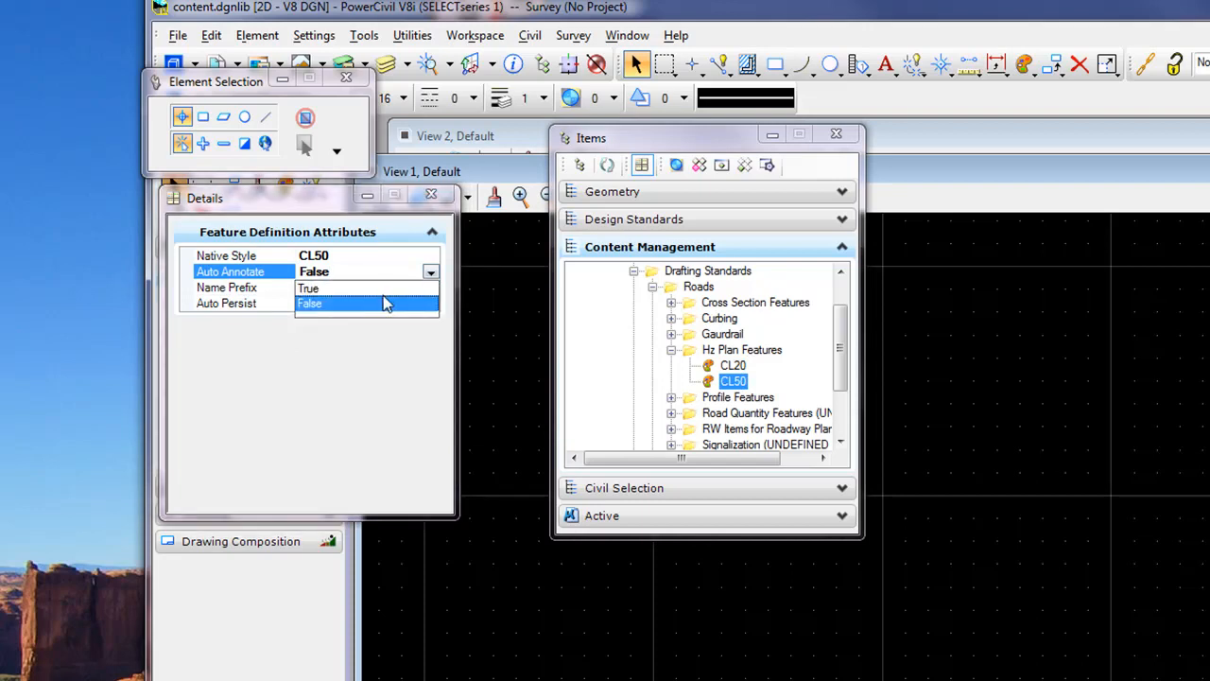
click(312, 287)
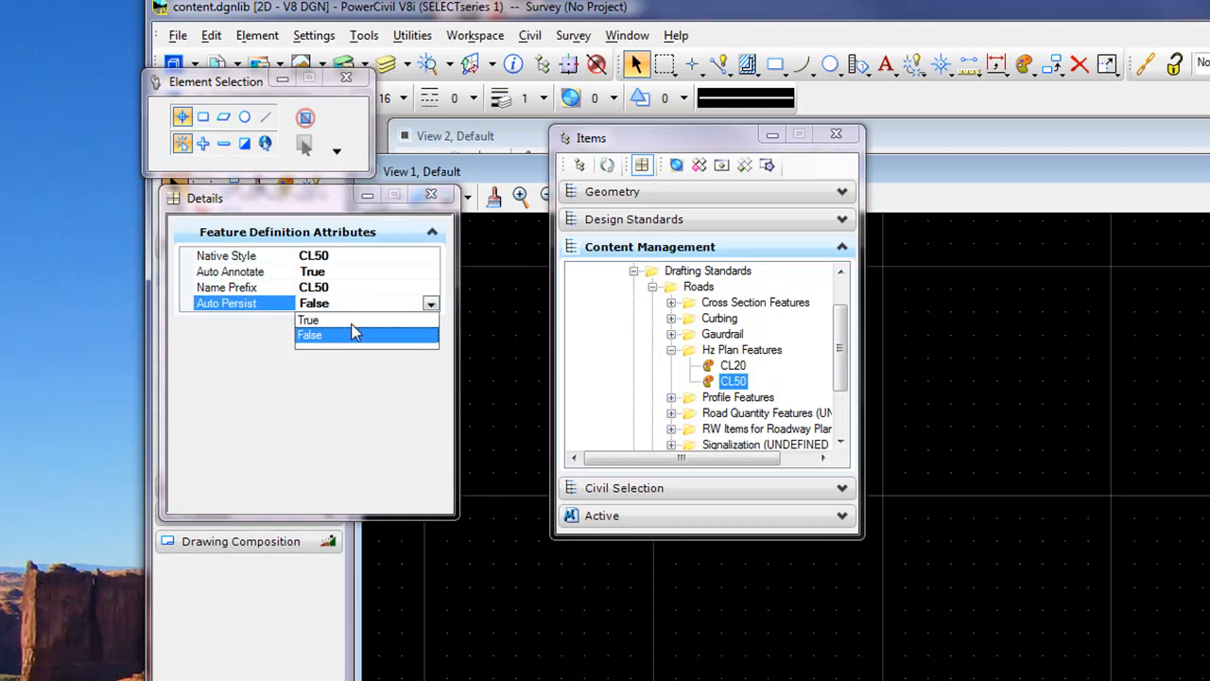
click(308, 319)
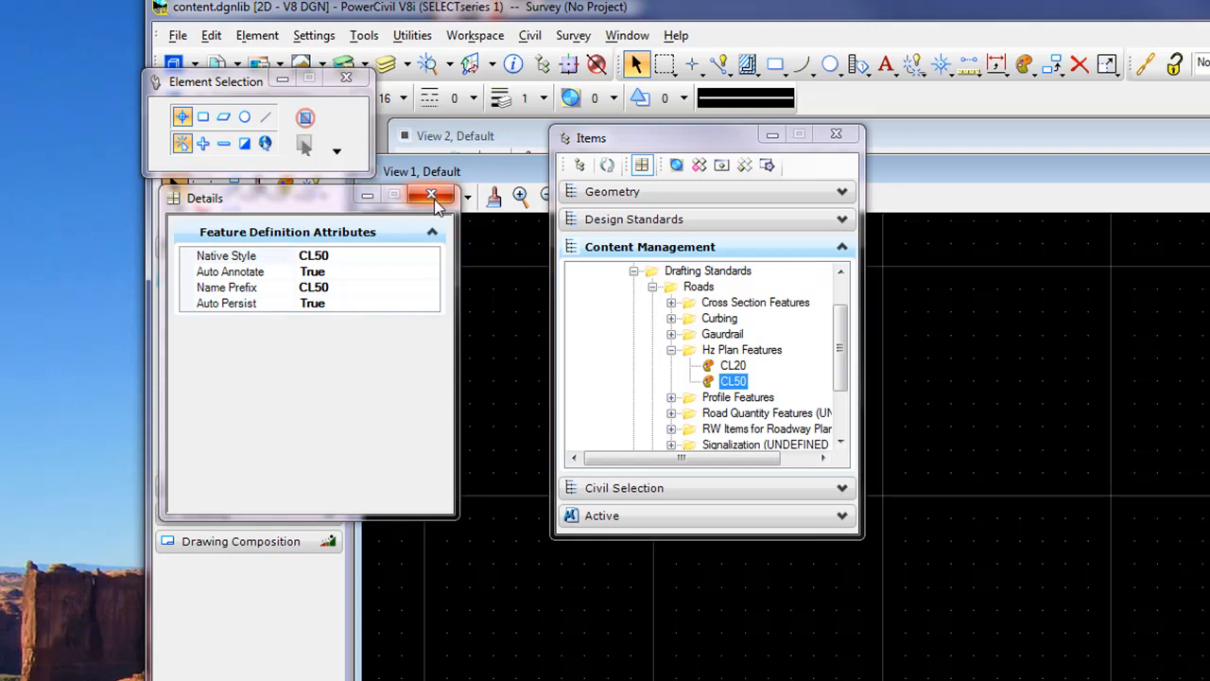
click(431, 195)
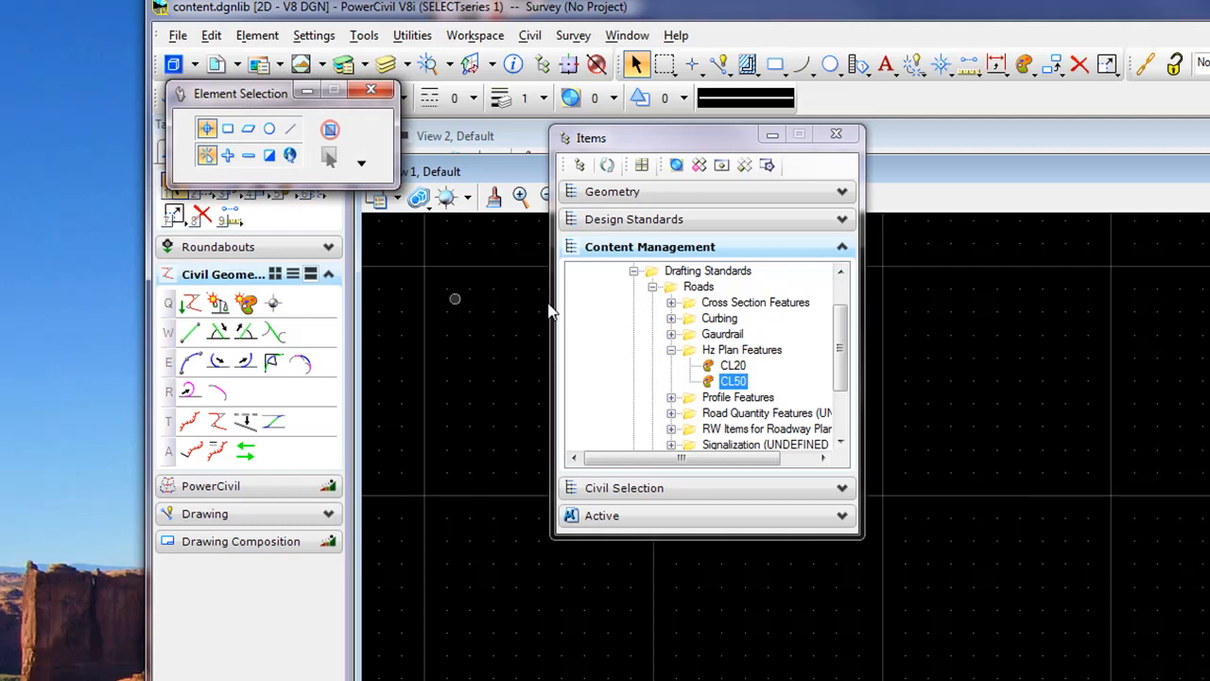
mouse_move(477, 34)
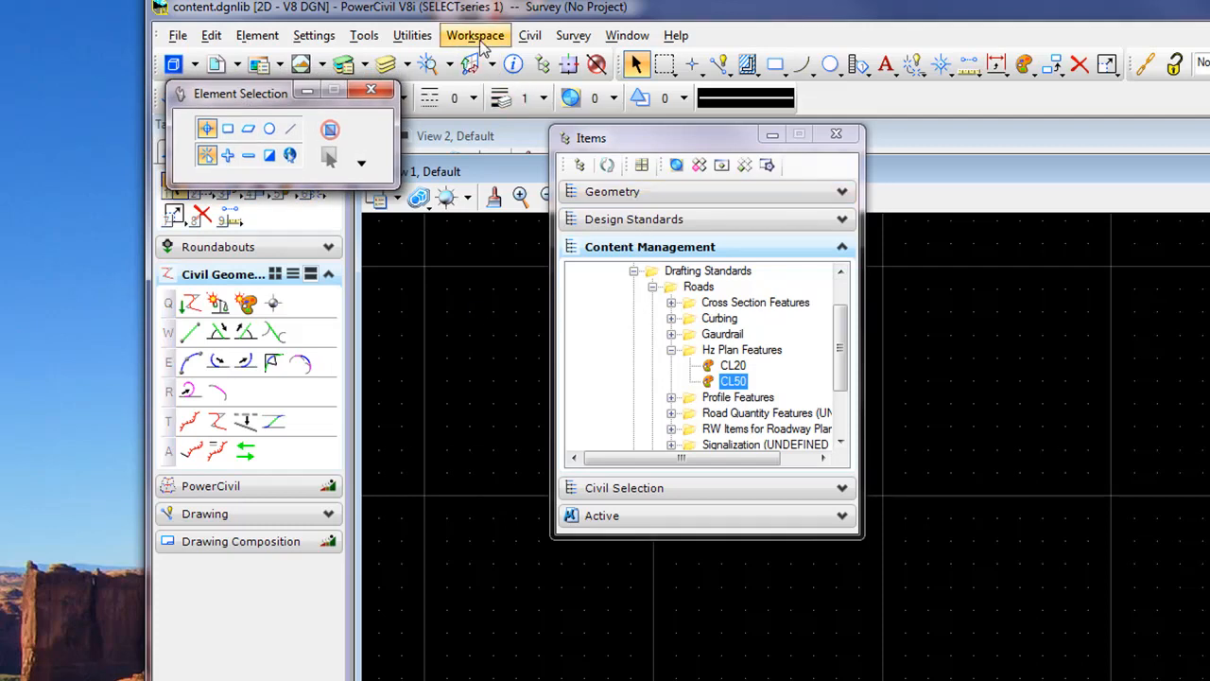
In Workspace Configuration, select the MS_DGNLIBLIST variable for editing
click(475, 34)
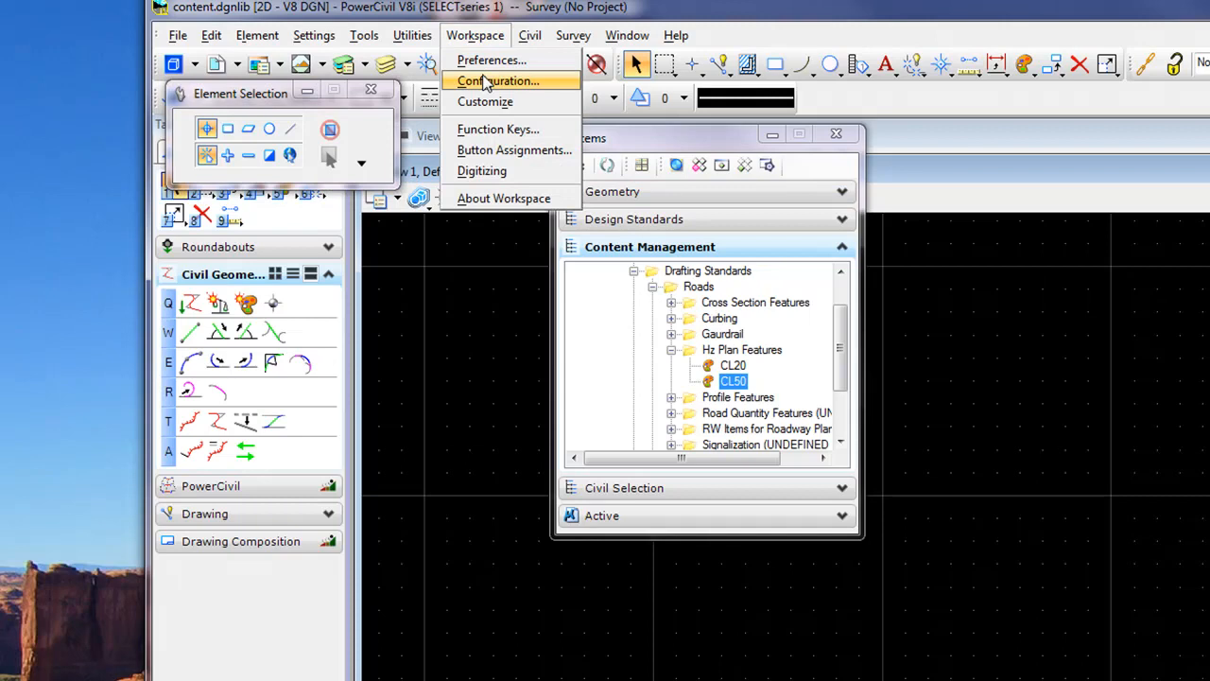
click(499, 80)
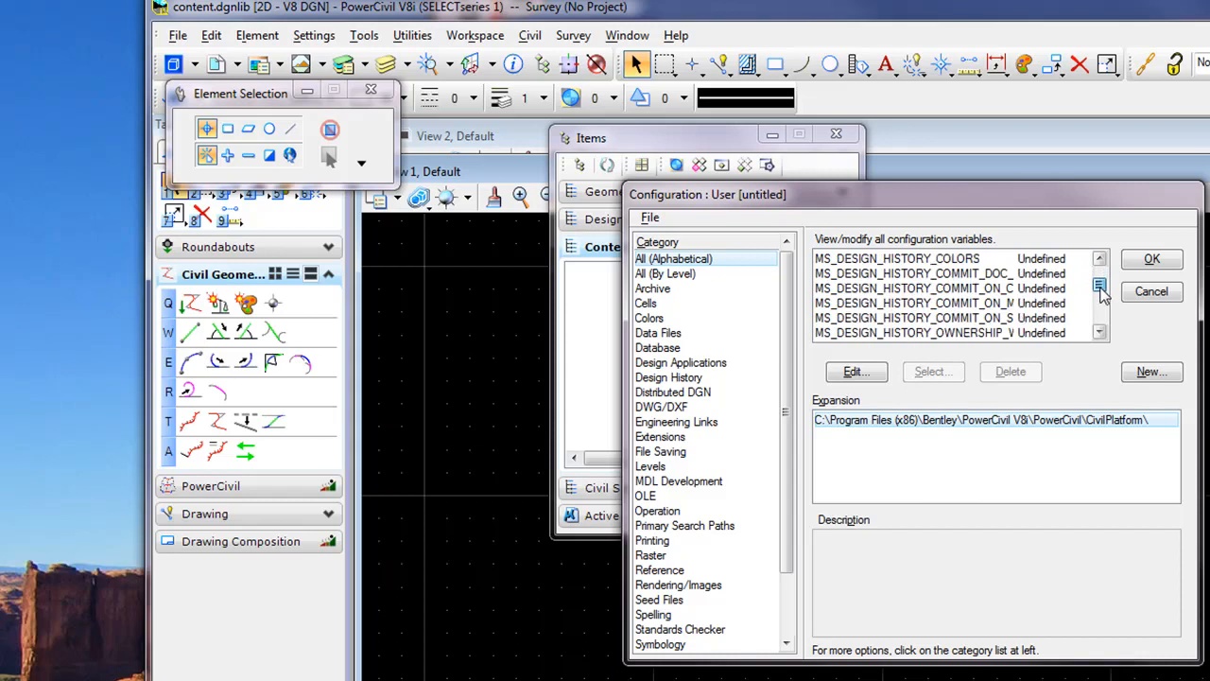
click(1099, 287)
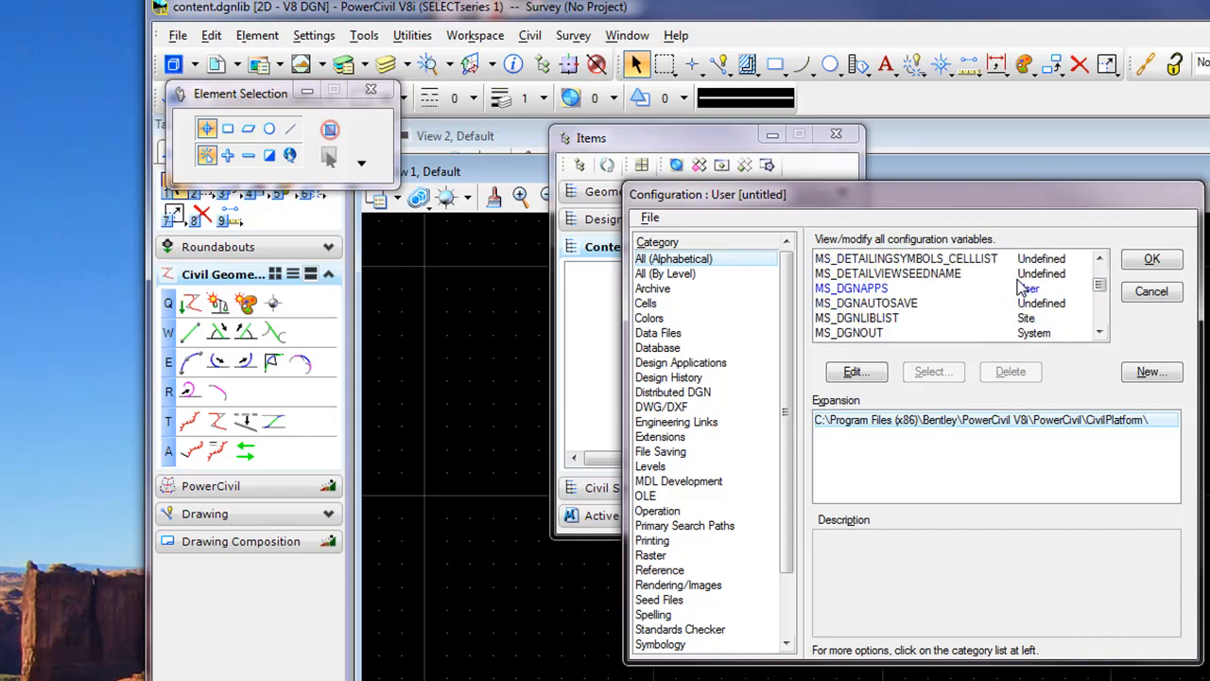
click(857, 317)
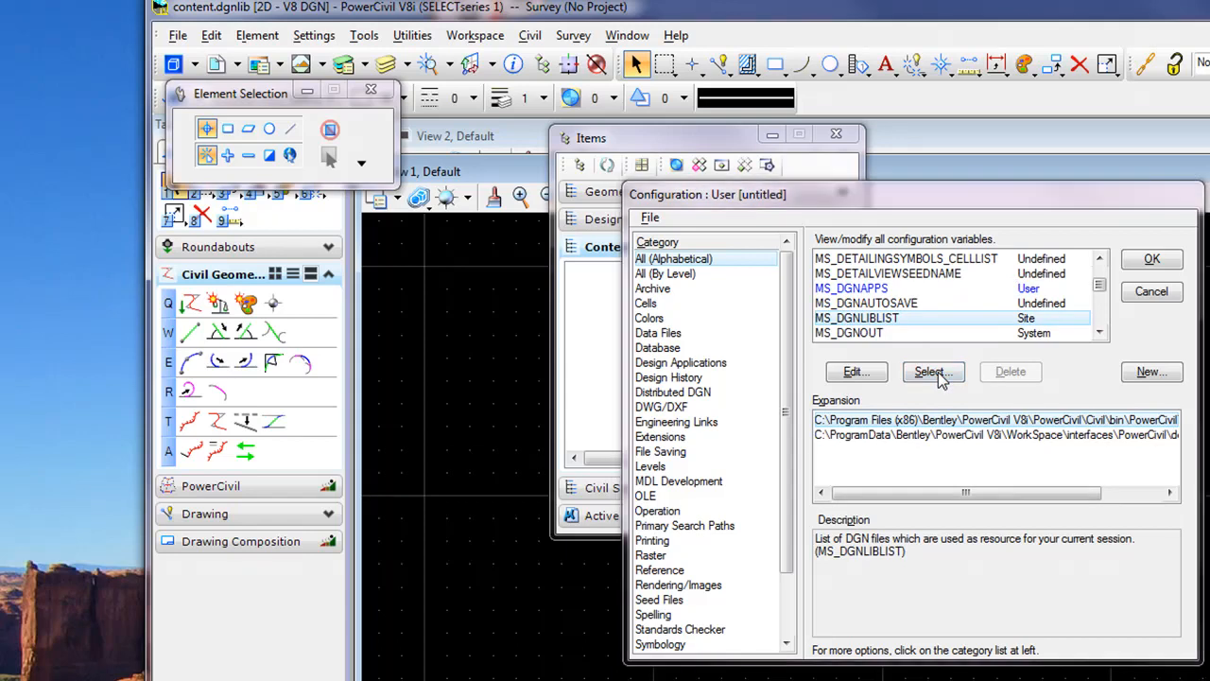
Browse to the PowerCivil bin folder and add the content dgnlib to MS_DGNLIBLIST
click(932, 370)
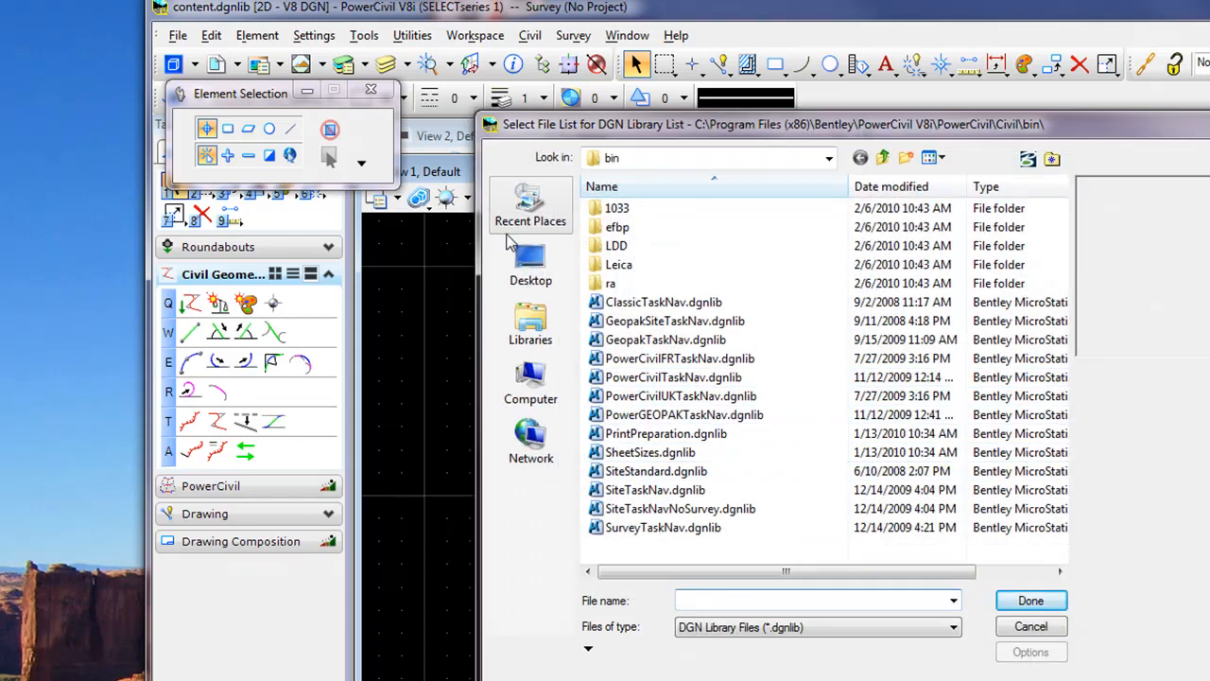
click(529, 265)
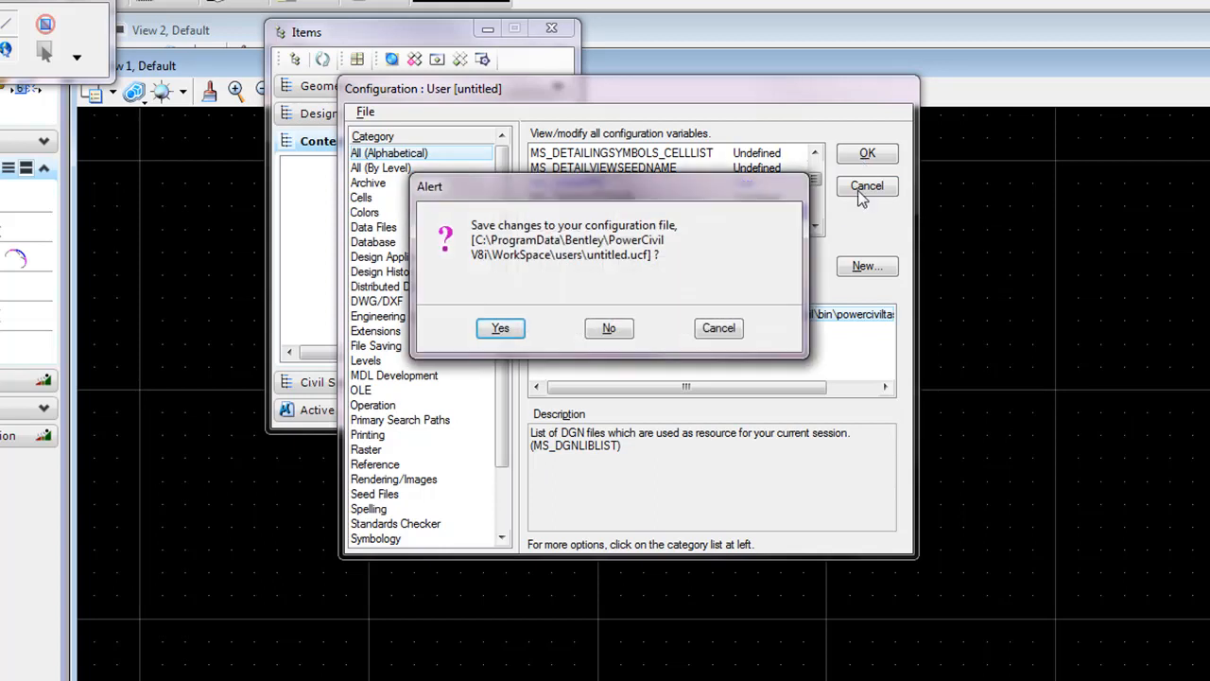
Save the configuration changes, close the Items panel and exit the PowerCivil session
click(609, 327)
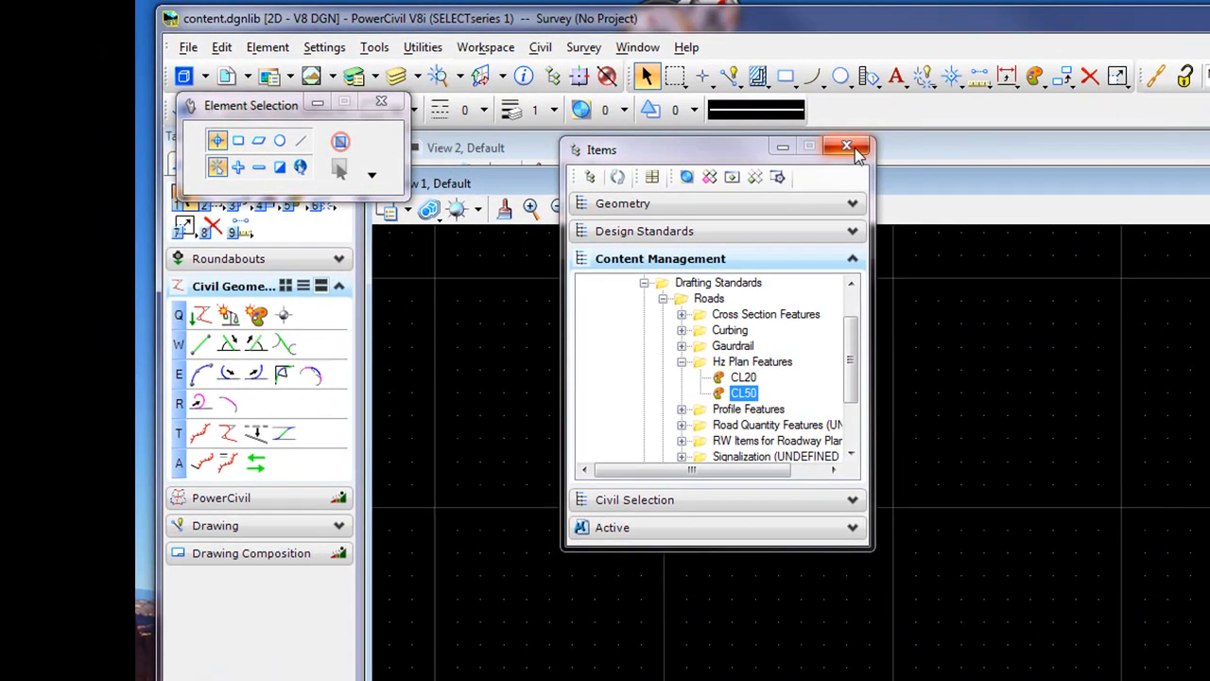
click(187, 45)
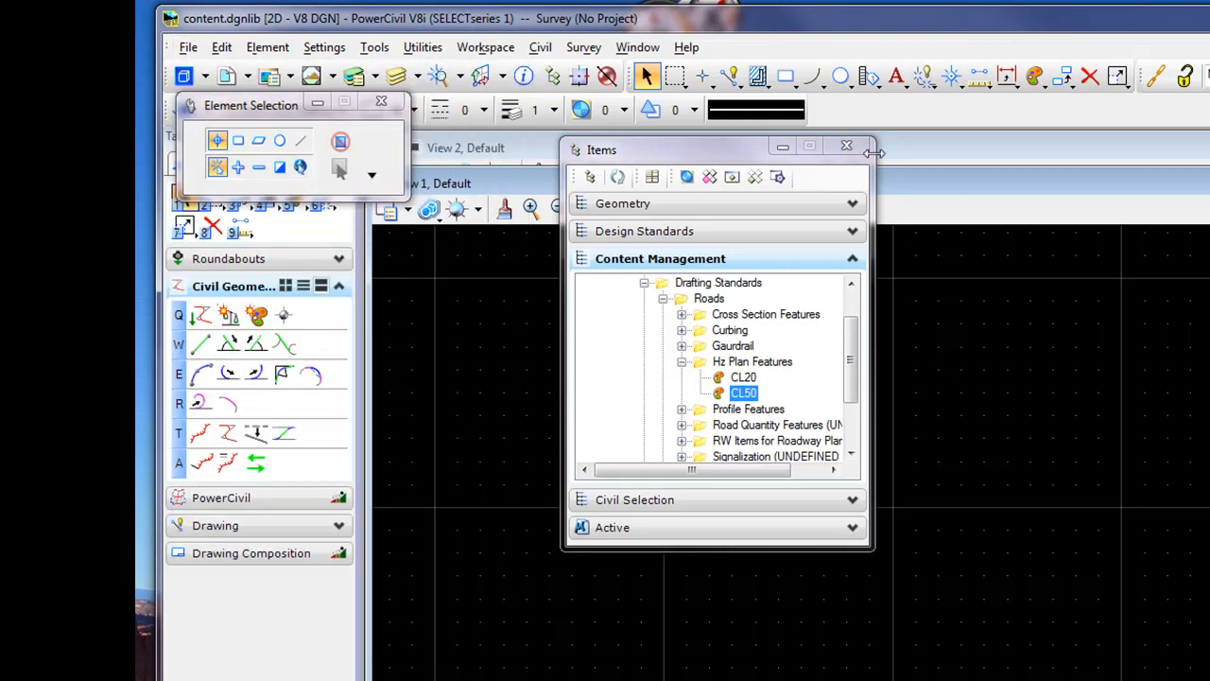
click(847, 144)
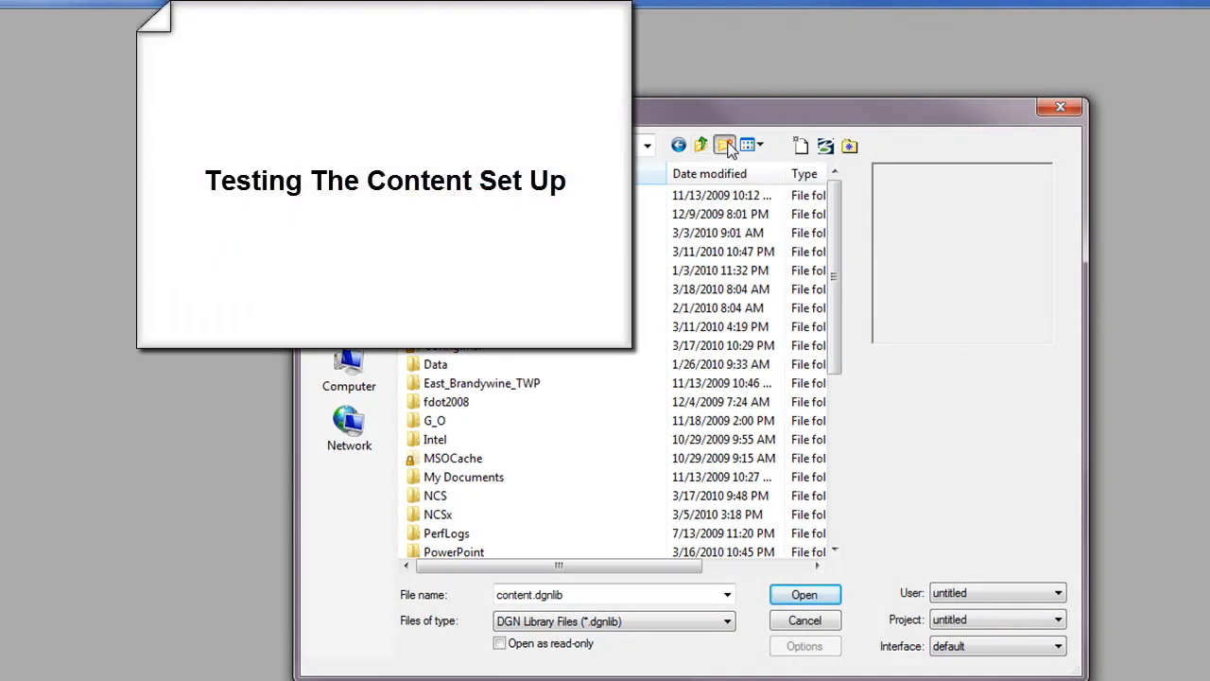
Create a testGeometry folder on the C drive and go into it
click(726, 144)
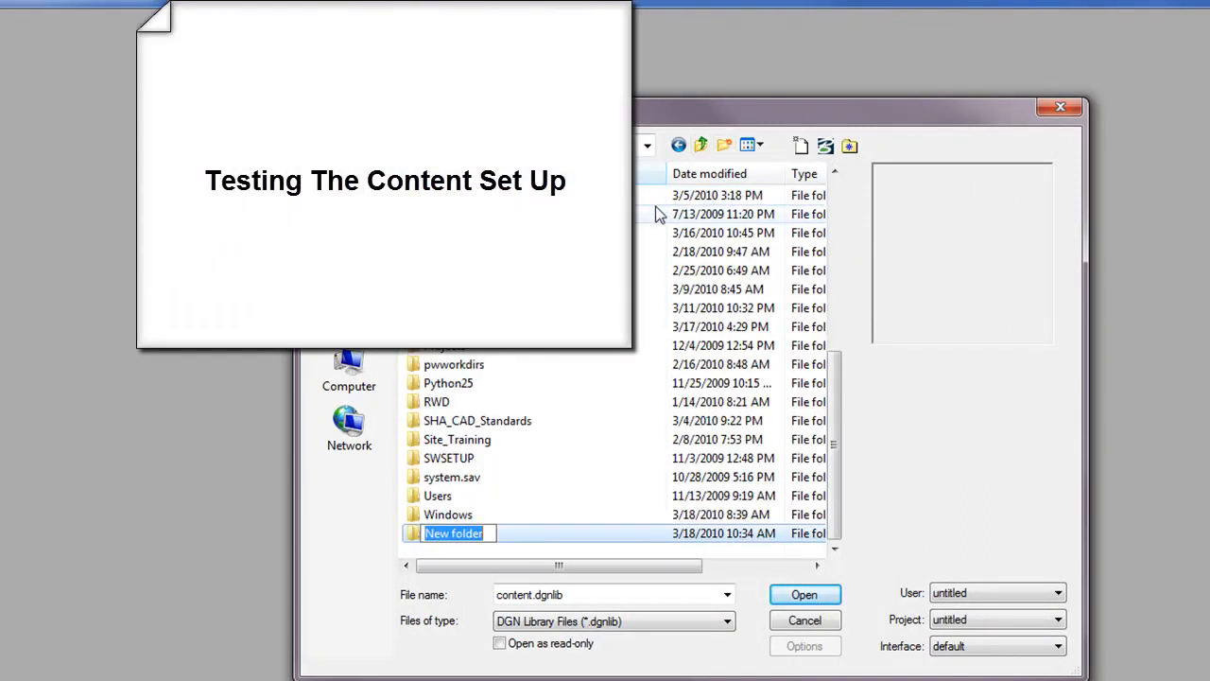
text(testGeometry)
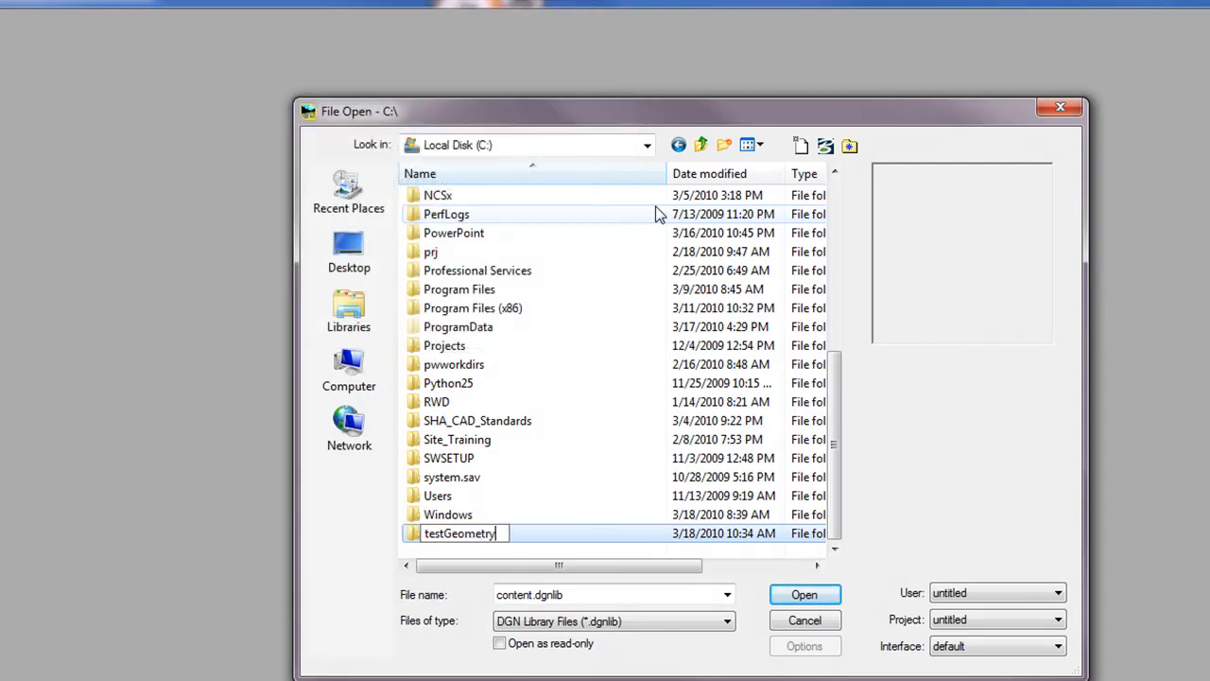
click(460, 533)
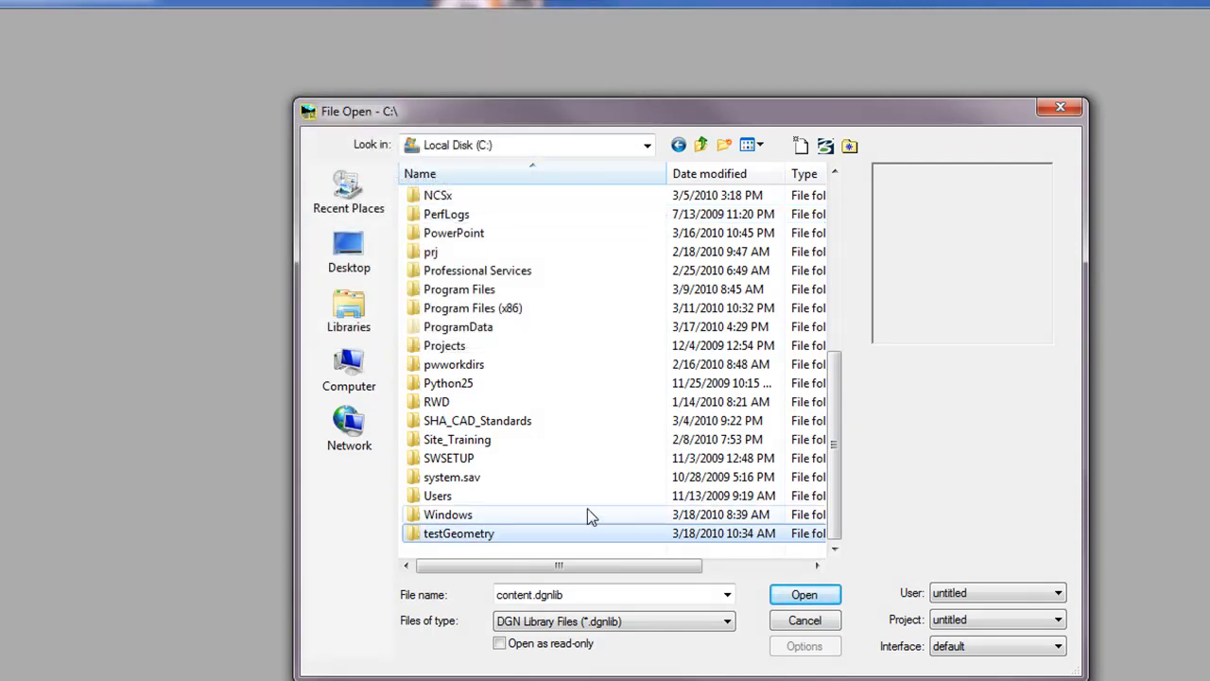
double_click(459, 533)
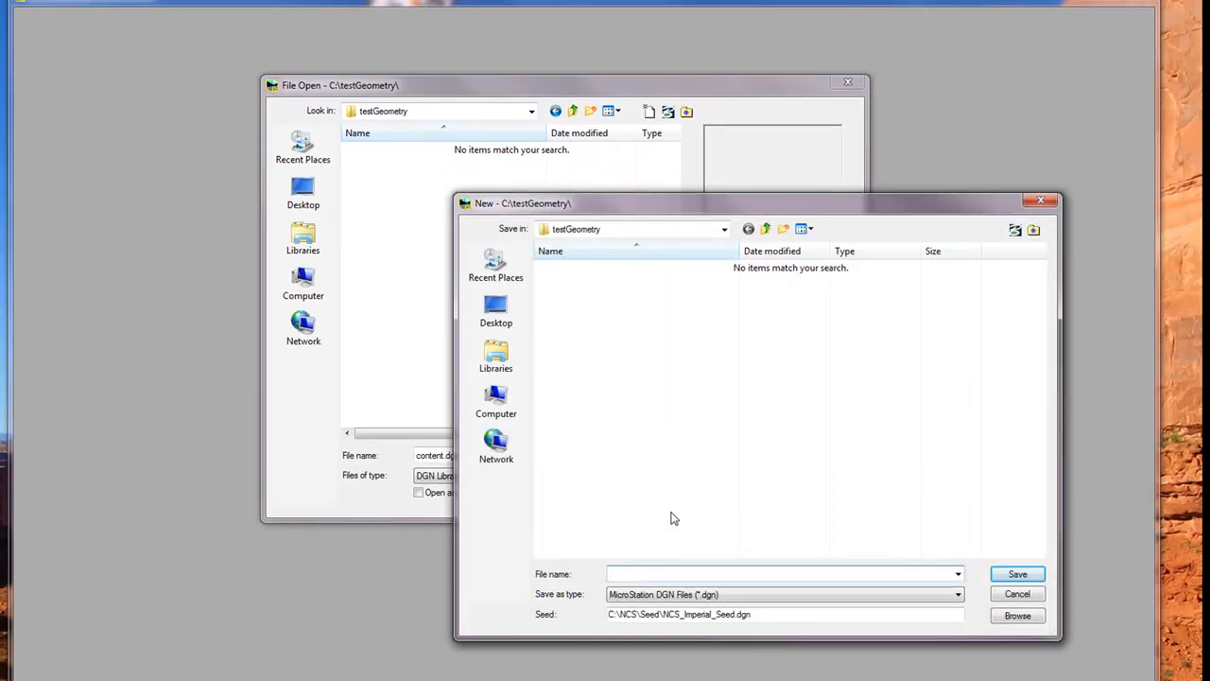
Create and open a new testGEOMETRY01 design file inside the testGeometry folder
text(test)
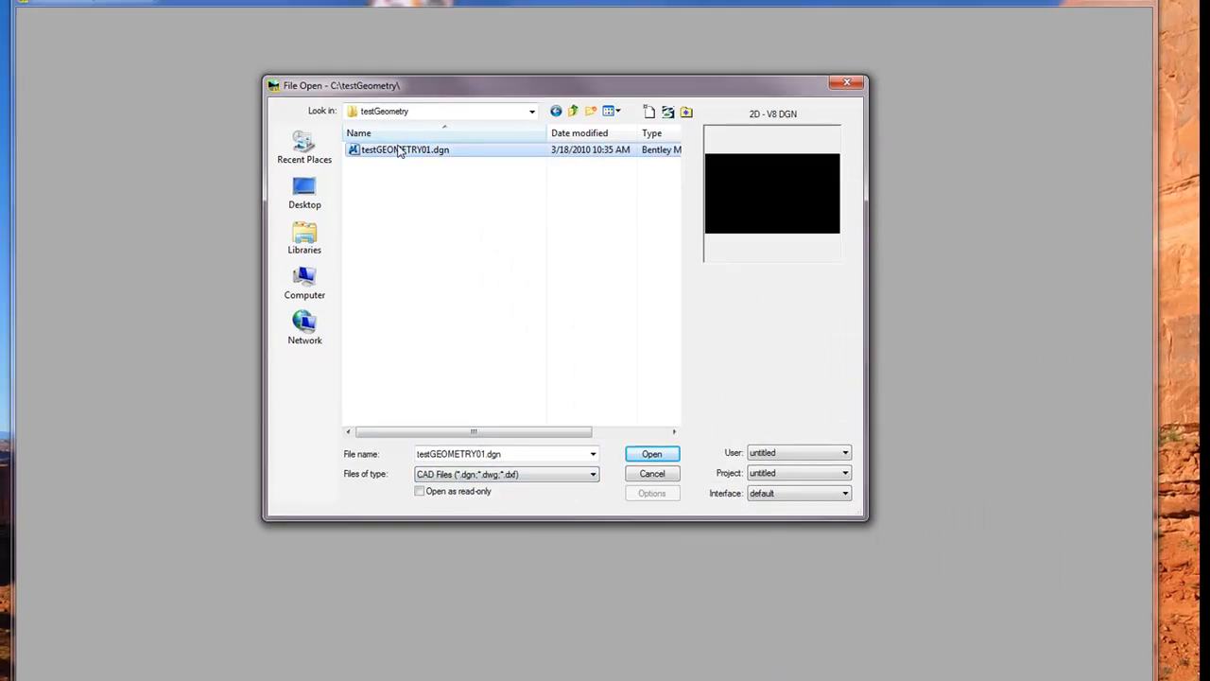
click(650, 454)
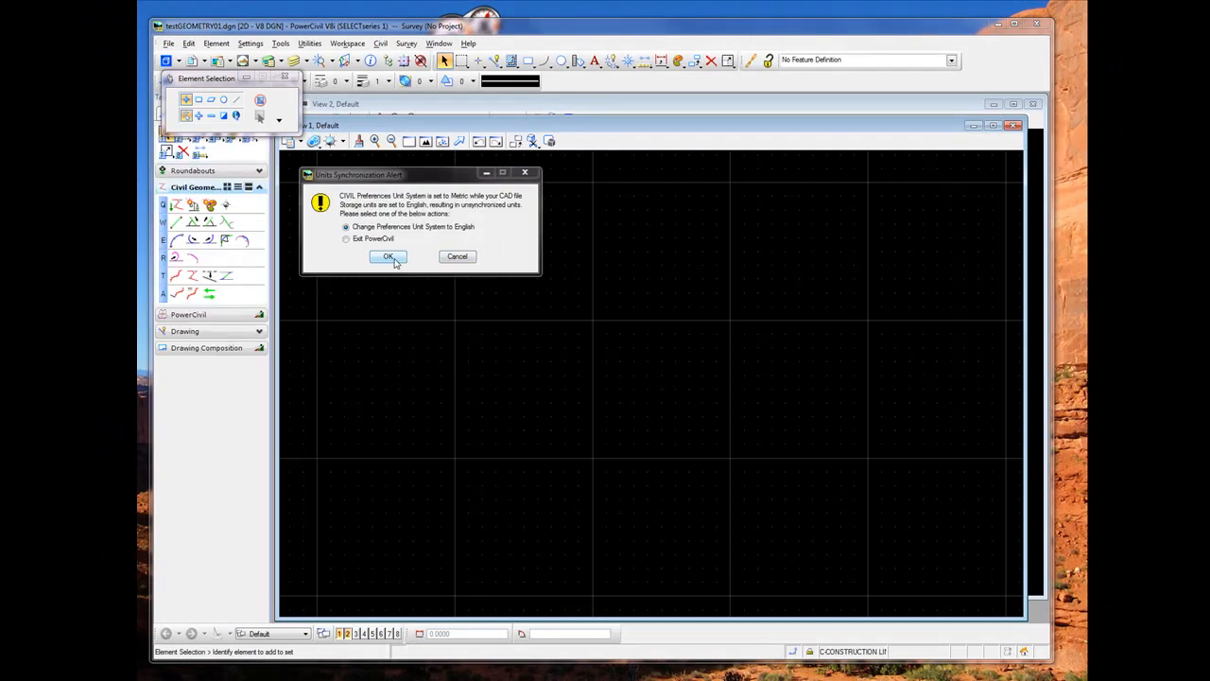
Change the GEOPAK preferences unit system to English and acknowledge the units-changed notice
click(387, 257)
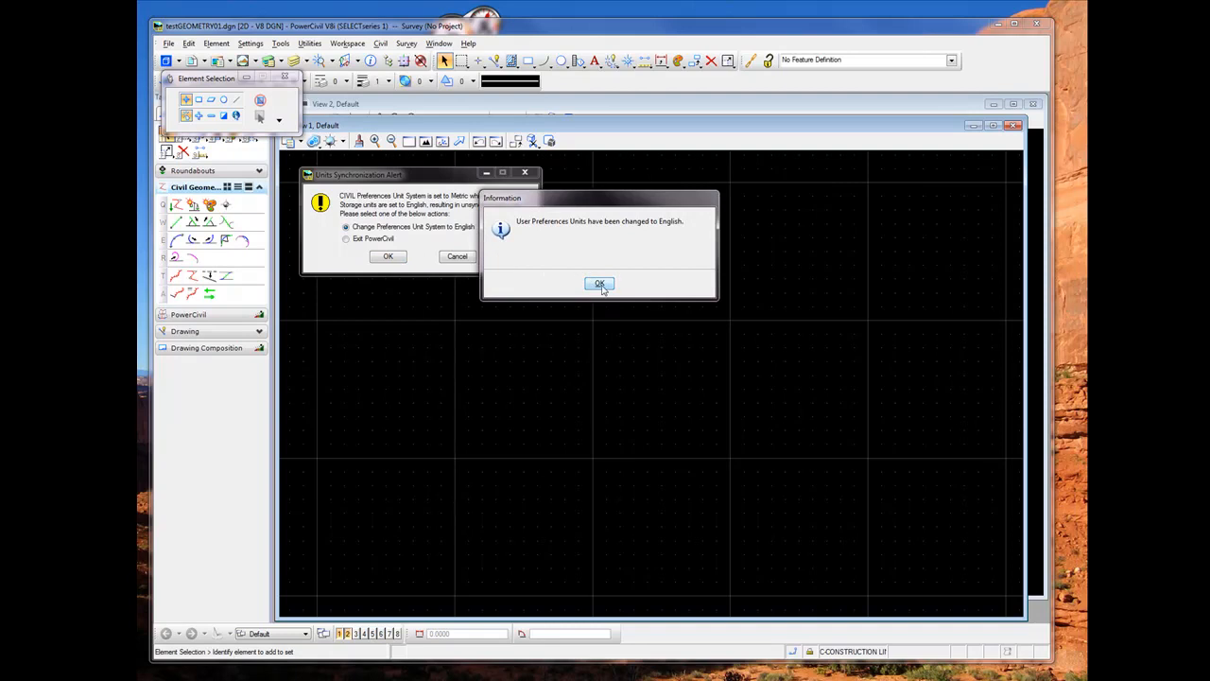
click(600, 284)
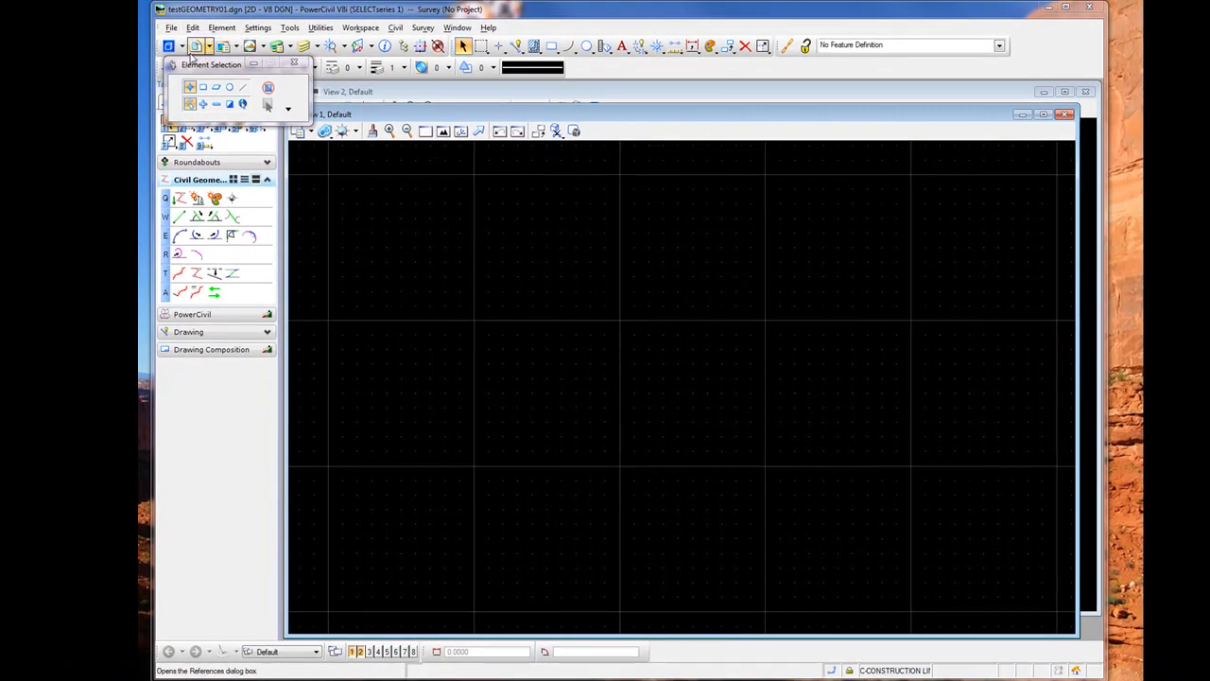
mouse_move(186, 49)
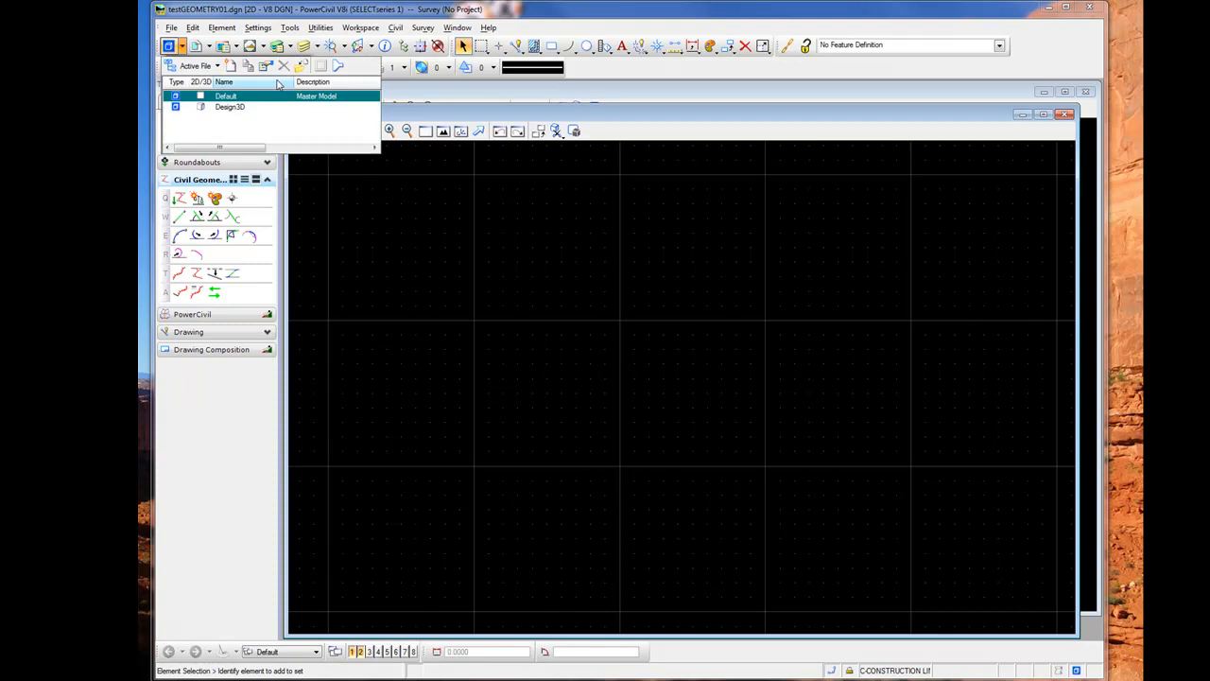
mouse_move(231, 64)
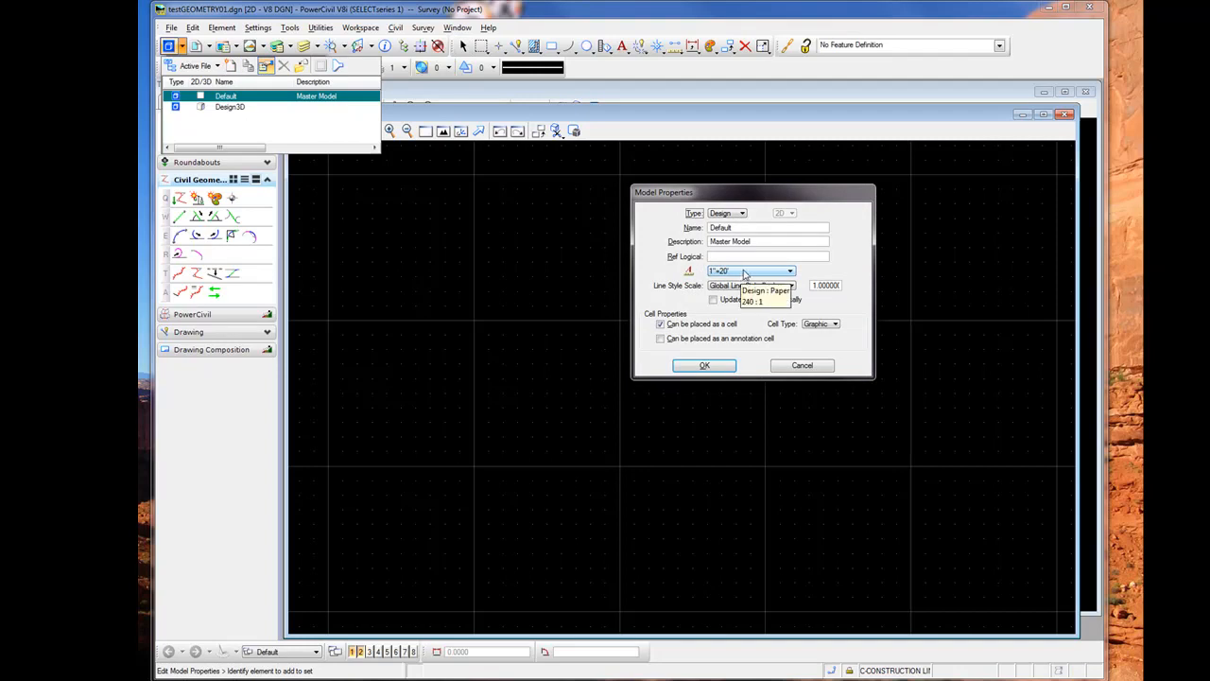
mouse_move(728, 276)
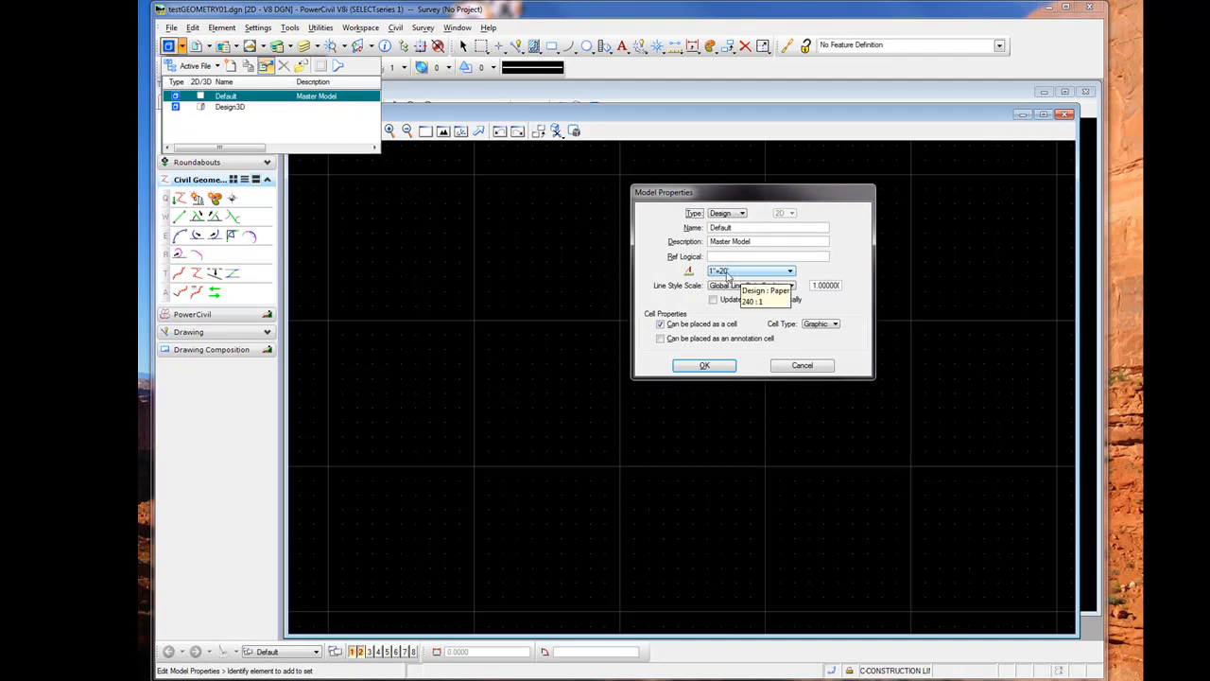
mouse_move(747, 276)
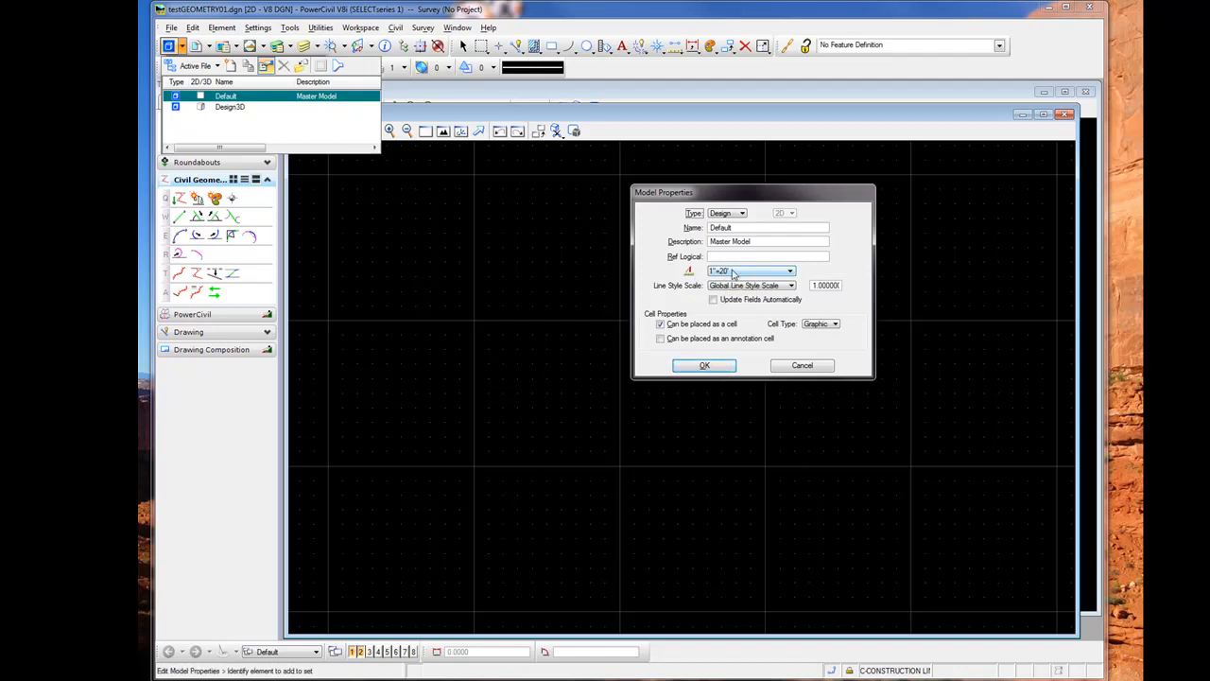
Apply the Default model's new annotation scale in Model Properties
click(704, 365)
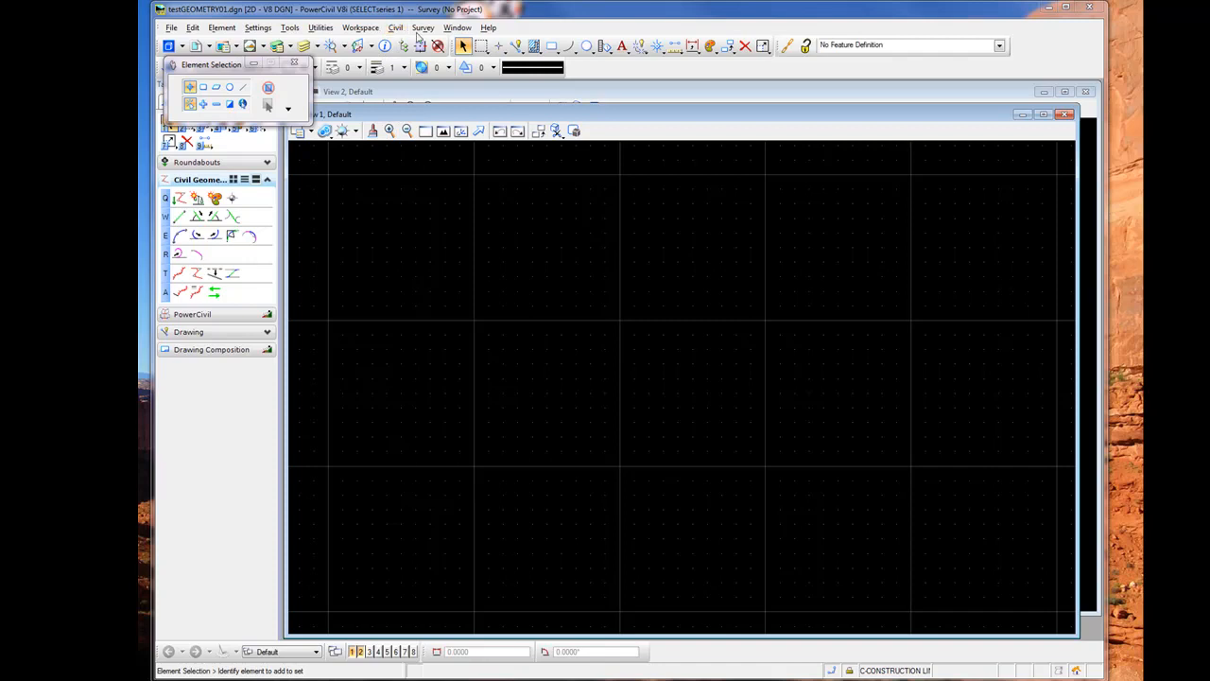
Start a Coordinate Geometry session for job 001 from the Civil > Geometry menu, then close COGO
click(395, 27)
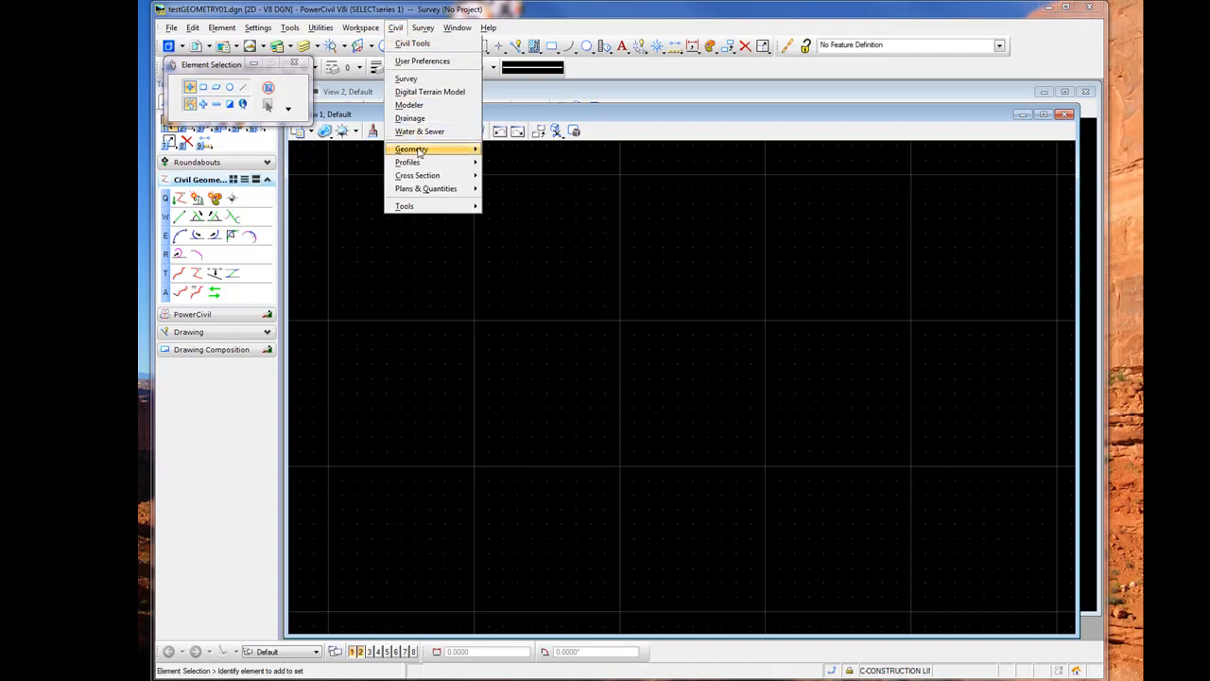
mouse_move(412, 147)
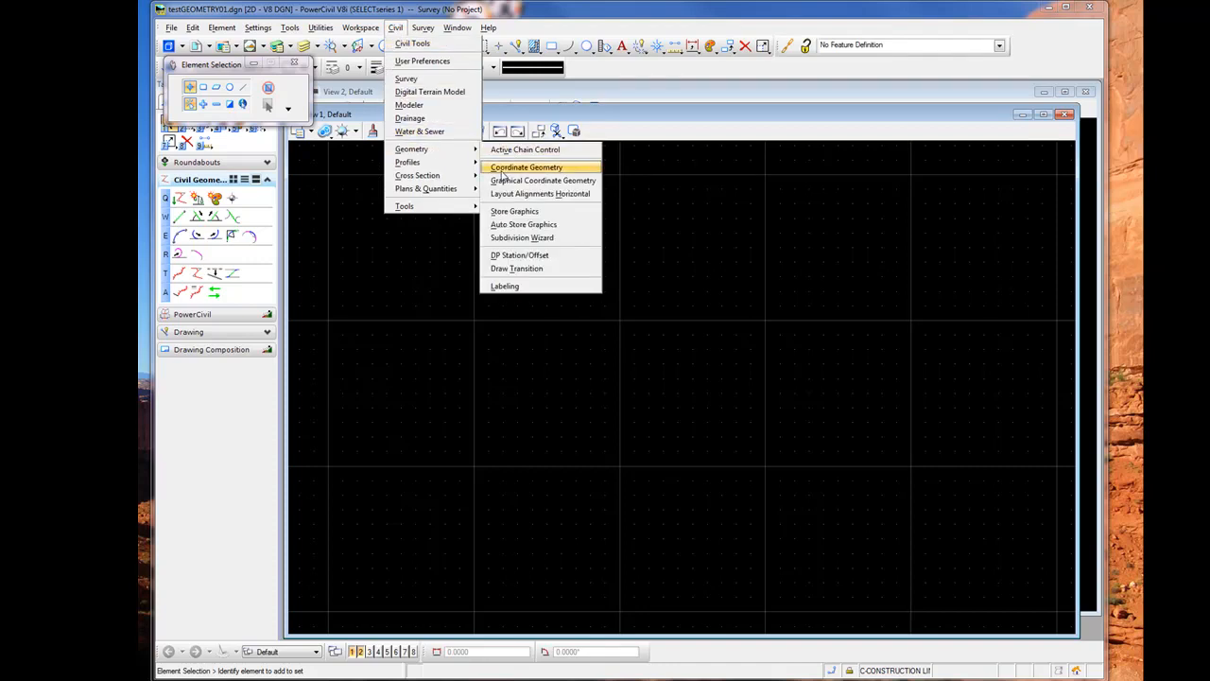
click(526, 166)
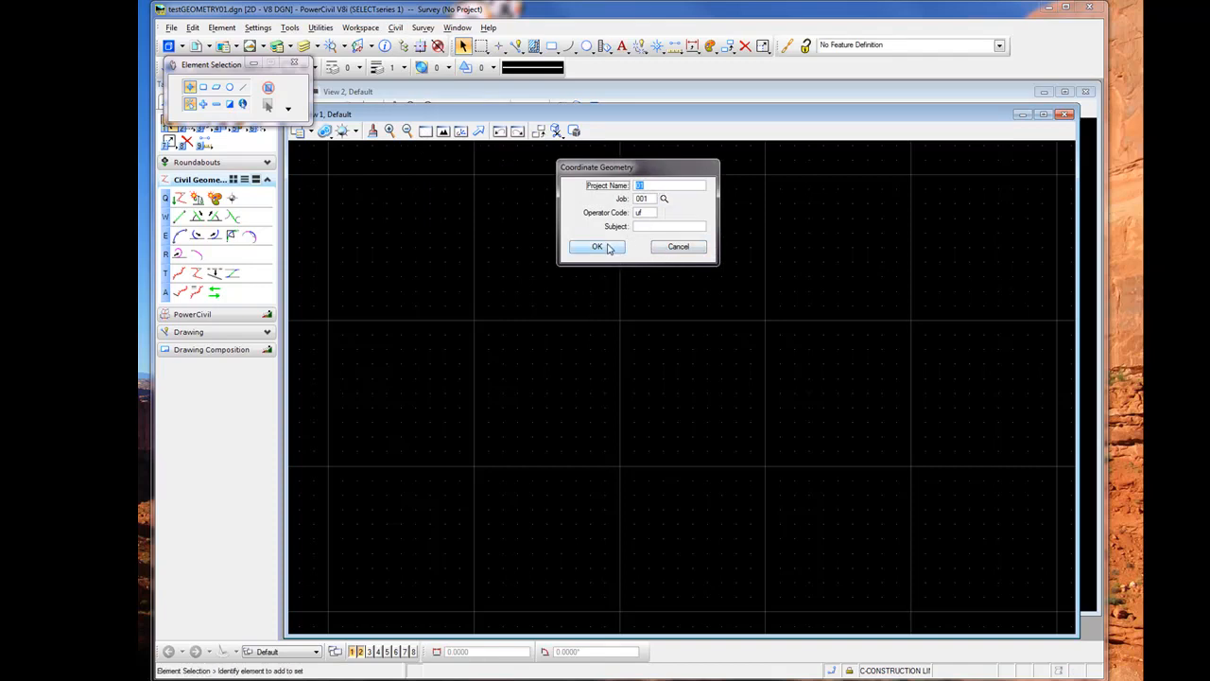
click(598, 245)
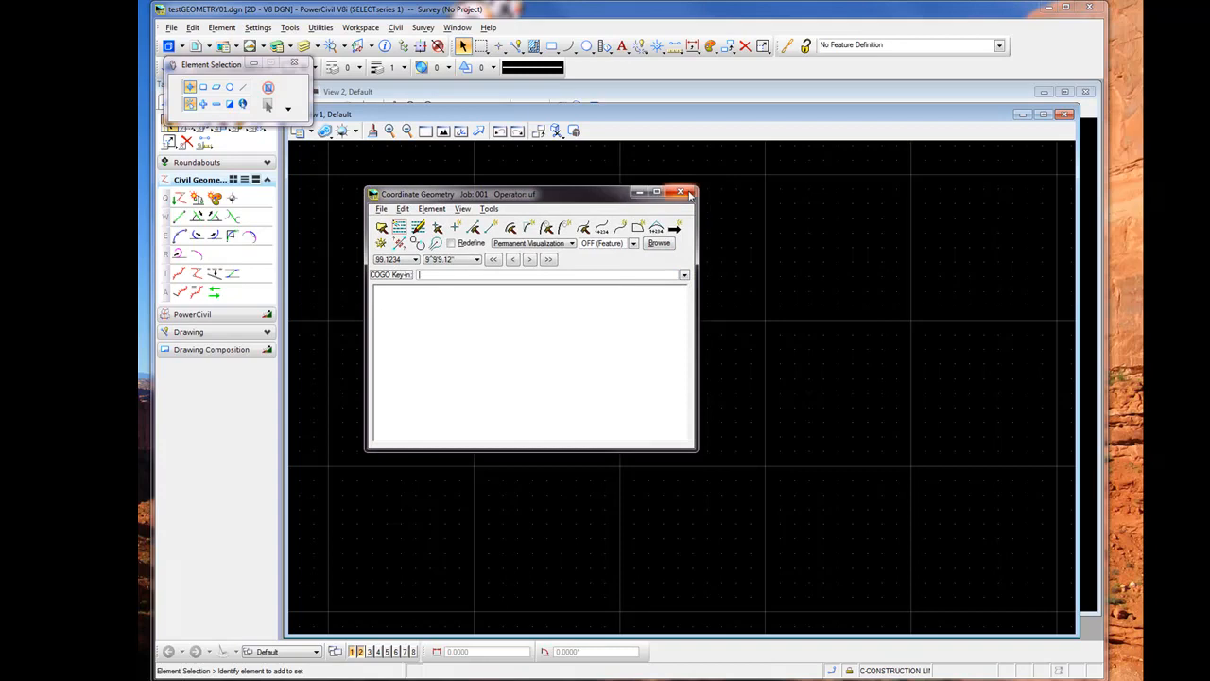
click(681, 193)
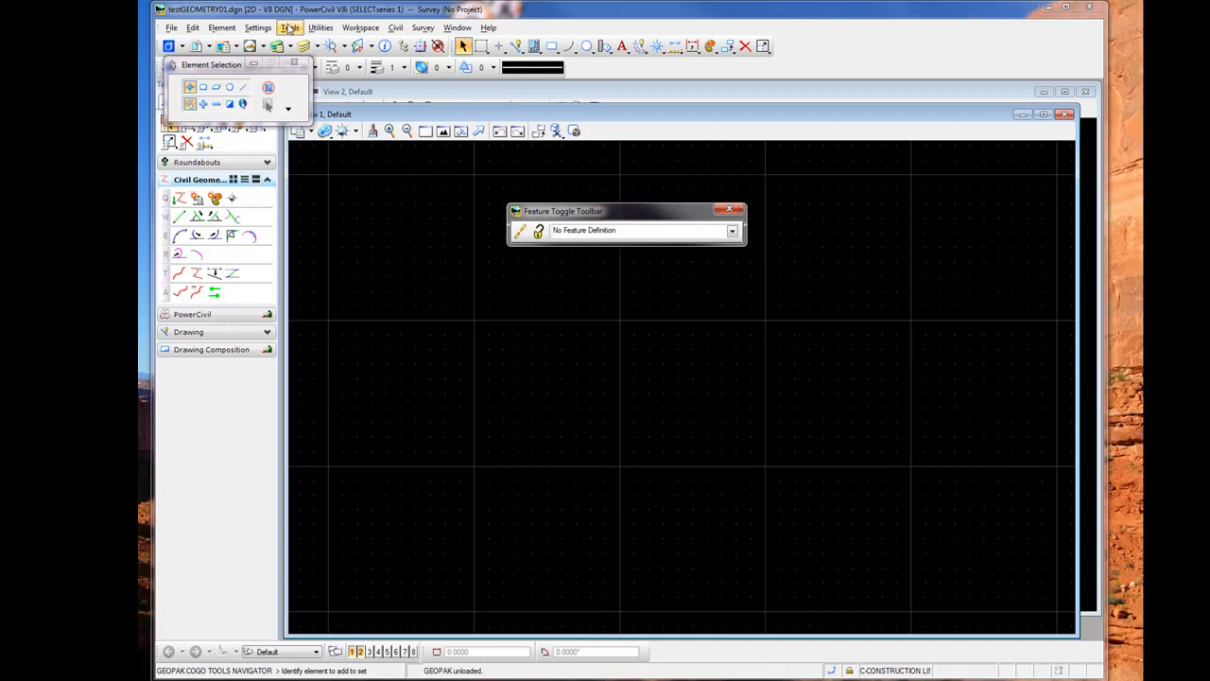
click(289, 27)
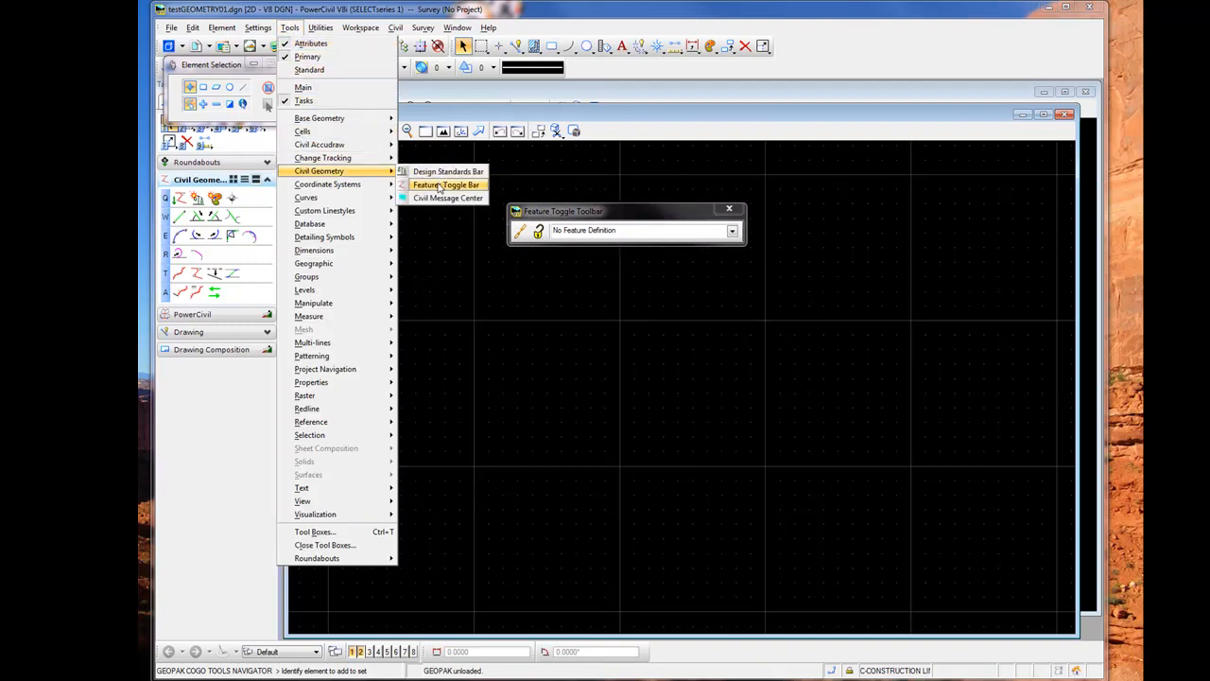
mouse_move(563, 217)
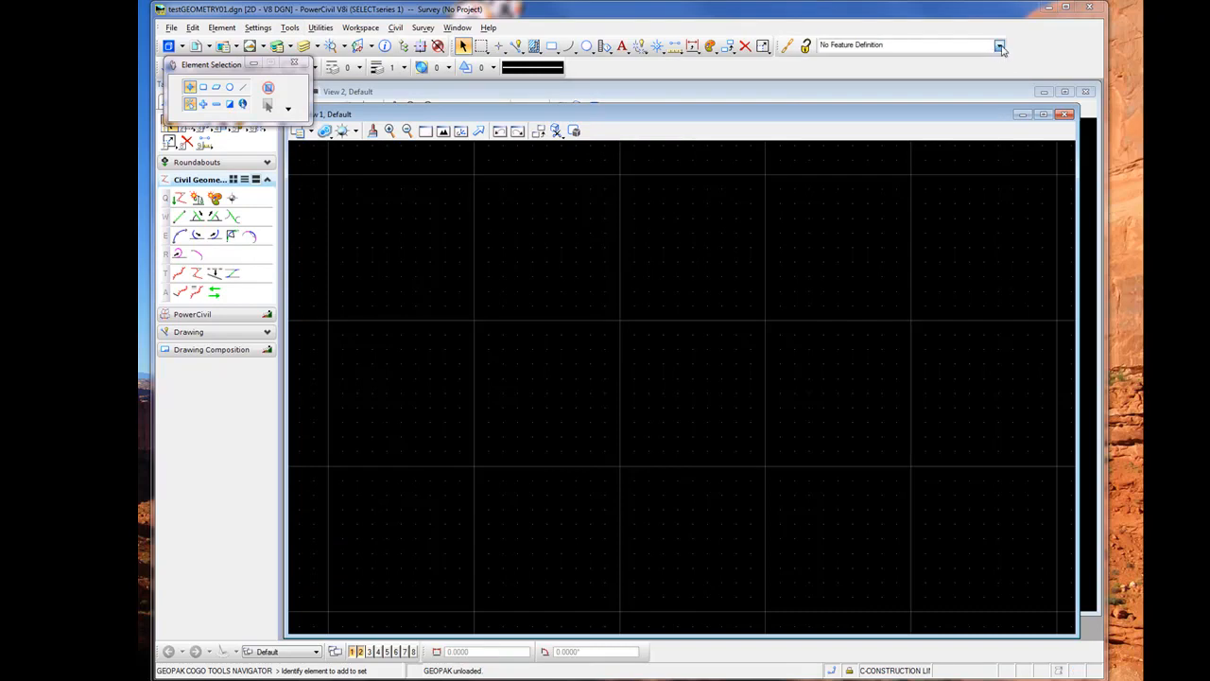
mouse_move(998, 45)
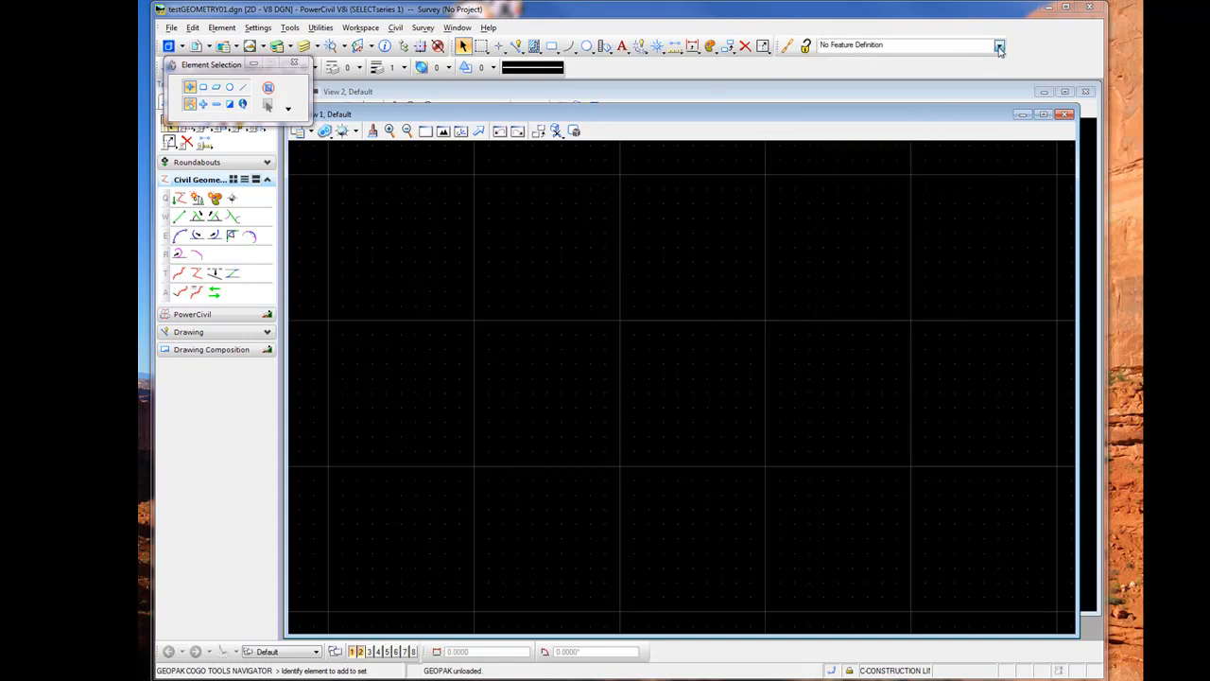
Make CL20 under Drafting Standards > Sheets > Plan Features the active feature definition
click(998, 46)
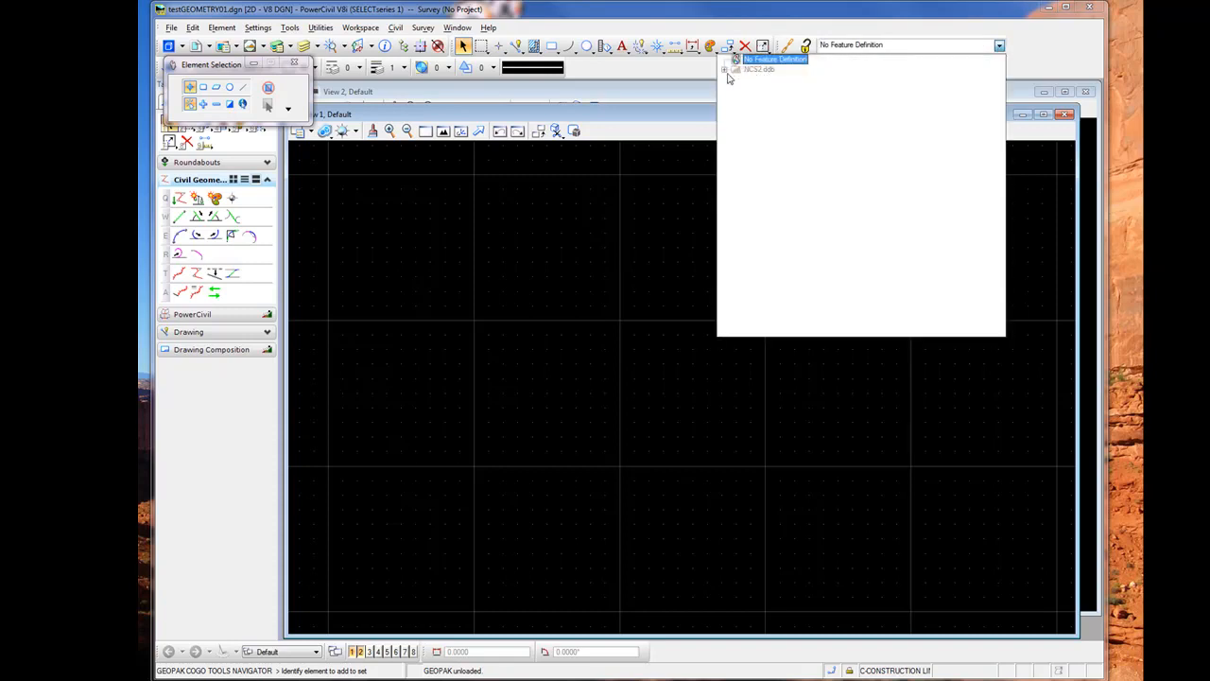
click(726, 68)
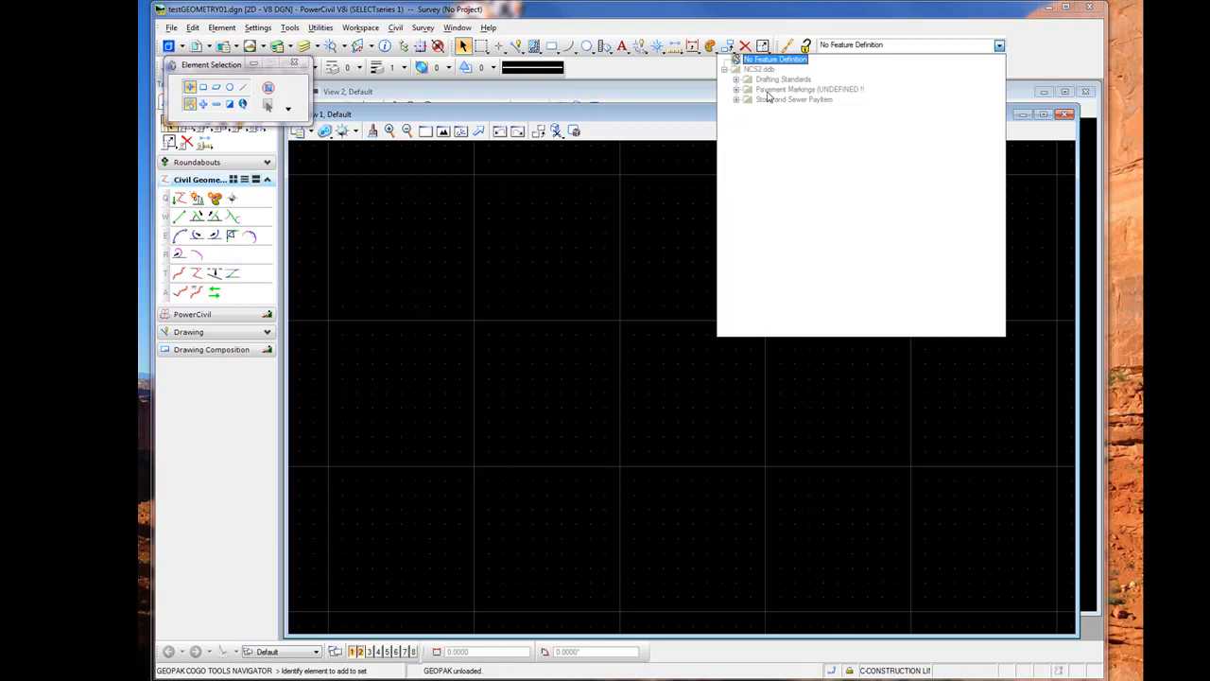
mouse_move(737, 98)
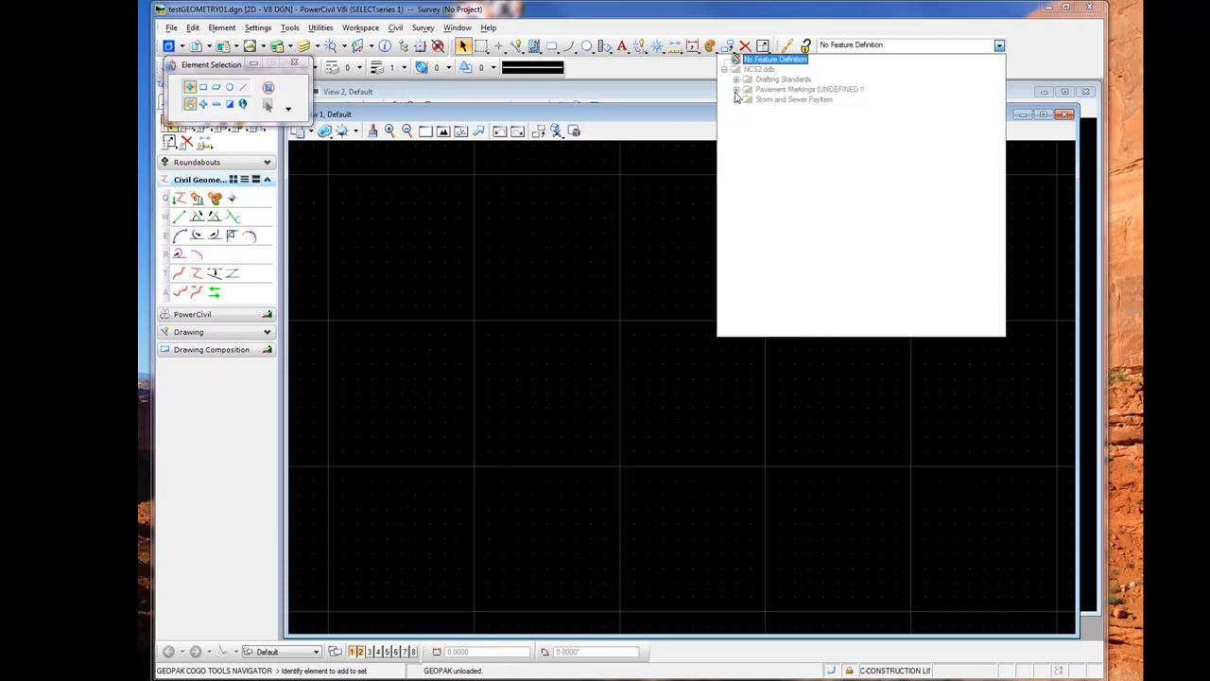
click(737, 80)
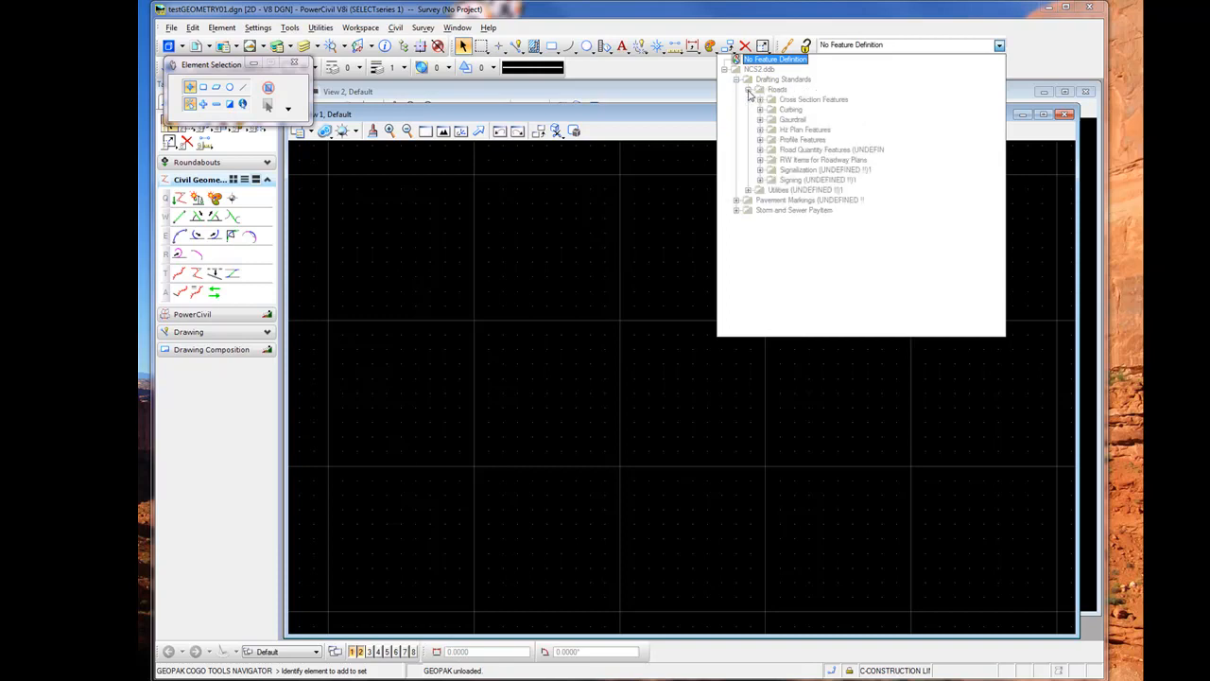
click(759, 128)
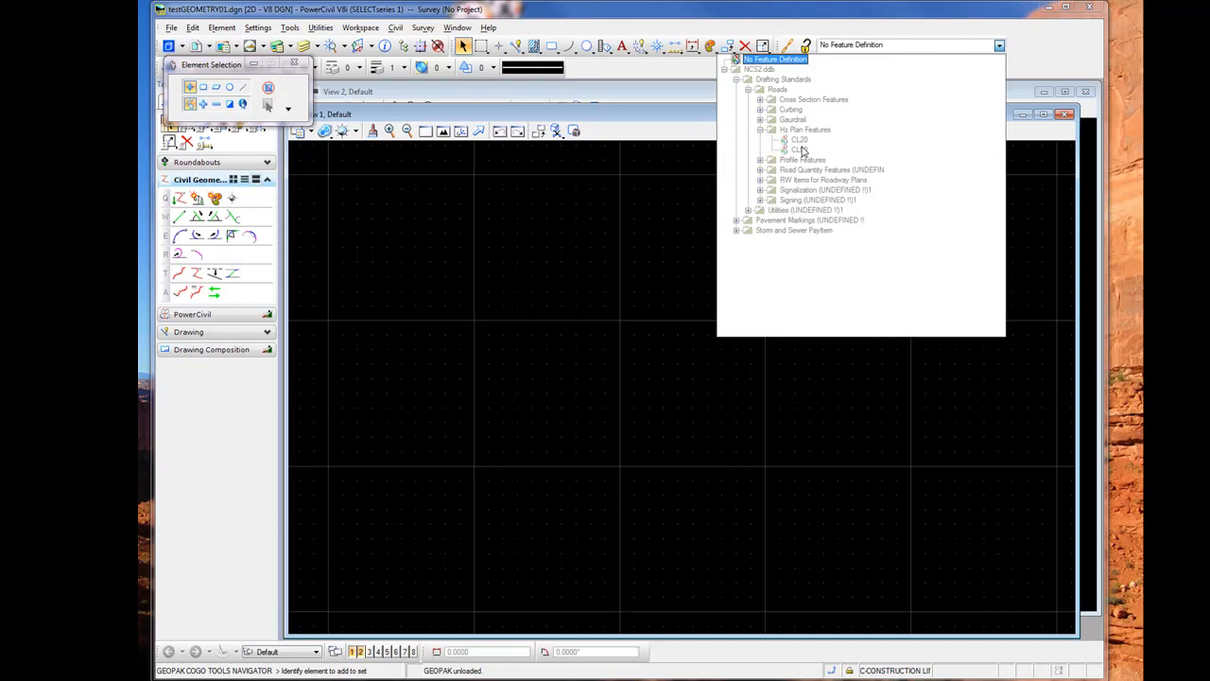
click(799, 140)
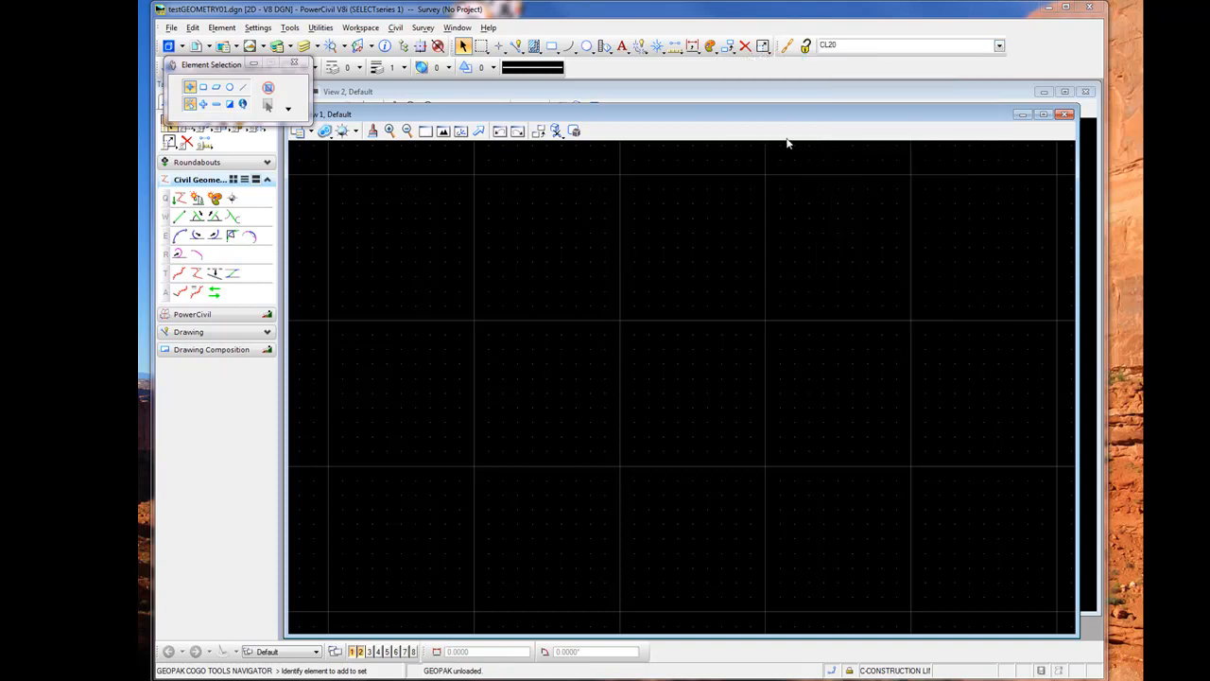
mouse_move(773, 259)
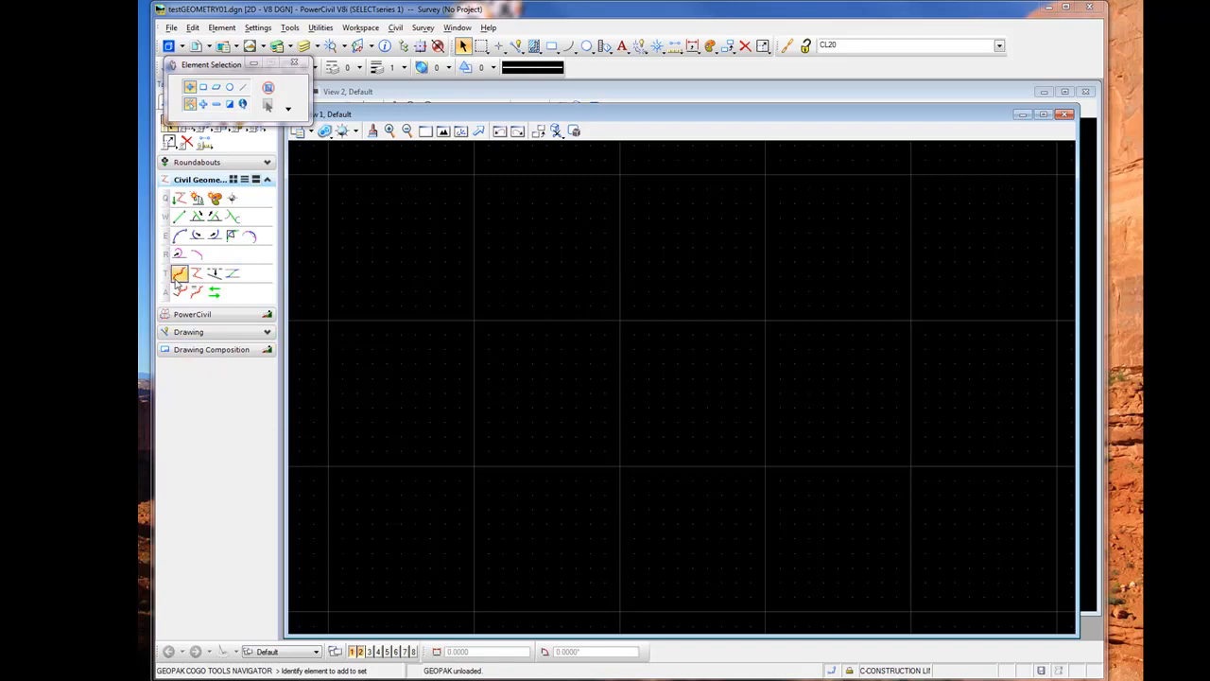
mouse_move(180, 274)
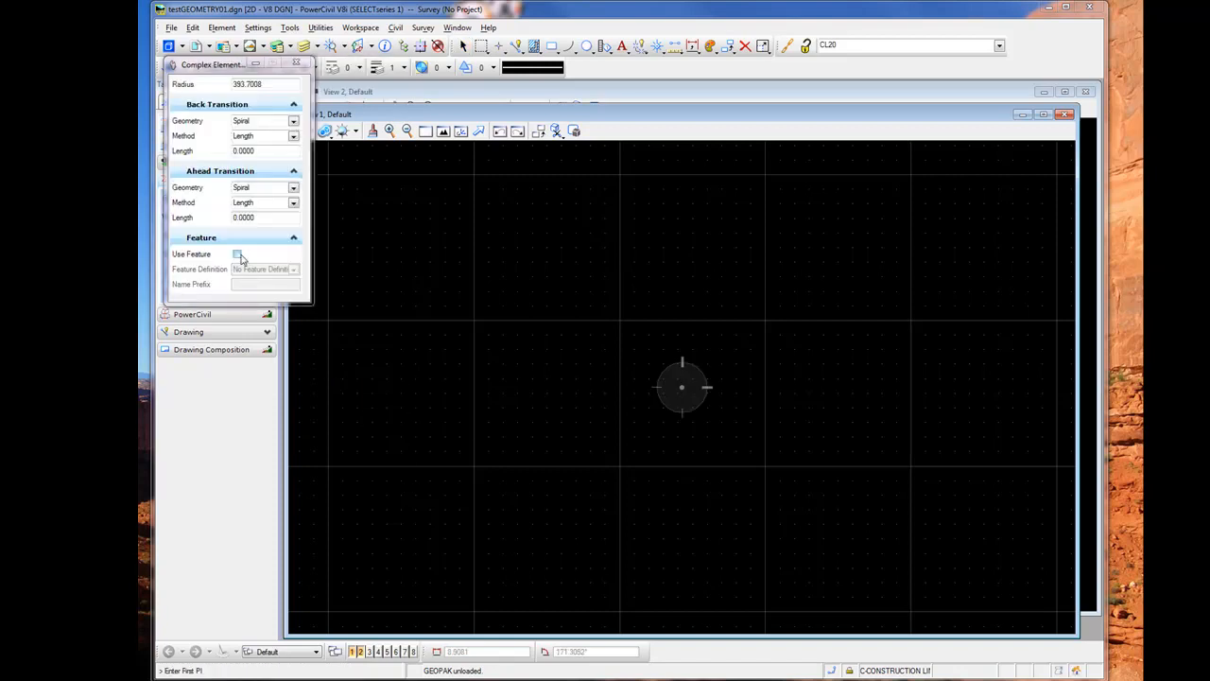
Enable Use Feature on the complex element and set Feature Definition to Use Active Feature
click(238, 253)
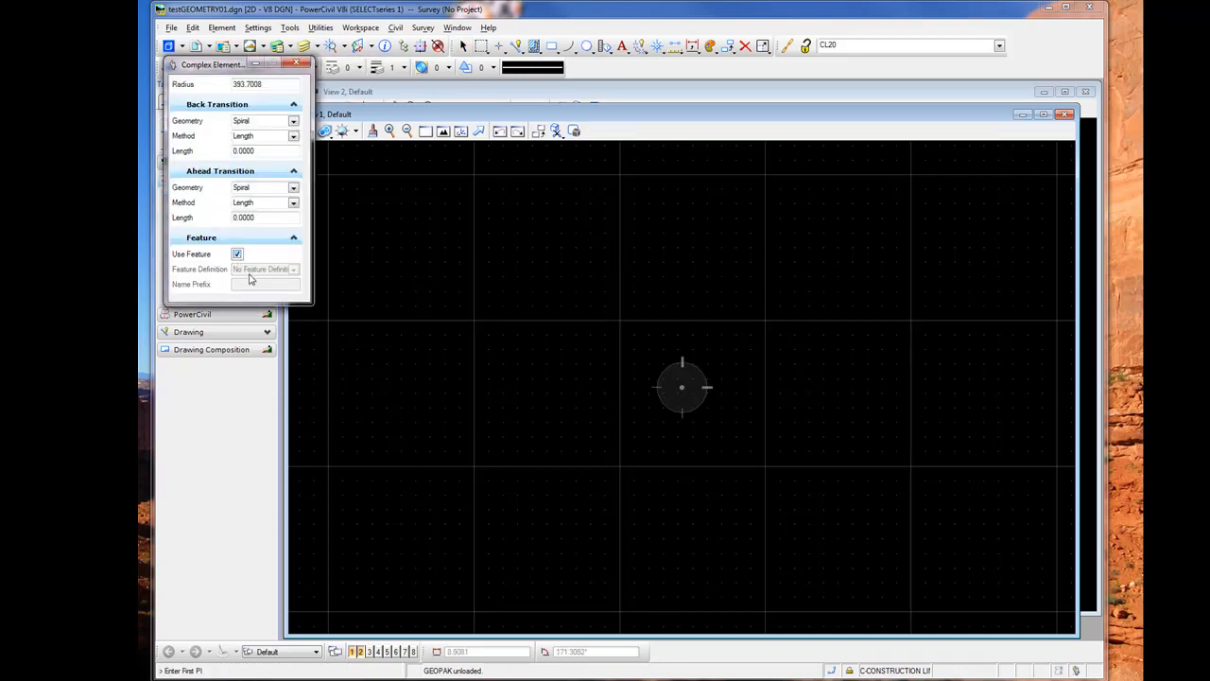
click(295, 269)
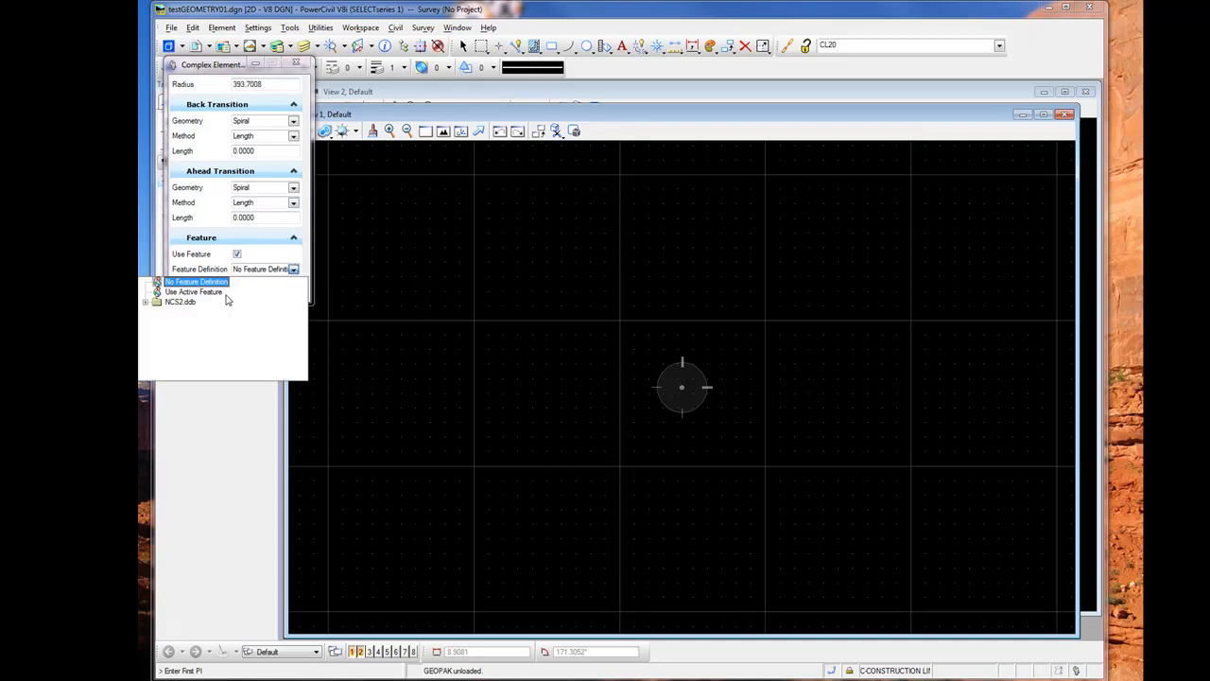
click(193, 291)
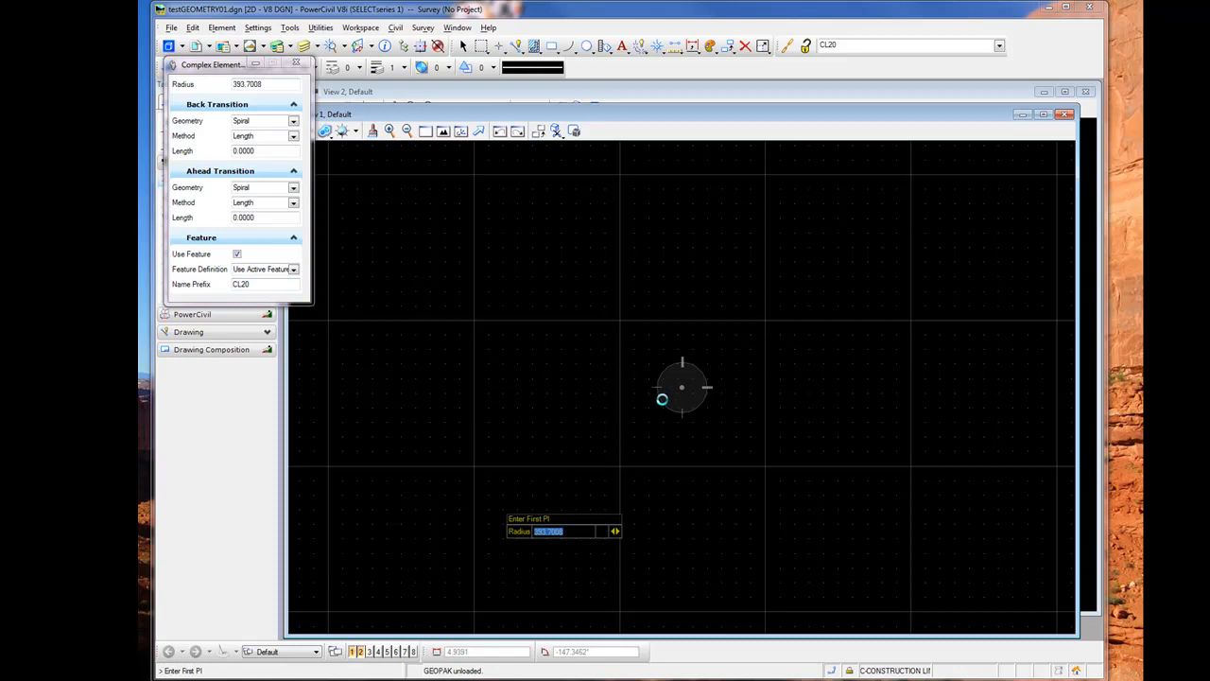
Place the first PI of the CL20 complex alignment in View 1
click(680, 387)
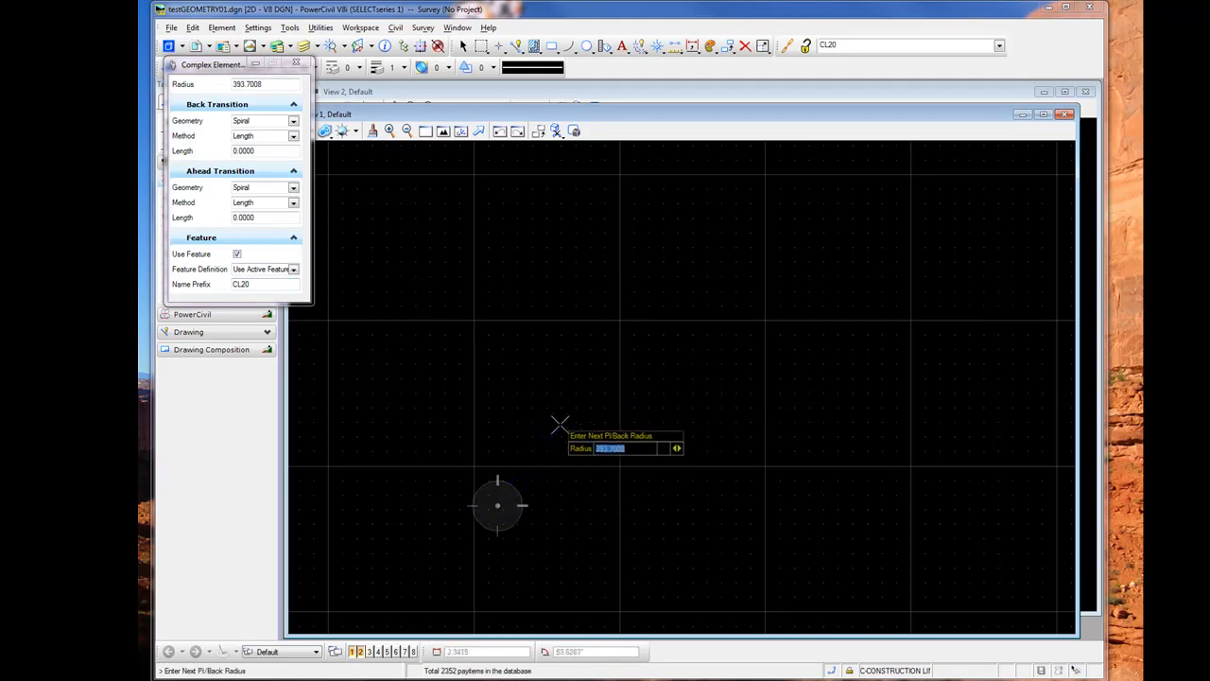
mouse_move(741, 359)
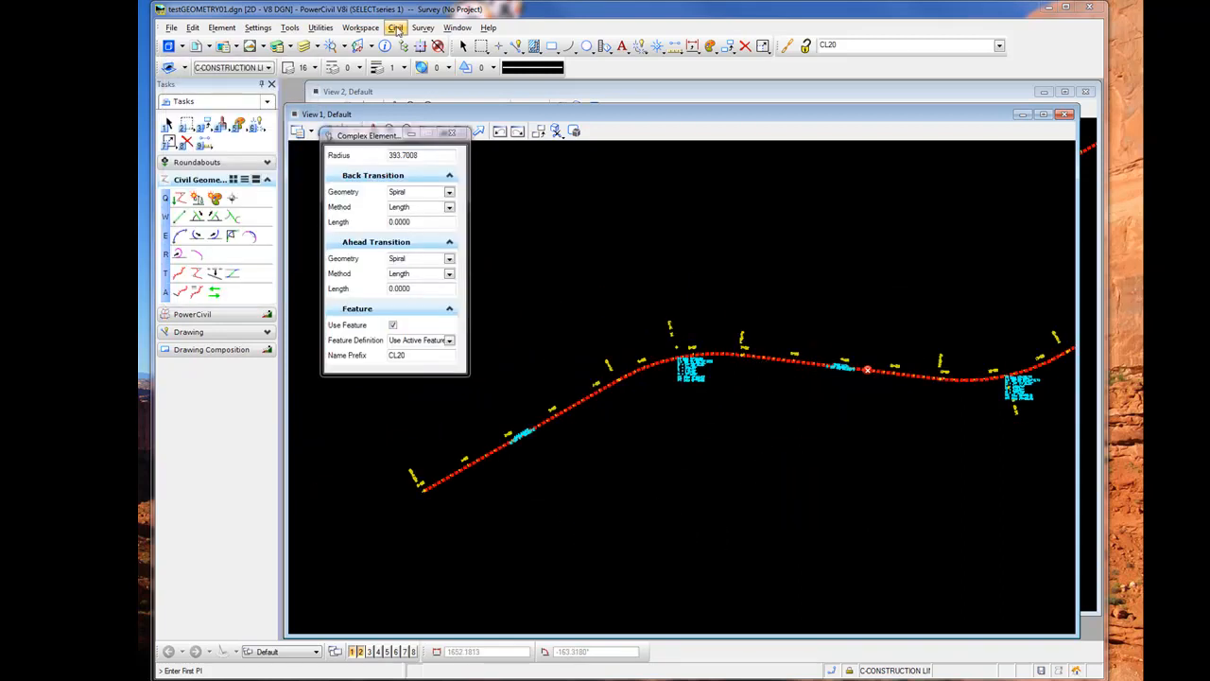
Run Coordinate Geometry with the default project, job and operator code to store the alignment in GEOPAK
click(397, 26)
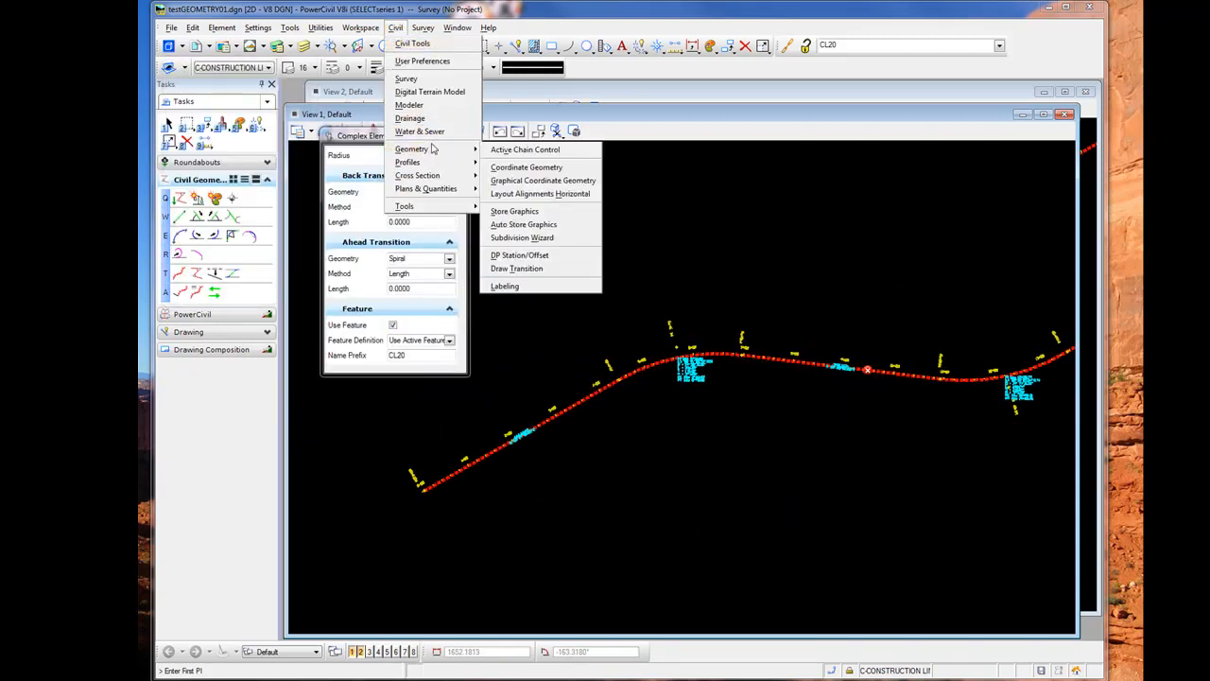
click(542, 179)
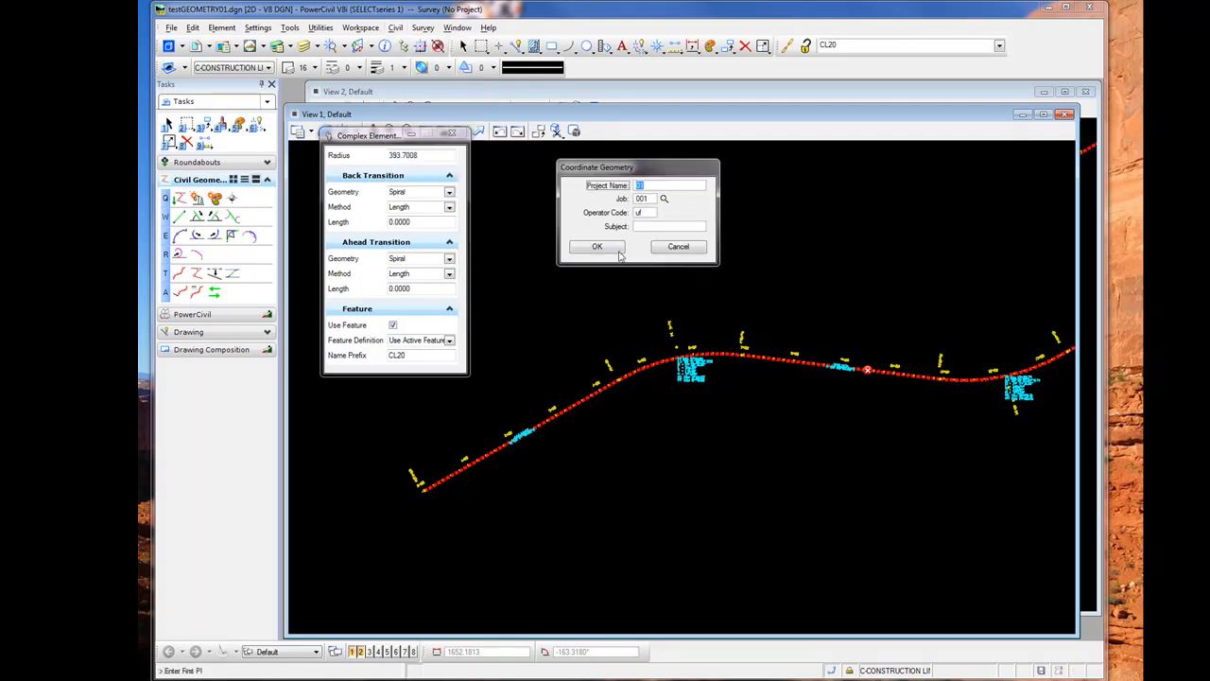
click(597, 246)
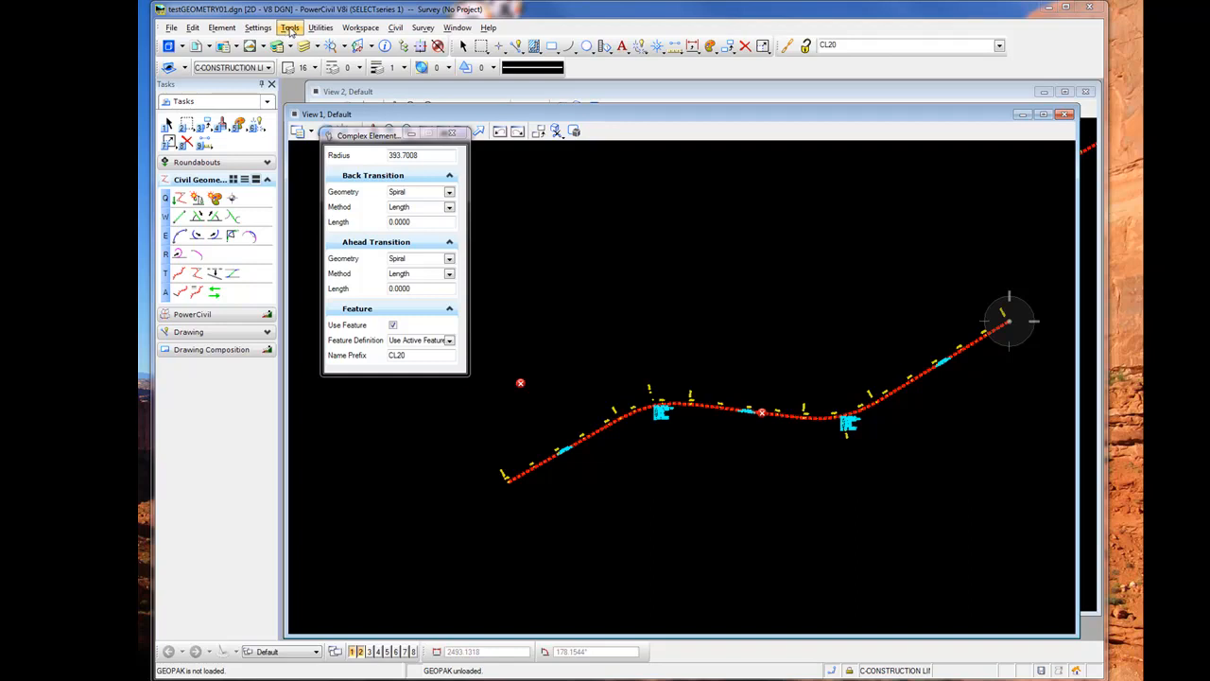
Show the Civil Message Center's 2 Errors and inspect each error, highlighting the alignment
click(291, 27)
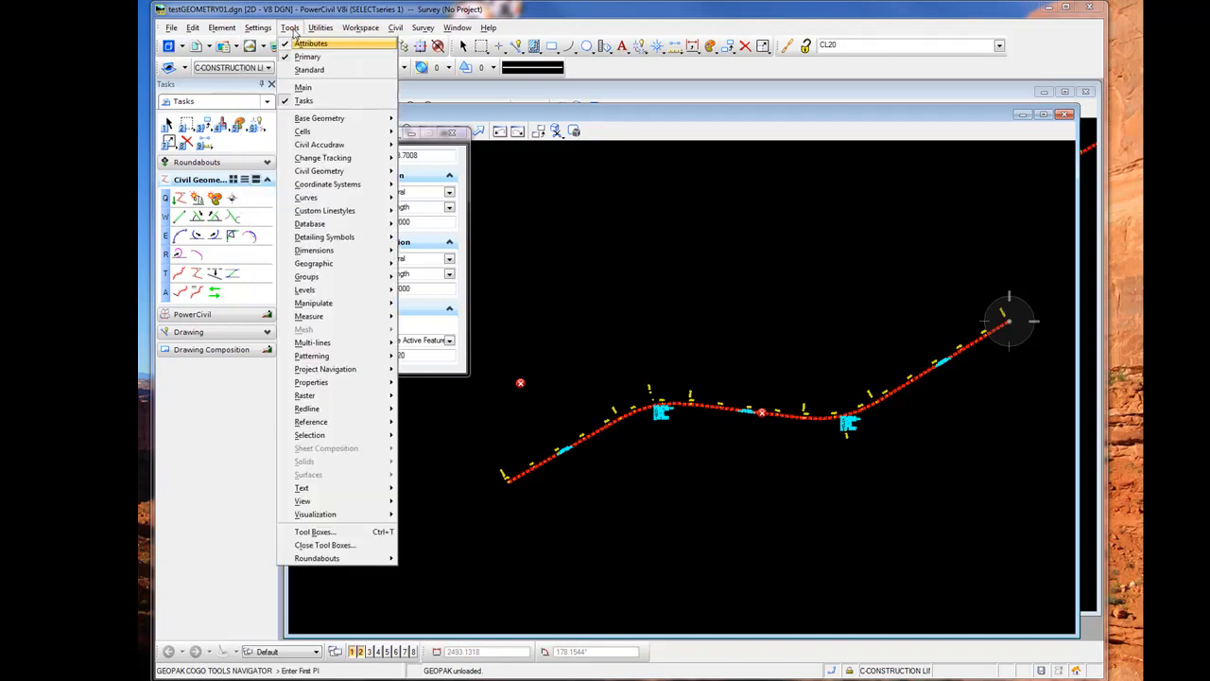
mouse_move(320, 170)
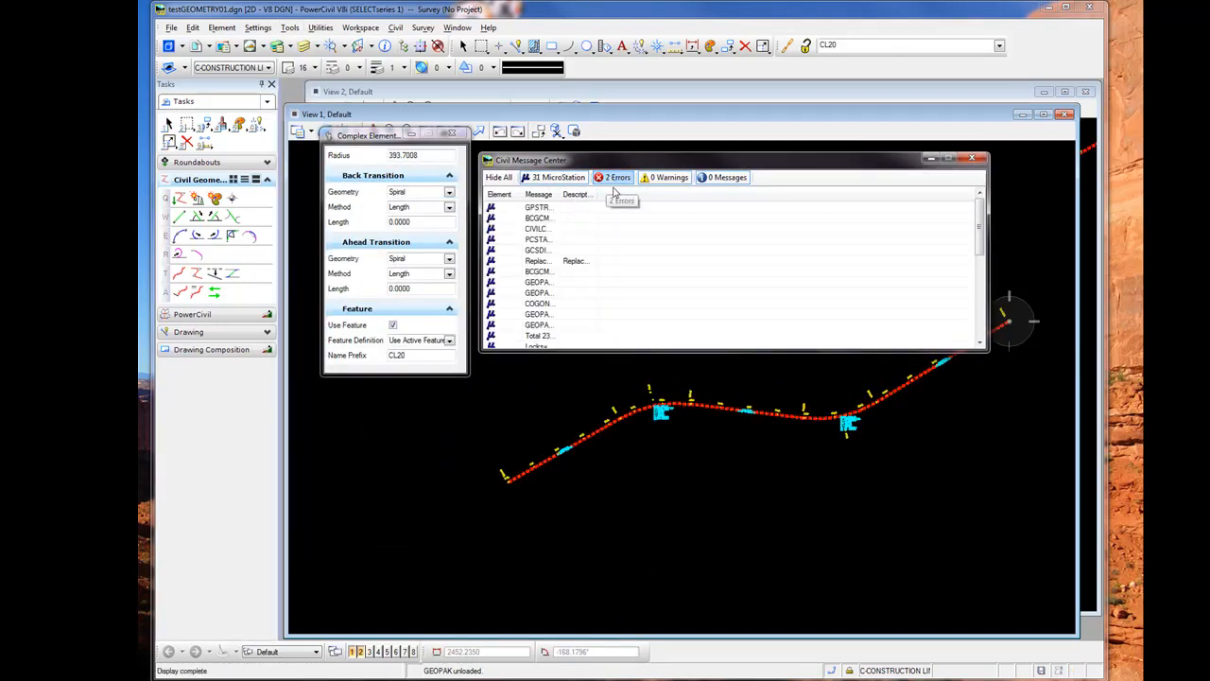
click(613, 178)
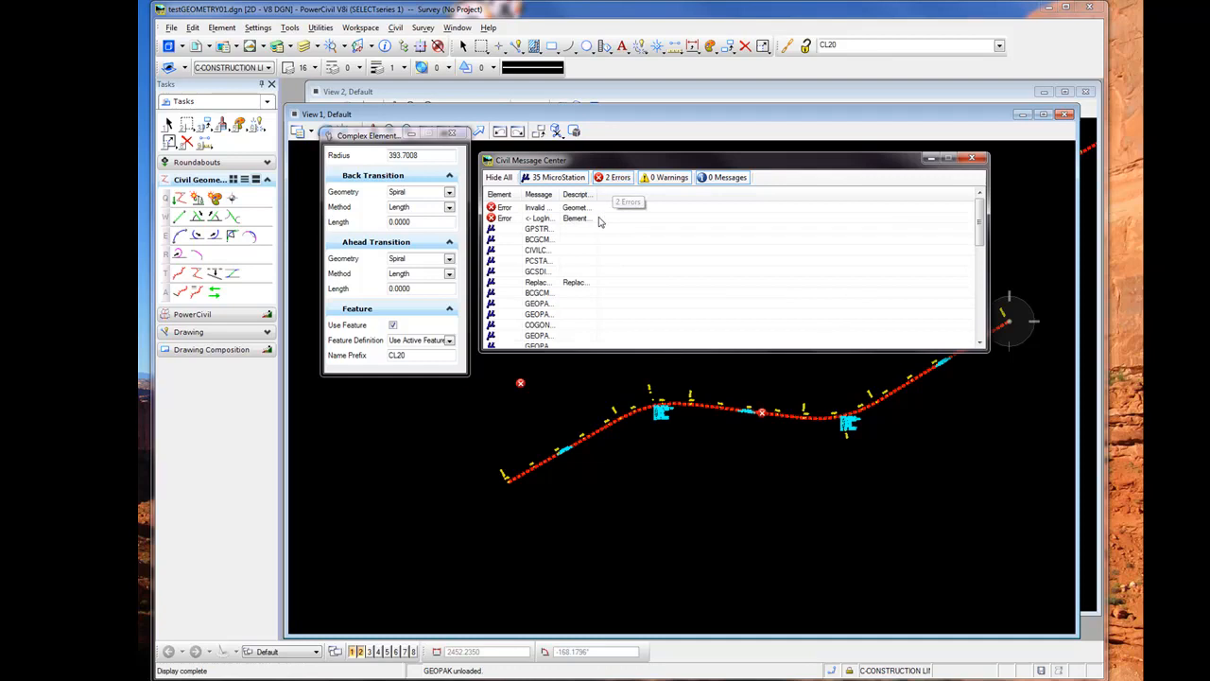
click(539, 206)
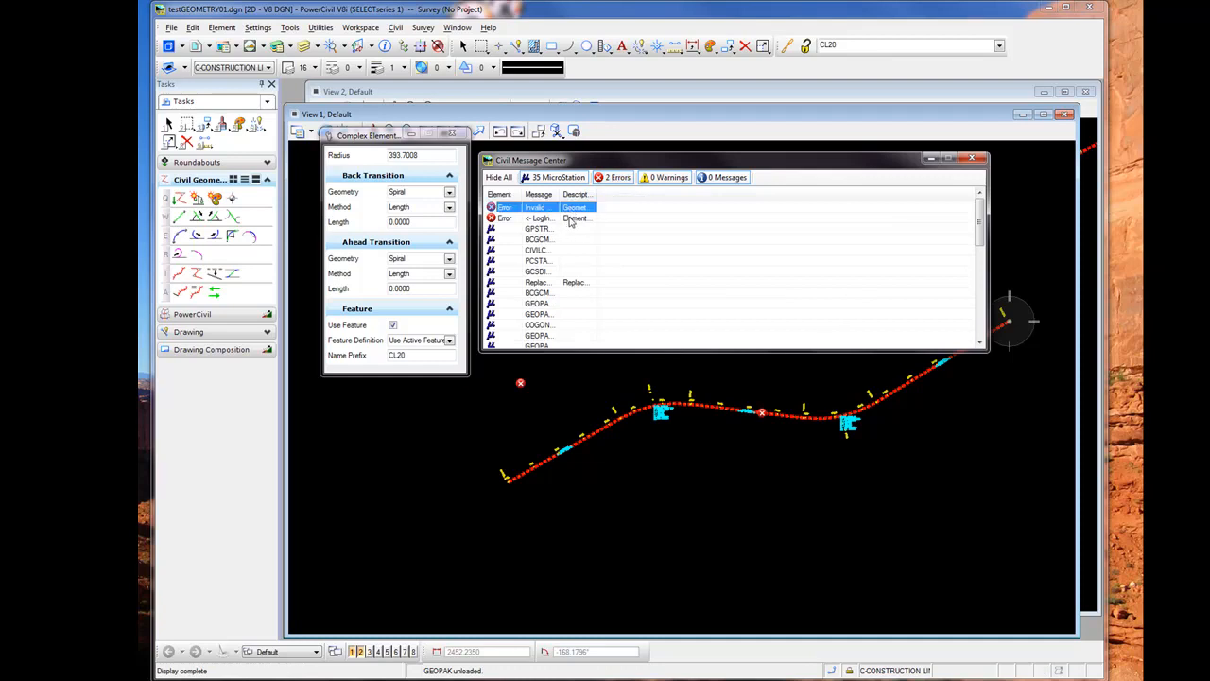
click(539, 218)
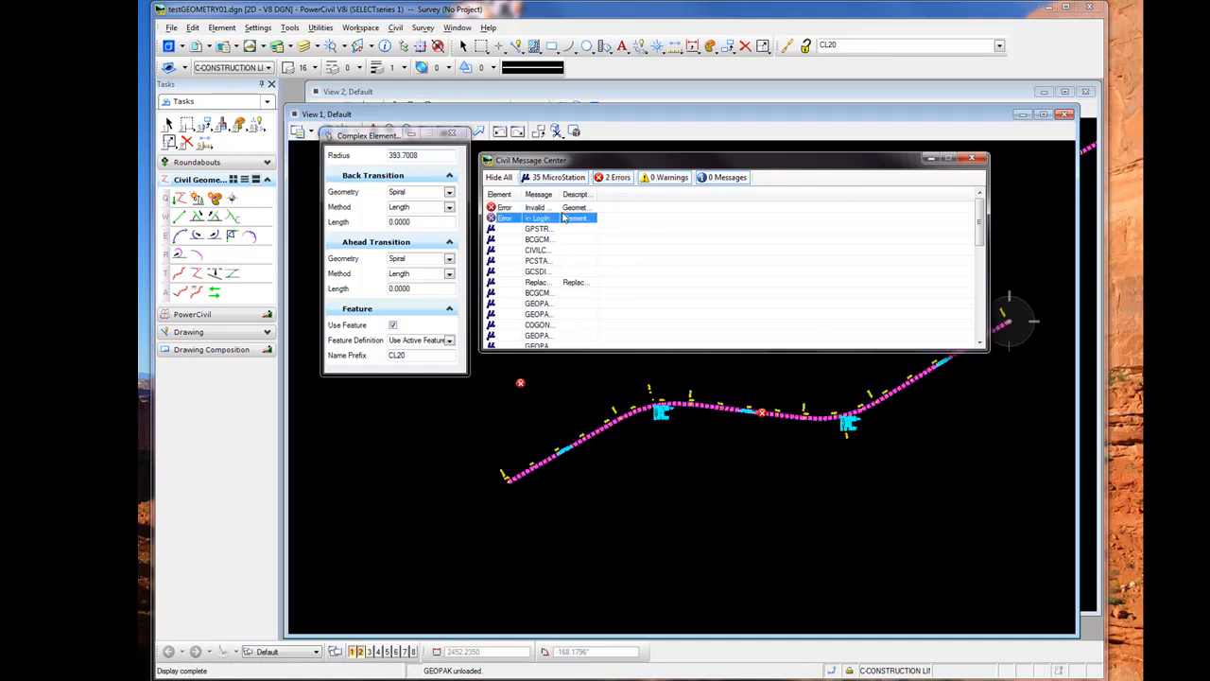